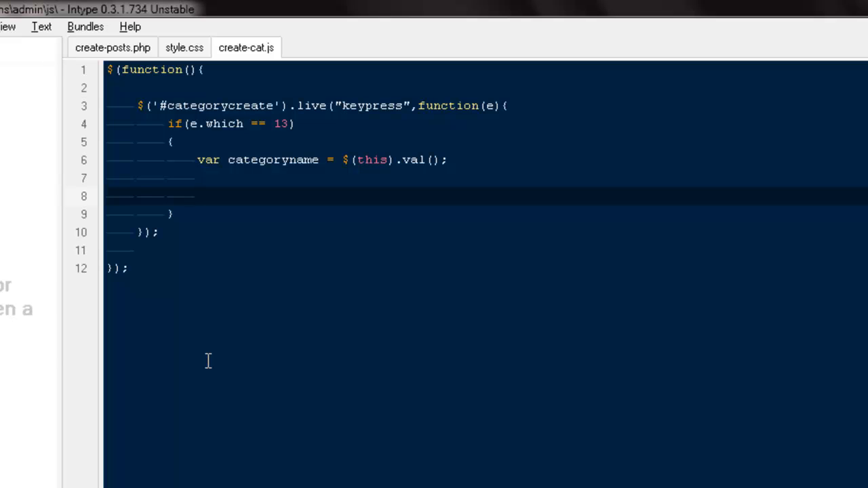
# Write if(window.XMLHttpRequest) with corrected casing and an empty braced body
pyautogui.write('if(win')
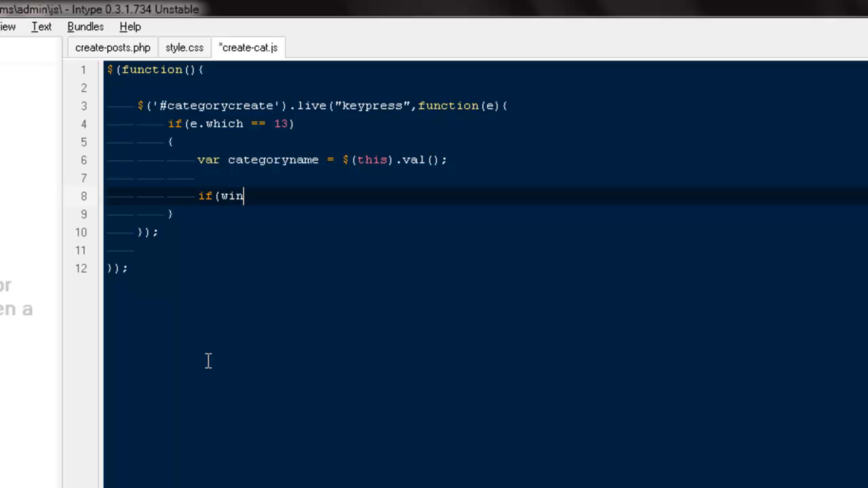
pyautogui.write('dow.')
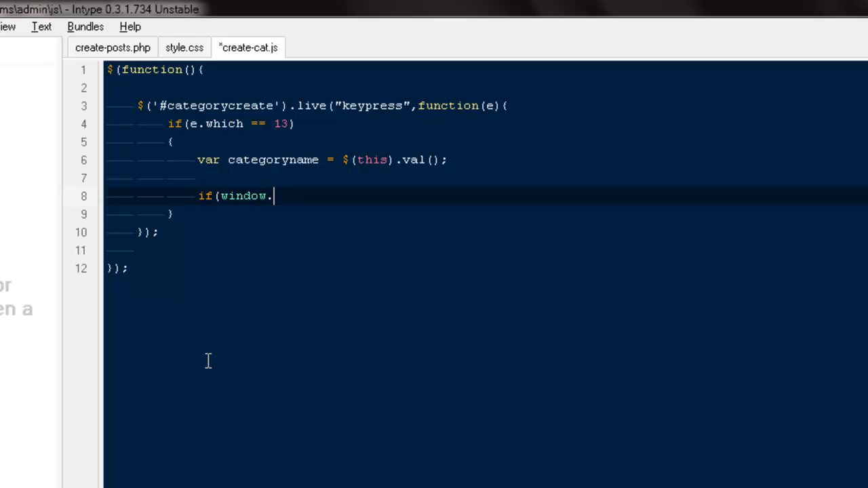
pyautogui.write('xm')
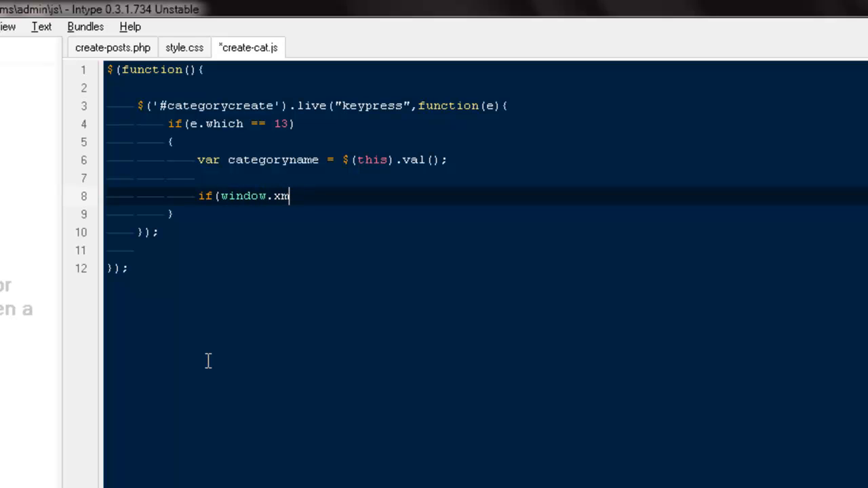
pyautogui.write('XM')
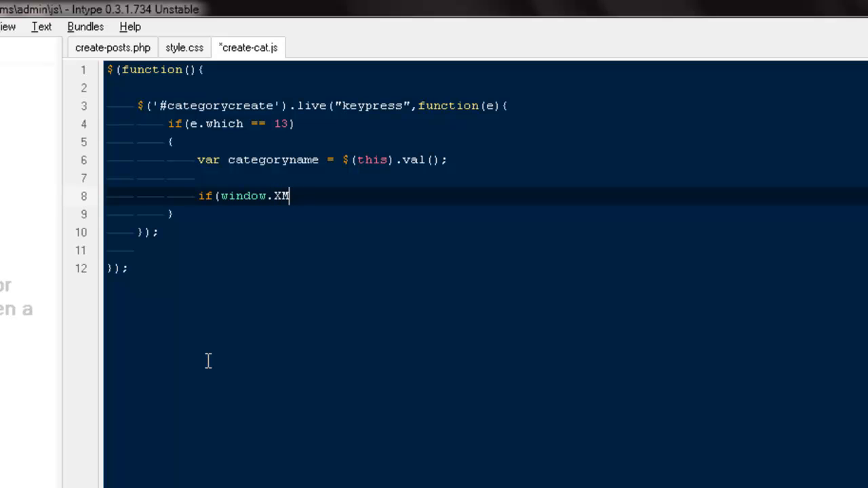
pyautogui.write('LHTTP')
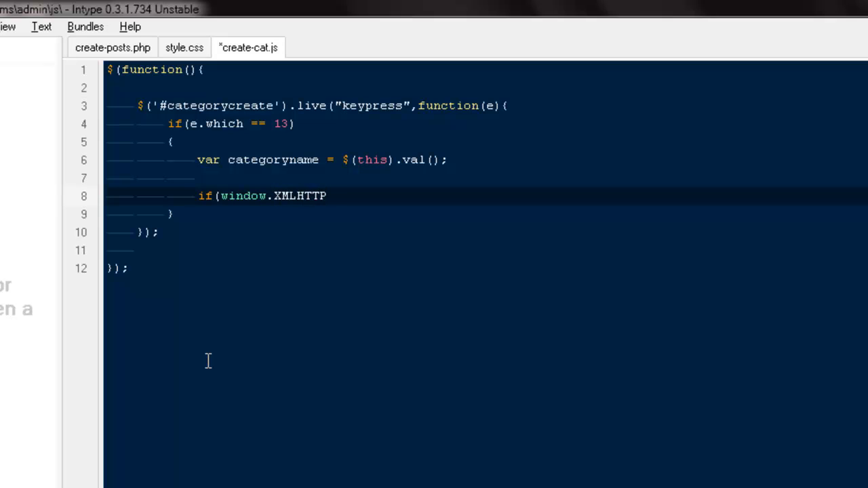
pyautogui.write('R')
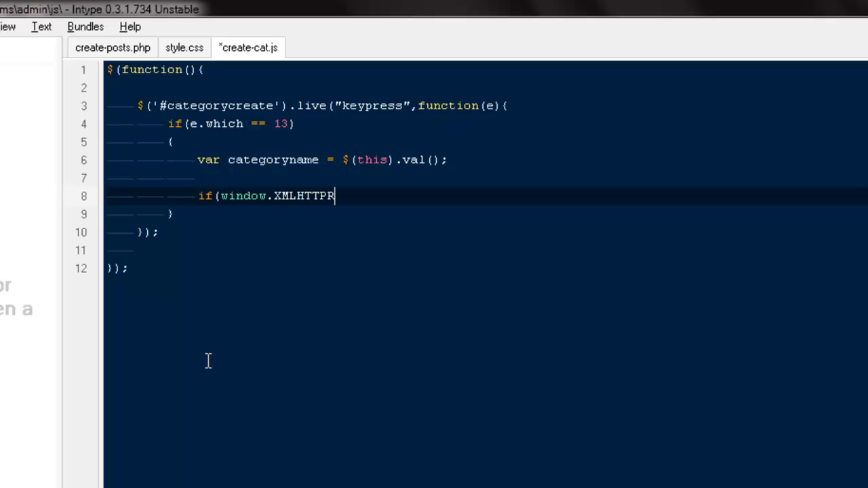
pyautogui.press('Backspace')
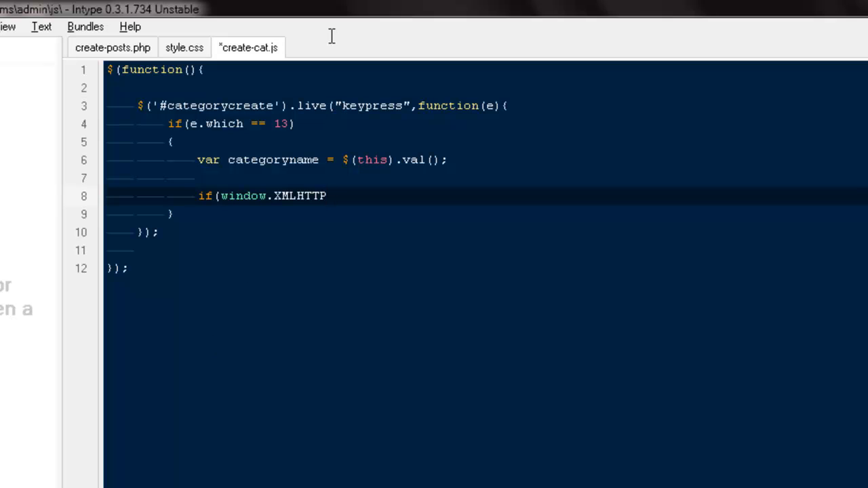
pyautogui.write('Reques')
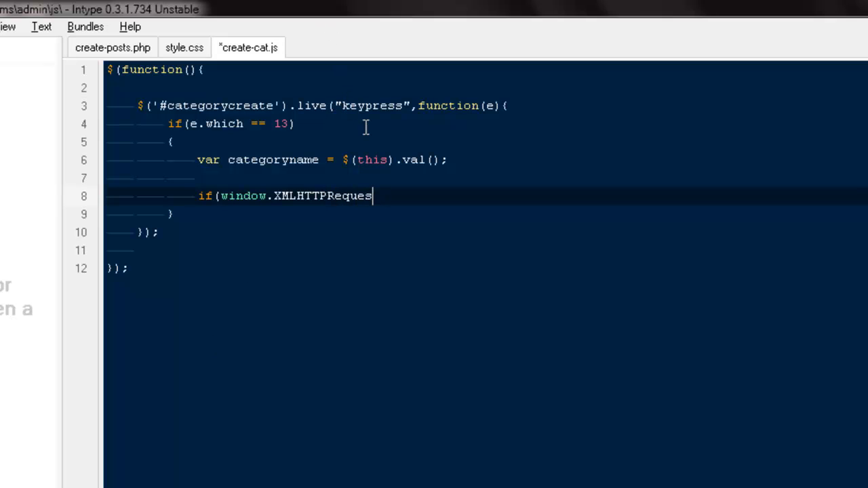
pyautogui.press('Backspace')
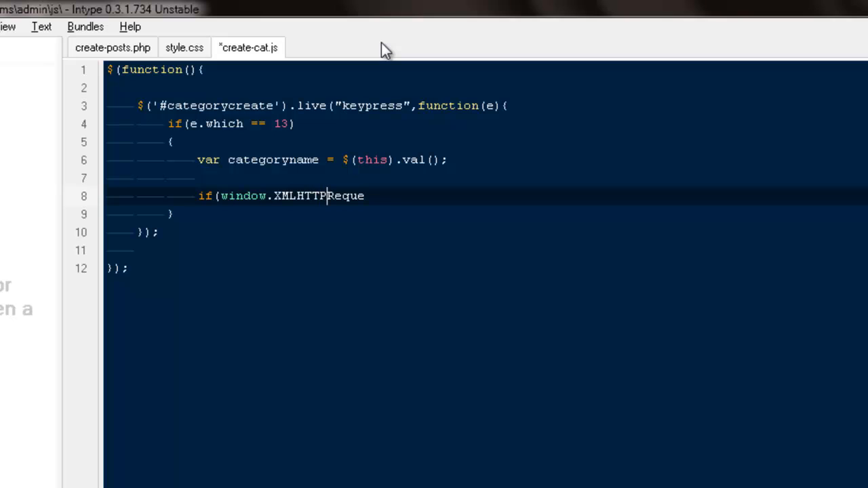
pyautogui.press('Backspace')
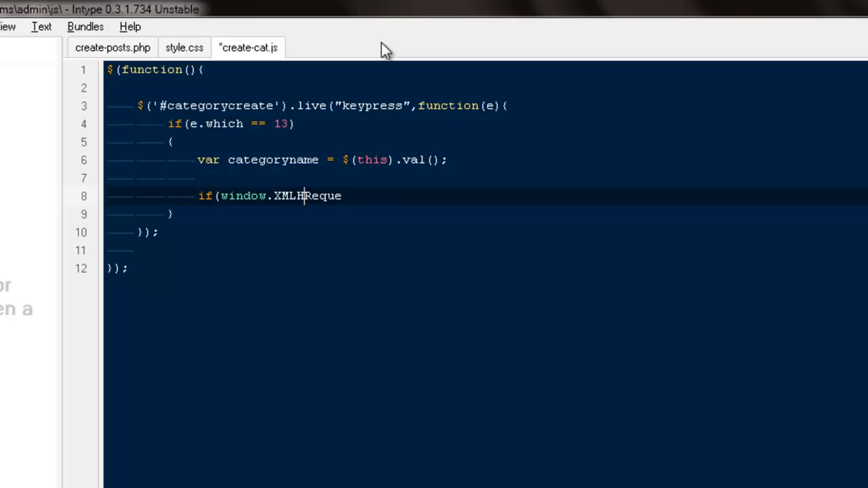
pyautogui.write('ttp')
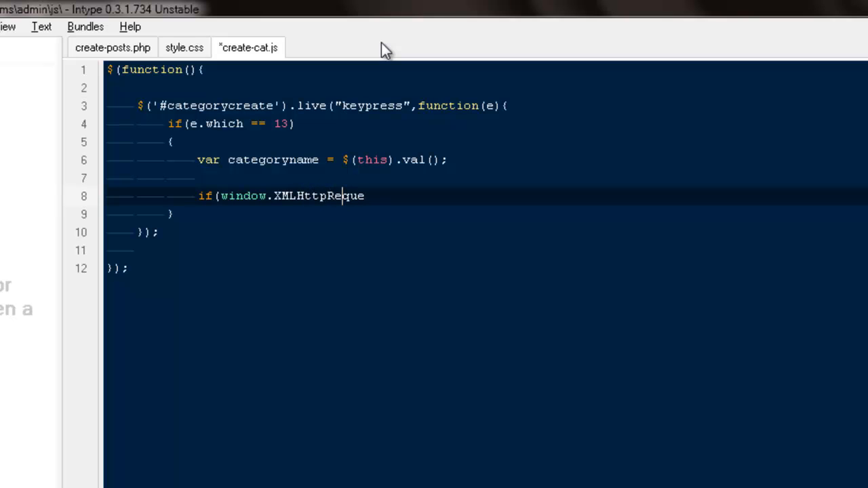
pyautogui.write('st)')
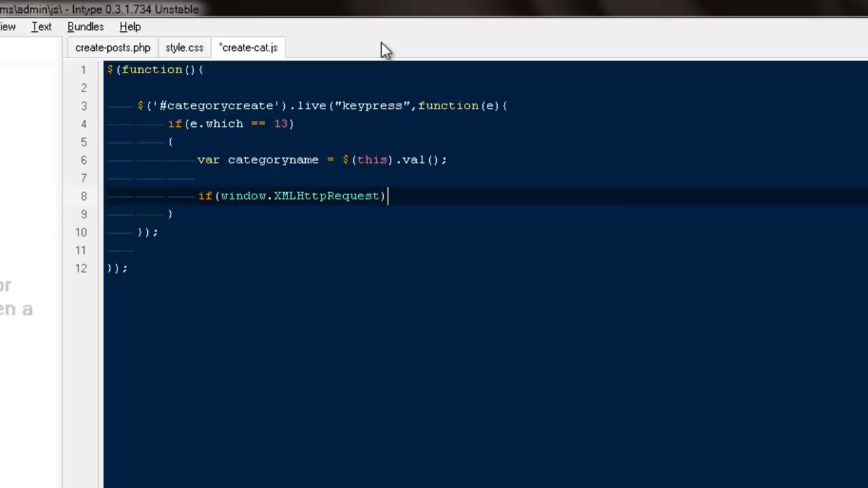
pyautogui.press('Enter')
pyautogui.write('{')
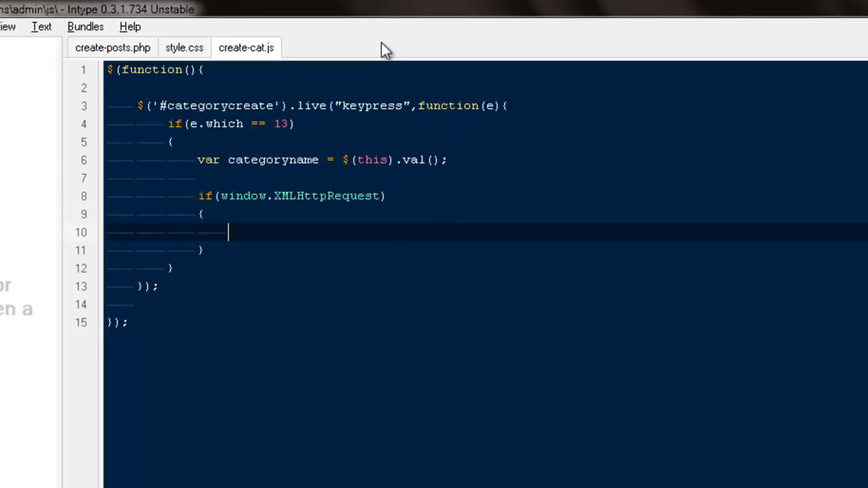
# Assign xmlhttp = new window.XMLHttpRequest(); inside the if branch
pyautogui.write('xm')
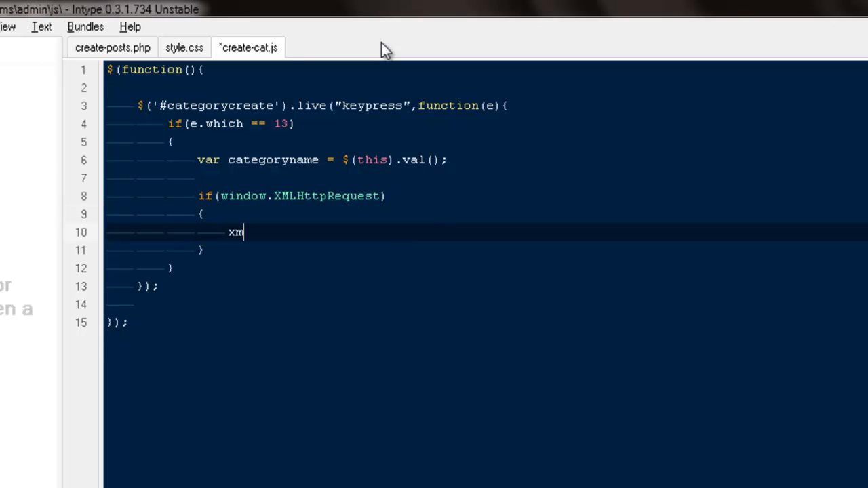
pyautogui.write('lhttp')
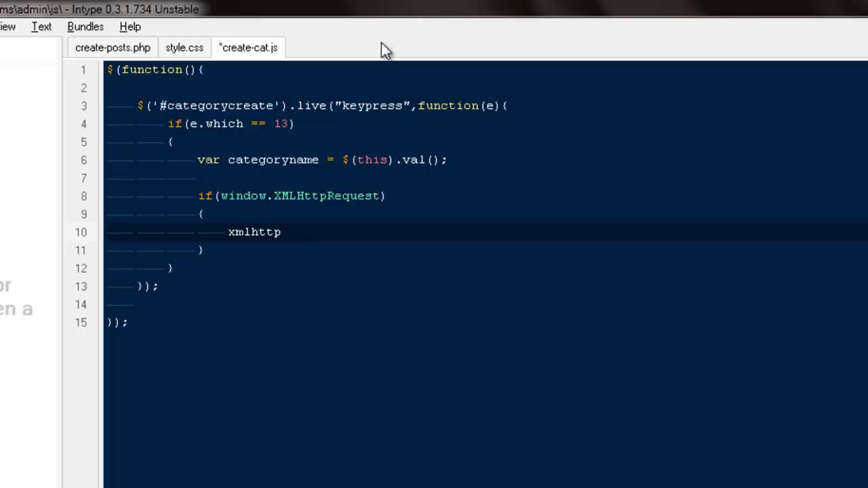
pyautogui.write('= new')
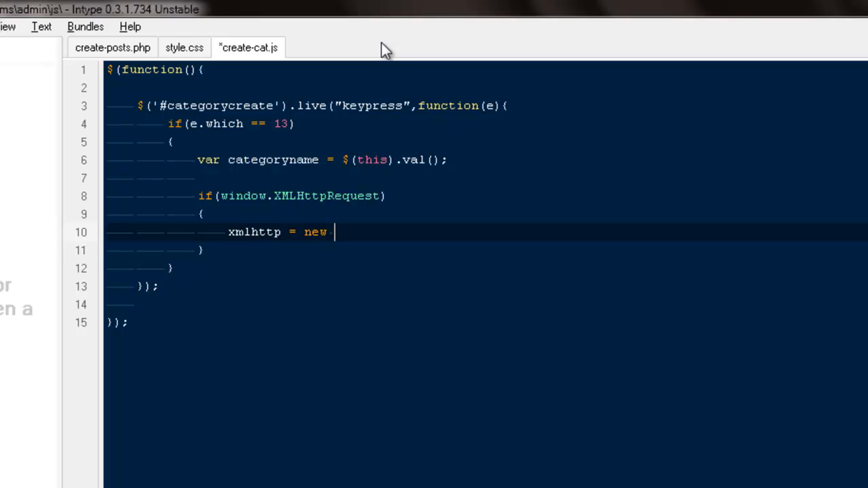
pyautogui.moveTo(222, 190)
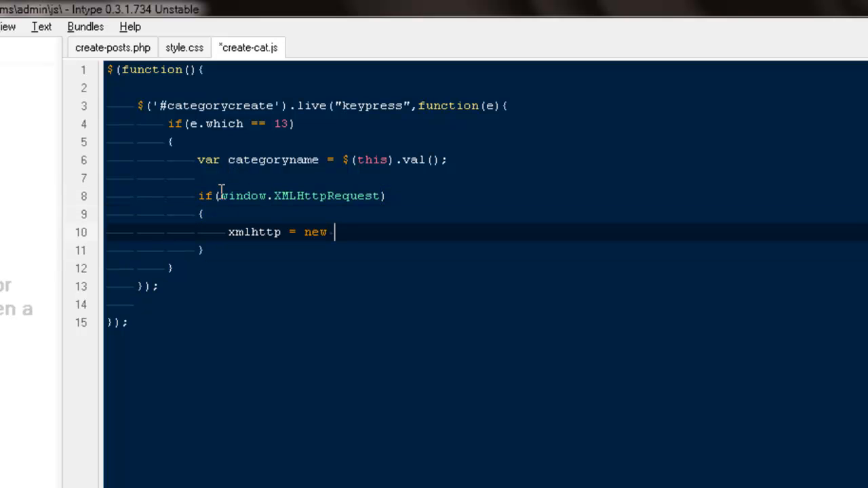
pyautogui.write('window.XMLHttpRequest();')
pyautogui.write('else')
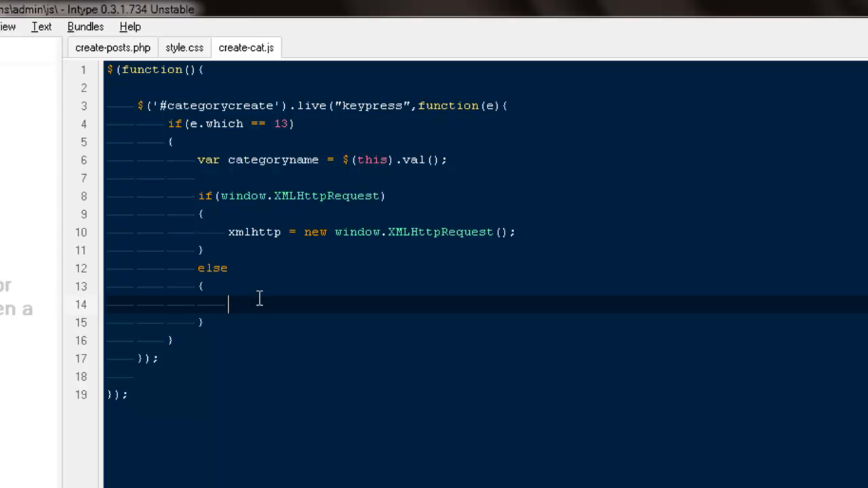
pyautogui.moveTo(251, 306)
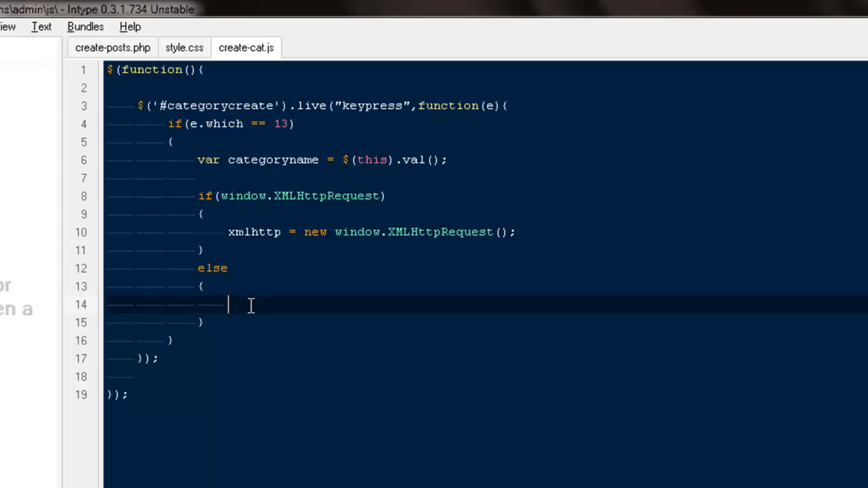
# Assign xmlhttp = new ActiveXObject('Microsoft.XMLHTTP'); in the else branch
pyautogui.write('xmlhttp = new Acti')
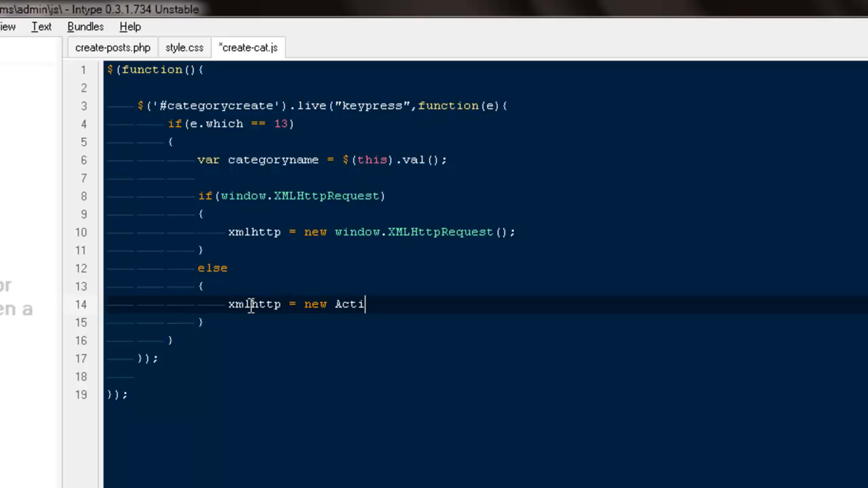
pyautogui.write('veXObject(')
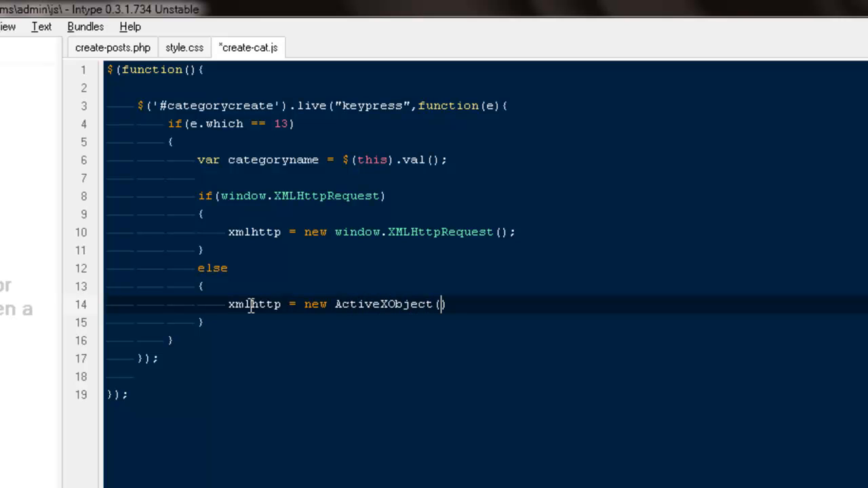
pyautogui.write("'Micri")
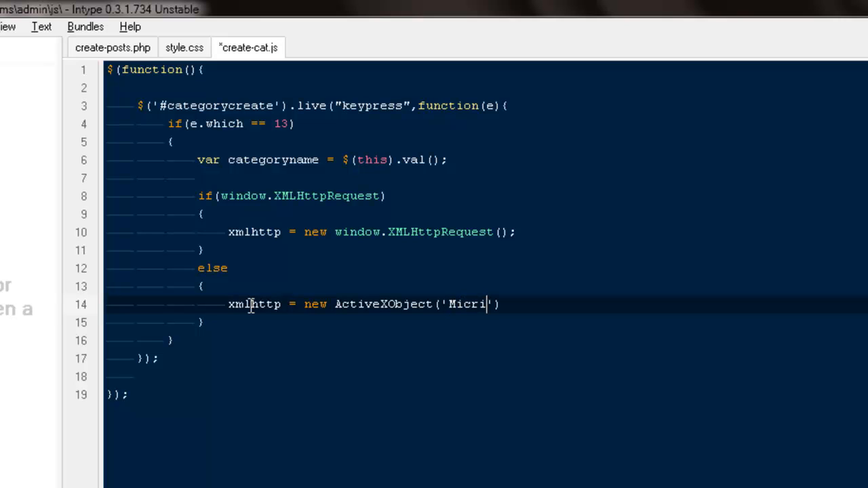
pyautogui.write('osoft')
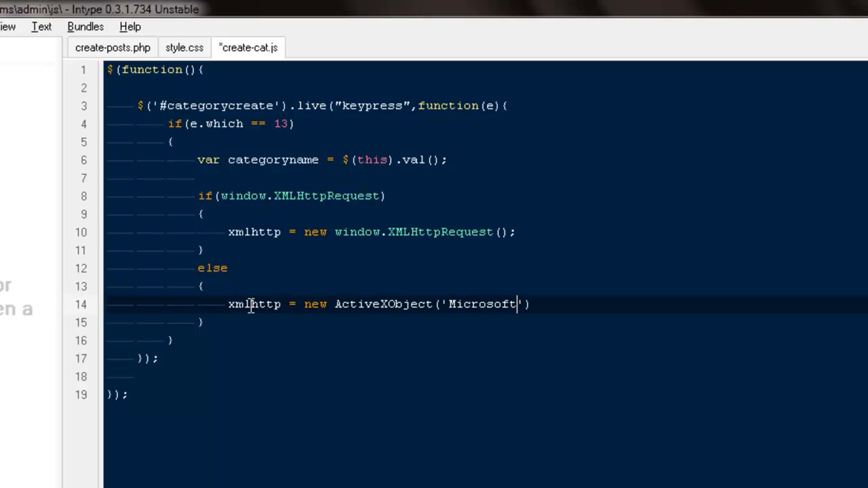
pyautogui.write(',')
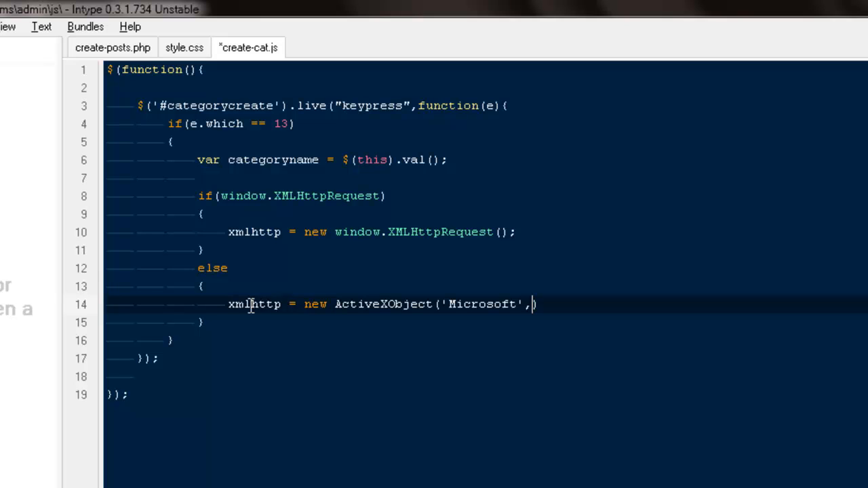
pyautogui.write('XML')
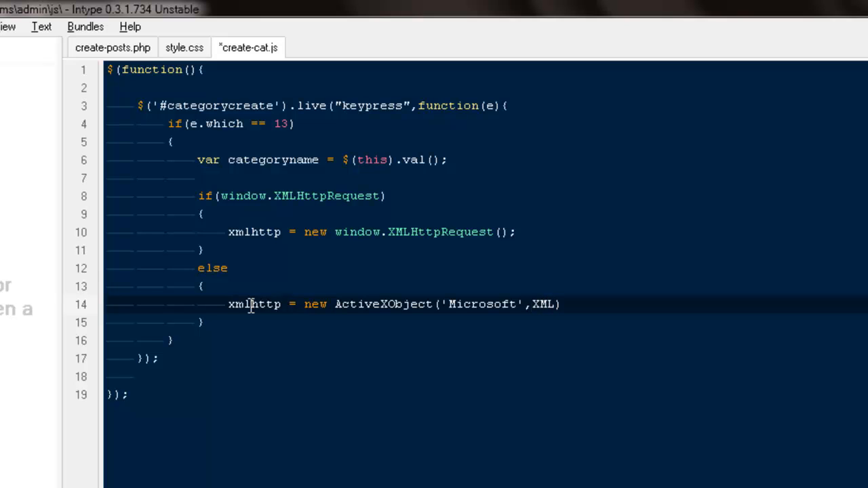
pyautogui.write('HTTP);')
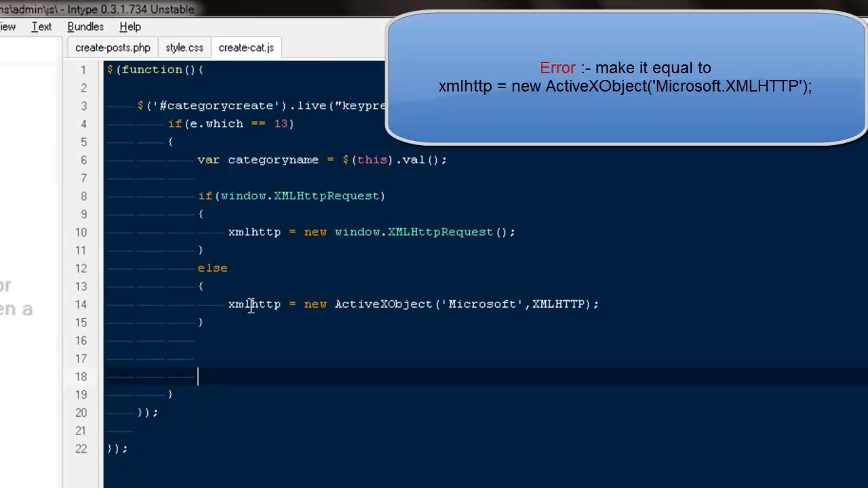
# Write xmlhttp.onreadystatechange = function(){ }; with an empty body
pyautogui.write('on')
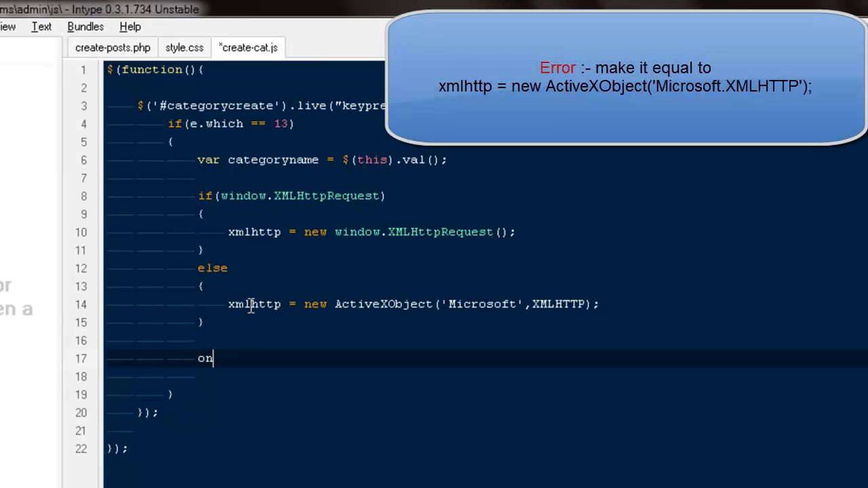
pyautogui.write('ready')
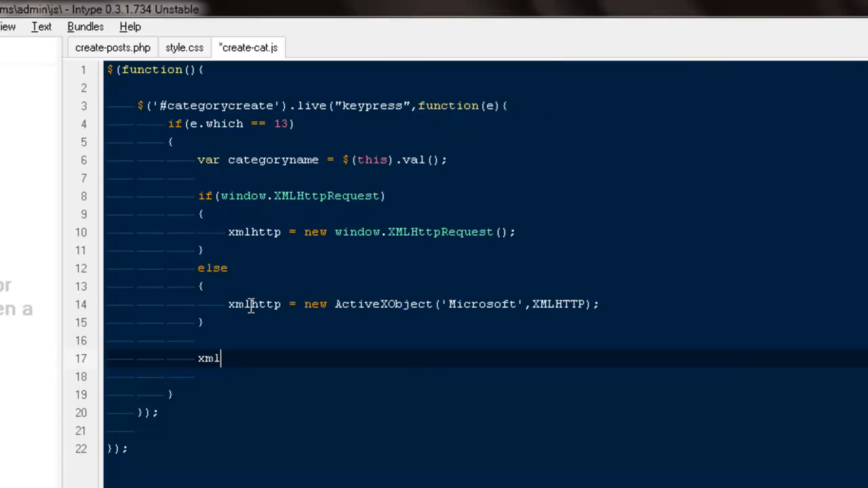
pyautogui.write('http')
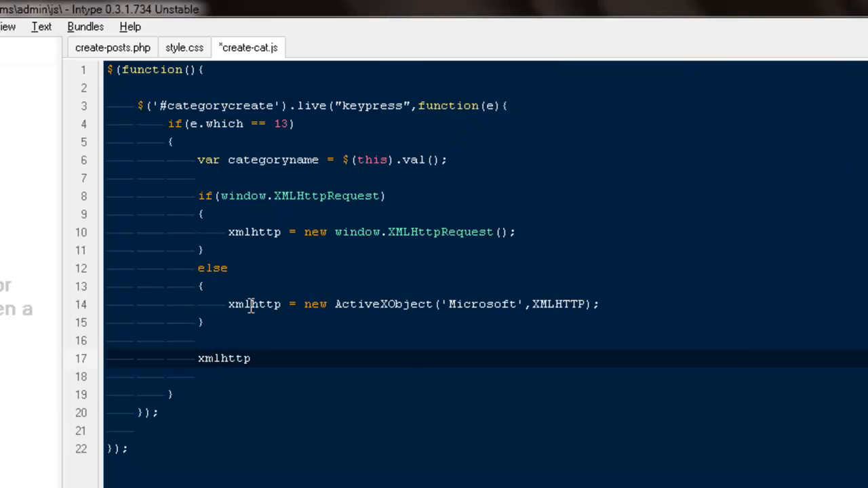
pyautogui.write('.onready')
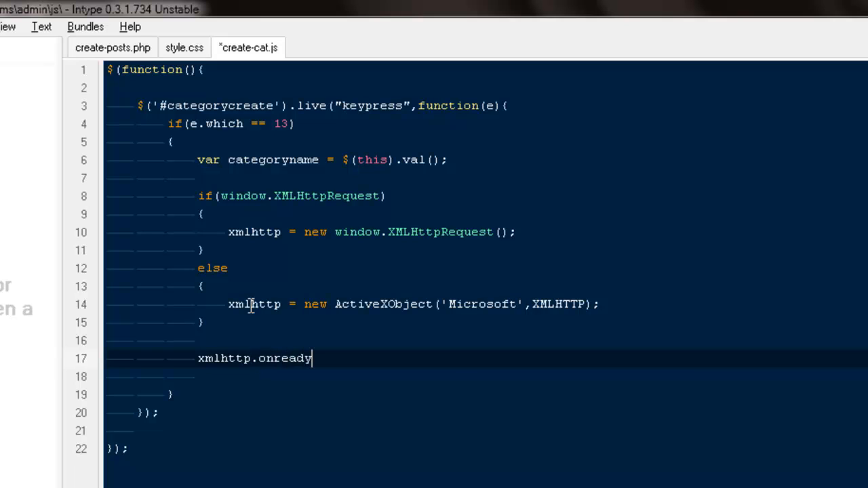
pyautogui.write('star')
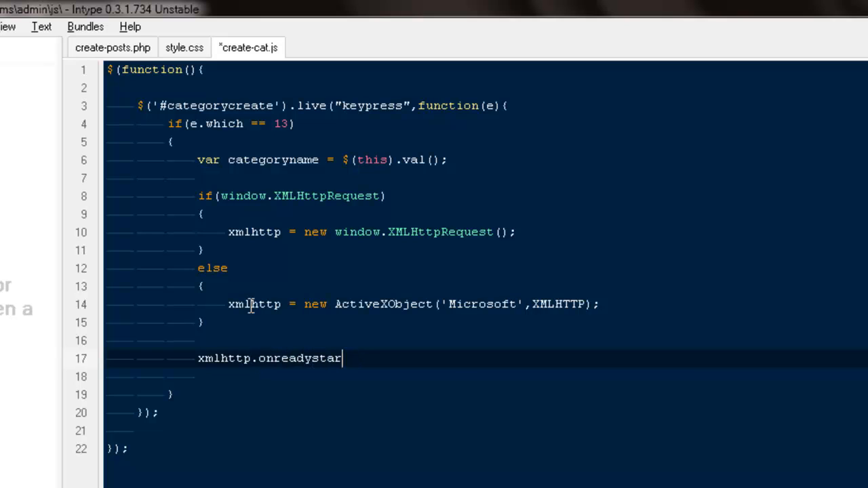
pyautogui.write('techange =')
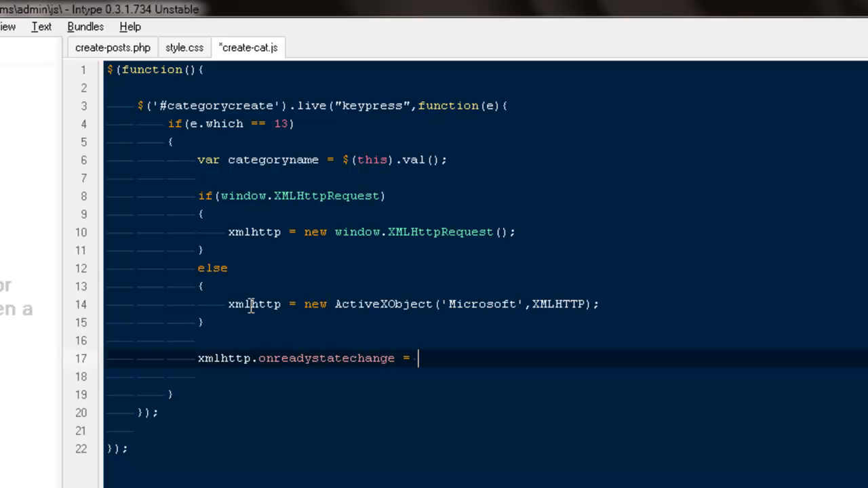
pyautogui.write('functiob')
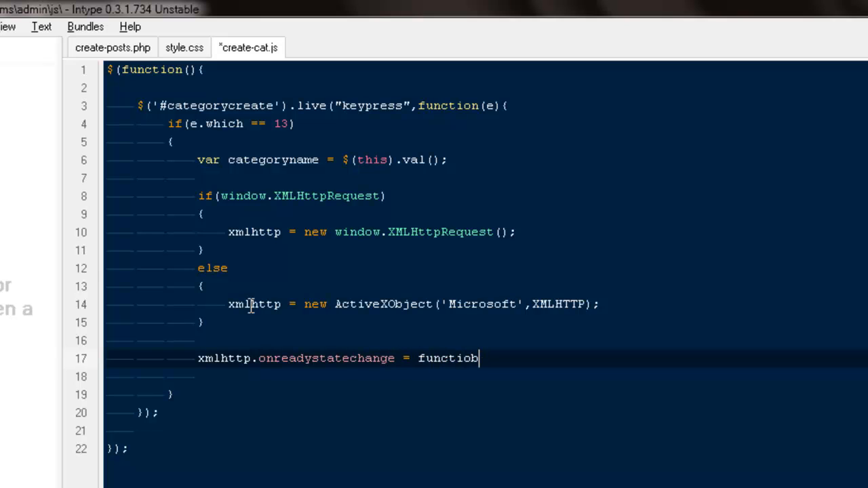
pyautogui.write('n()')
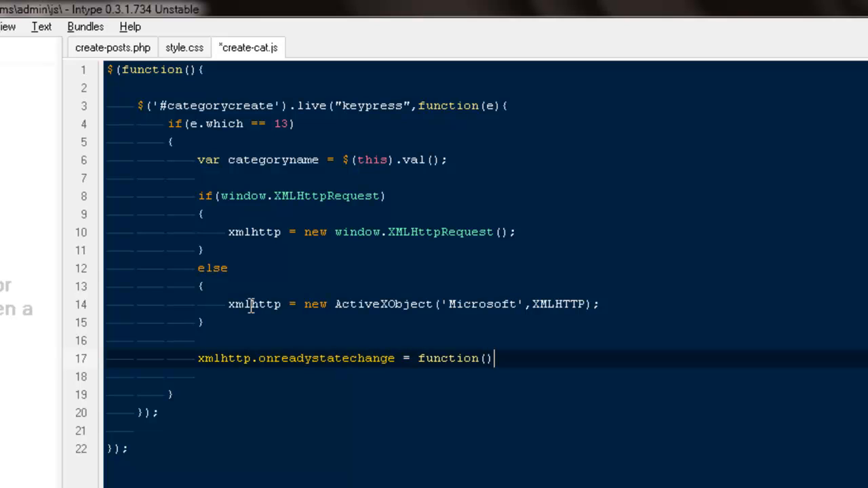
pyautogui.moveTo(494, 357)
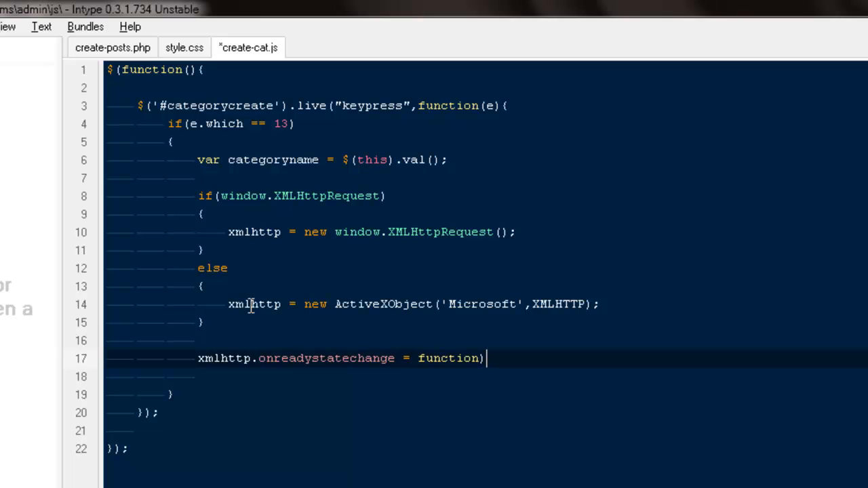
pyautogui.write('({')
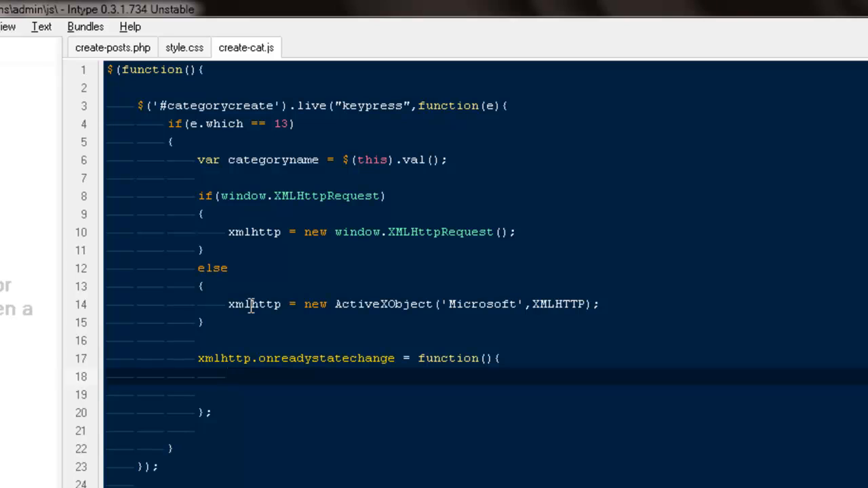
# Write if(xmlhttp.readyState == '4' && xmlhttp.status == '200') with an empty braced body
pyautogui.write('if')
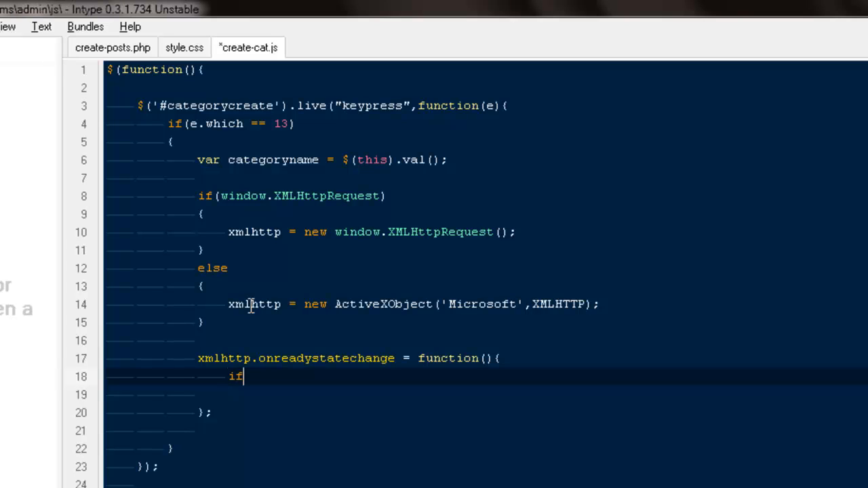
pyautogui.write('(')
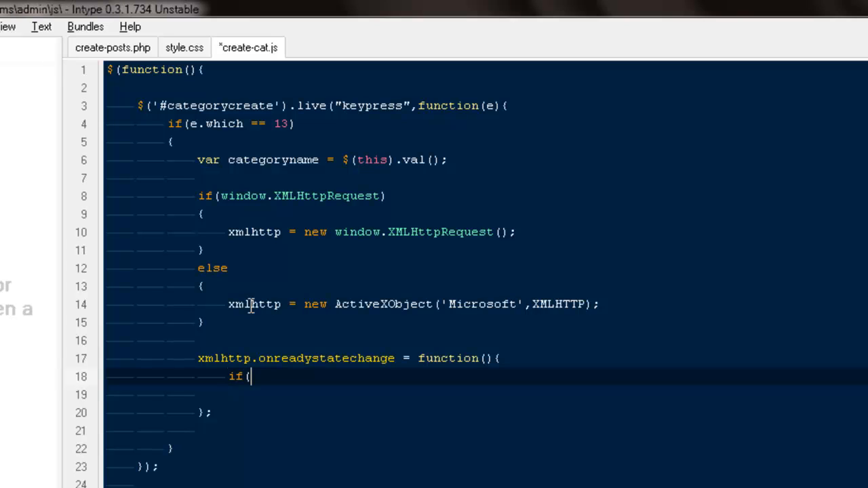
pyautogui.write('xmlt')
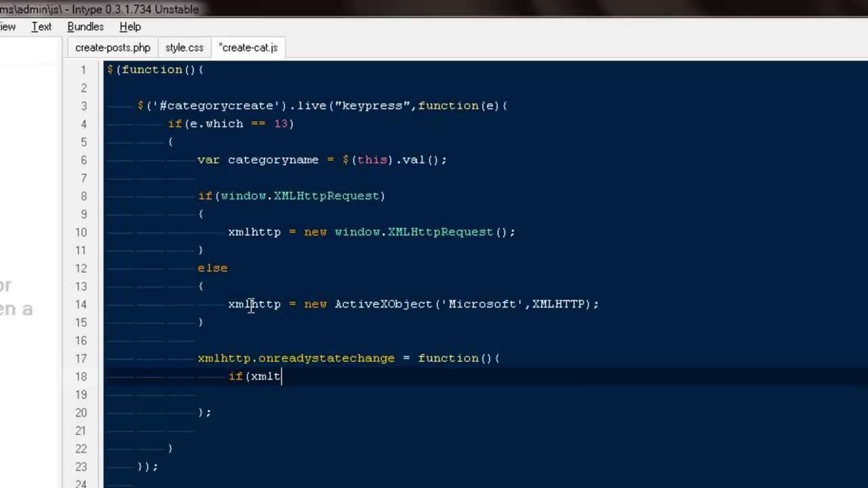
pyautogui.write('http')
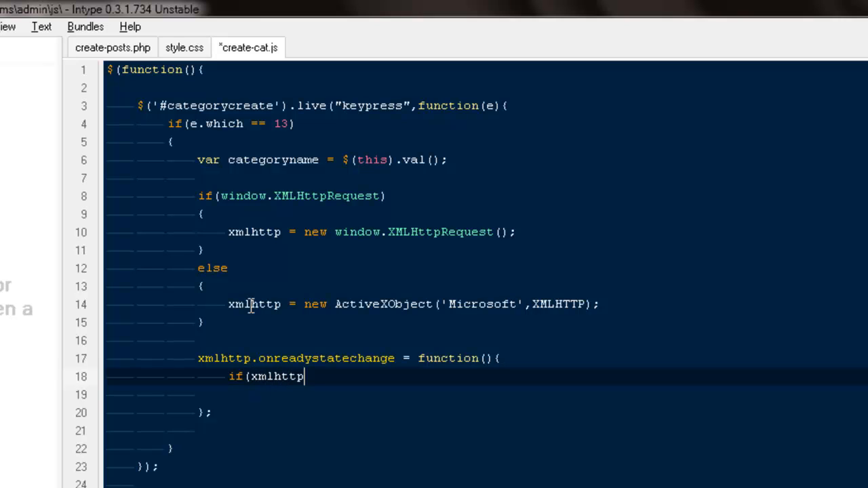
pyautogui.write('.')
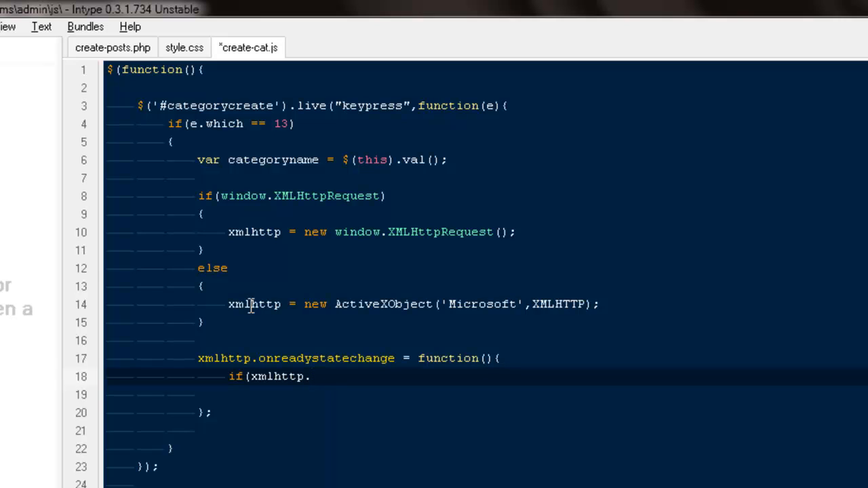
pyautogui.write("readyState == '")
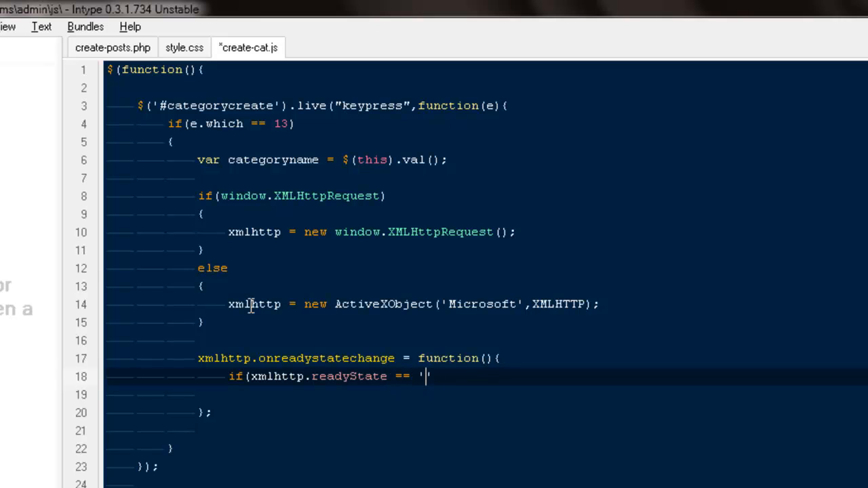
pyautogui.write("4'")
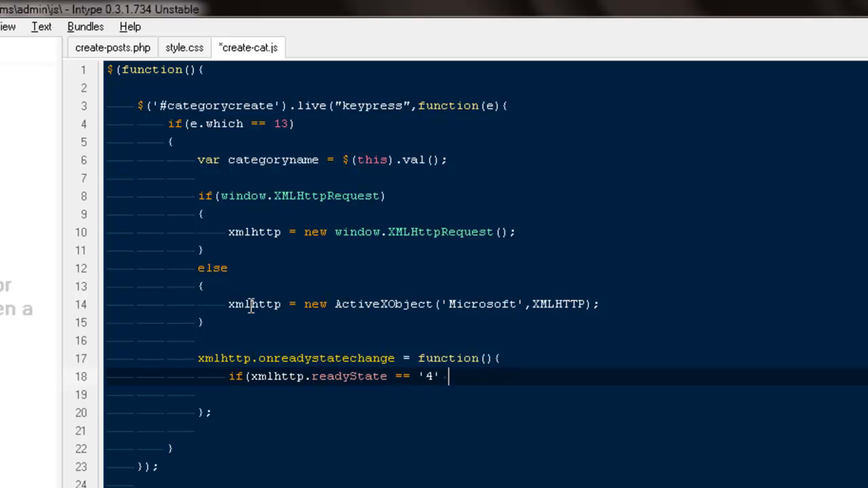
pyautogui.write('&&')
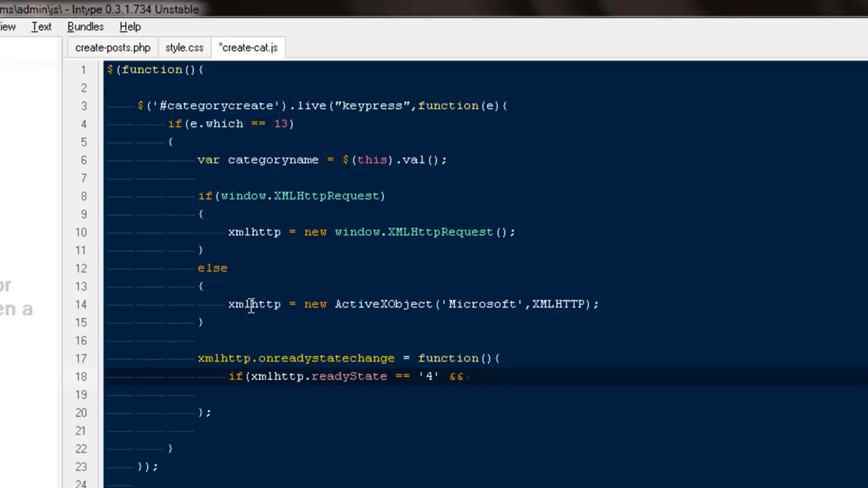
pyautogui.write('xmlhttp.')
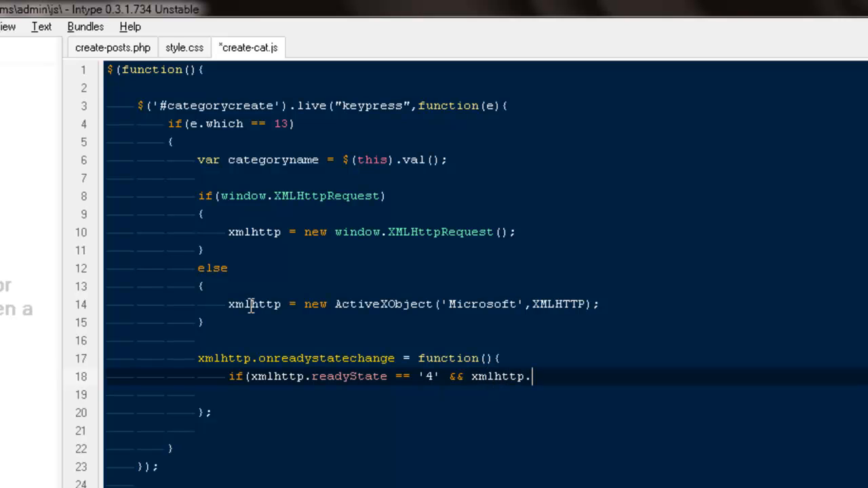
pyautogui.write('re')
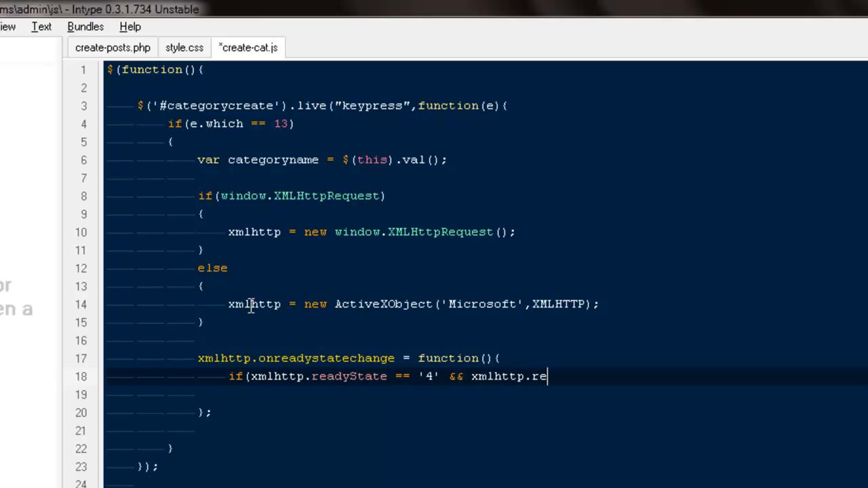
pyautogui.write('stat')
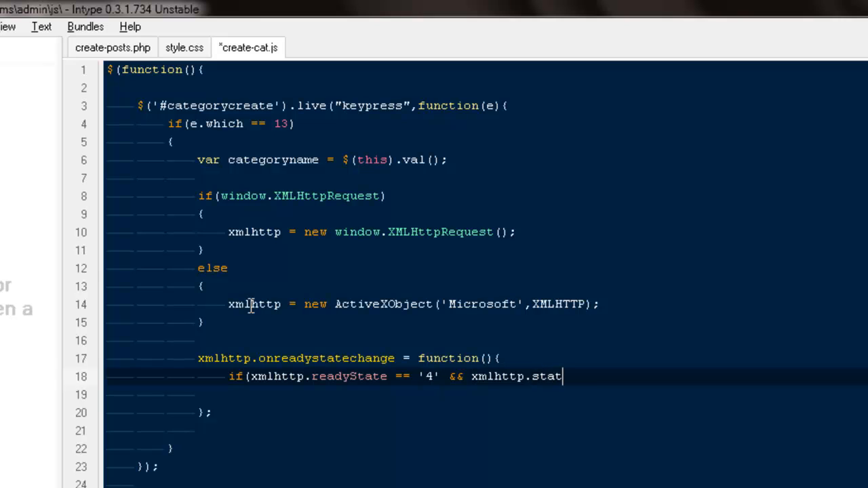
pyautogui.write("us == '")
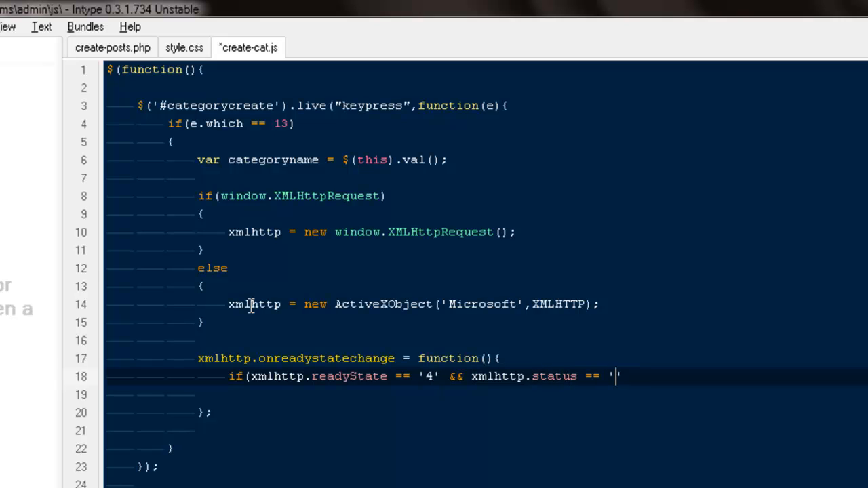
pyautogui.write("200')")
pyautogui.click(486, 395)
pyautogui.write('{')
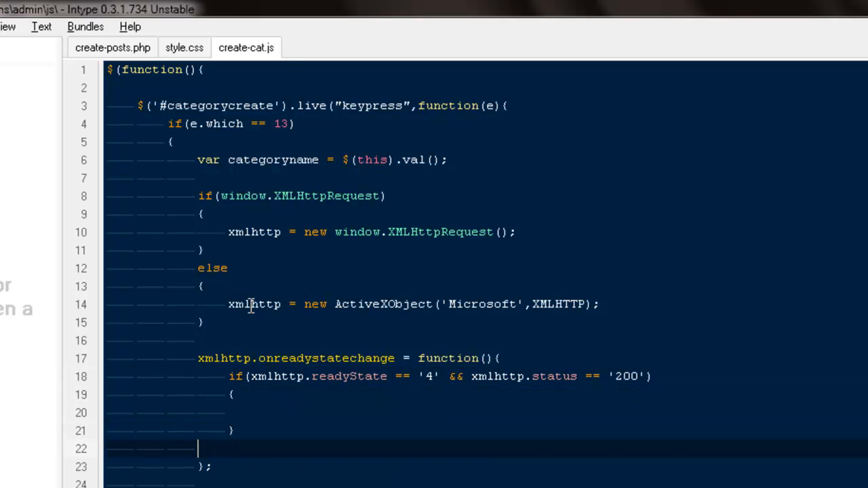
pyautogui.write('}')
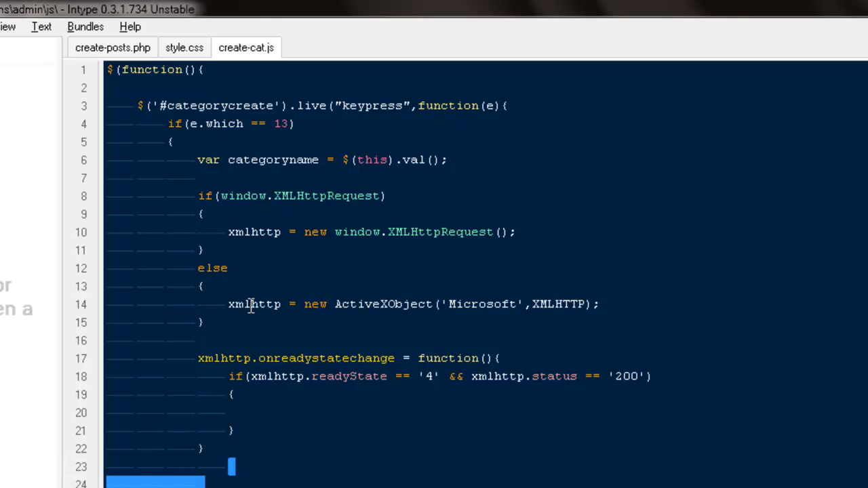
# Write parameters = 'categoryname=' + categoryname; below the handler
pyautogui.scroll(-3)
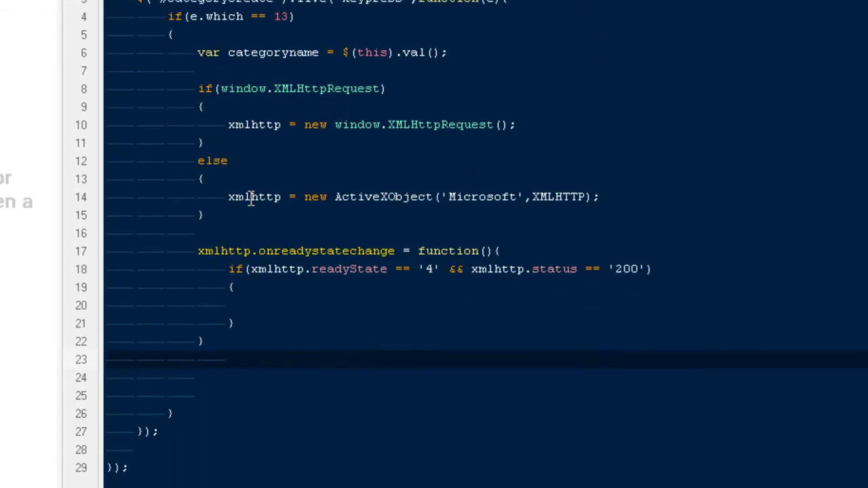
pyautogui.write('pa')
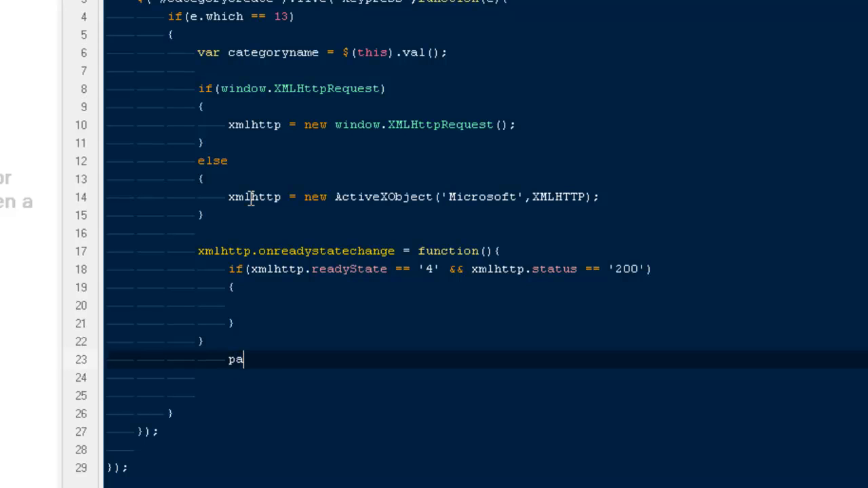
pyautogui.write('ra')
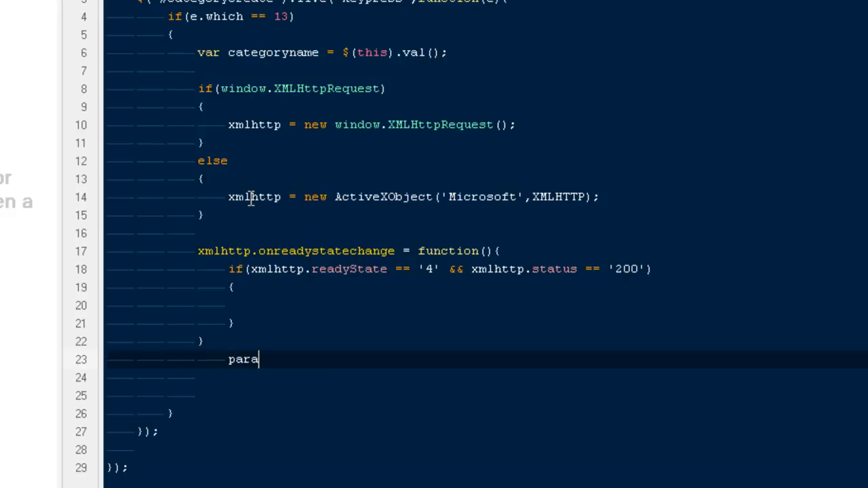
pyautogui.write('meters =')
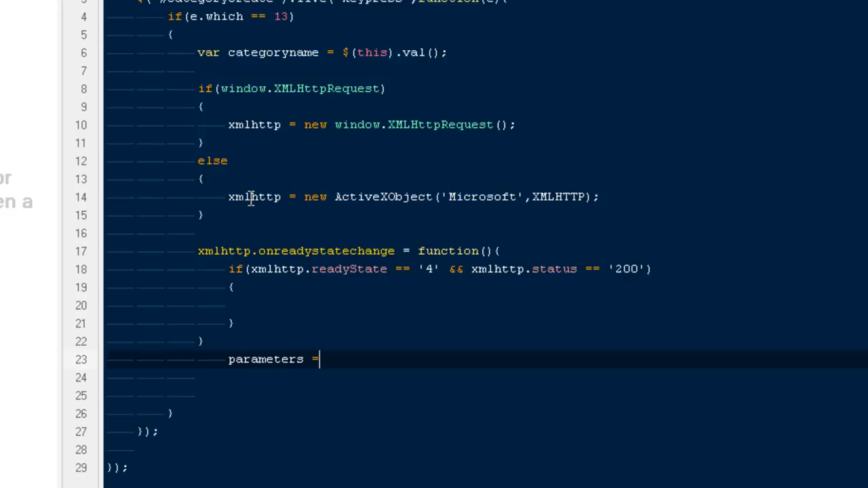
pyautogui.write("'")
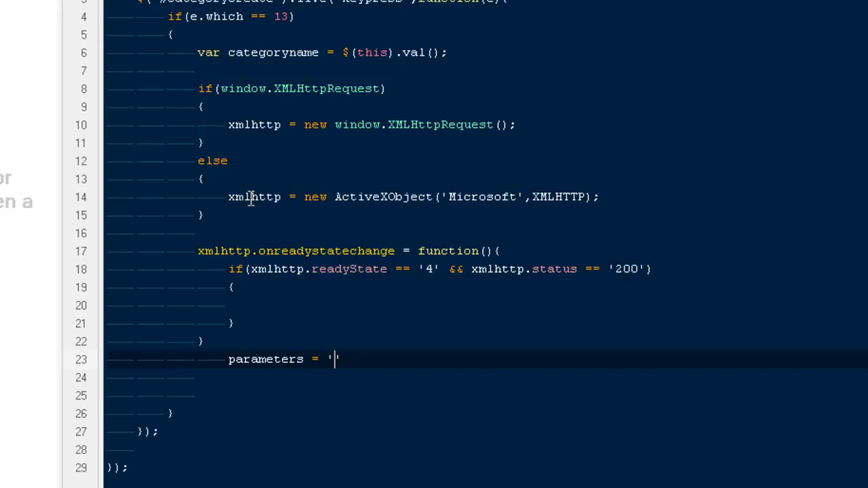
pyautogui.write('category')
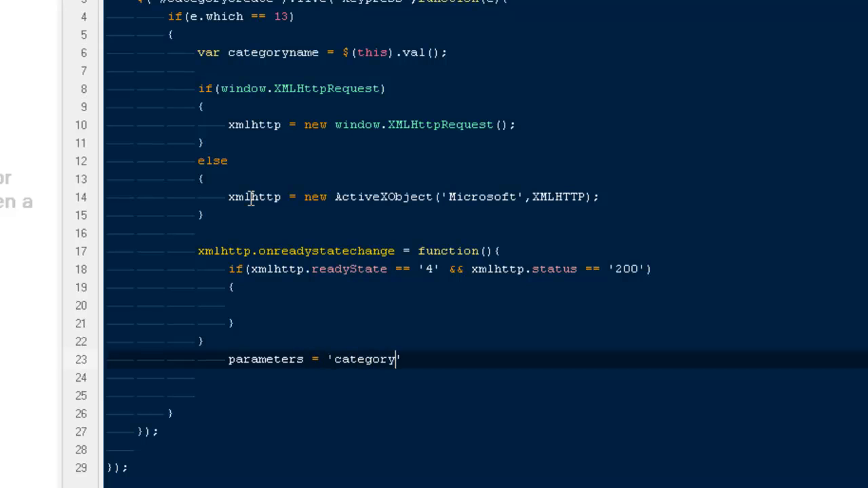
pyautogui.write("name=' +")
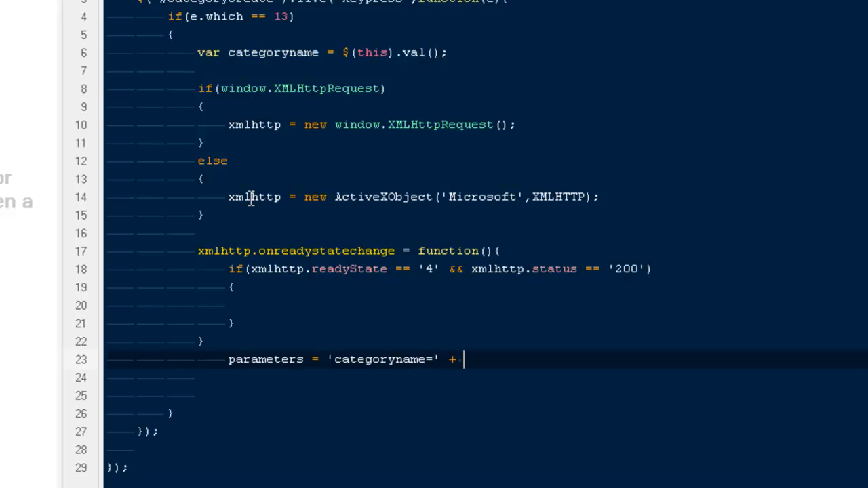
pyautogui.write('categor')
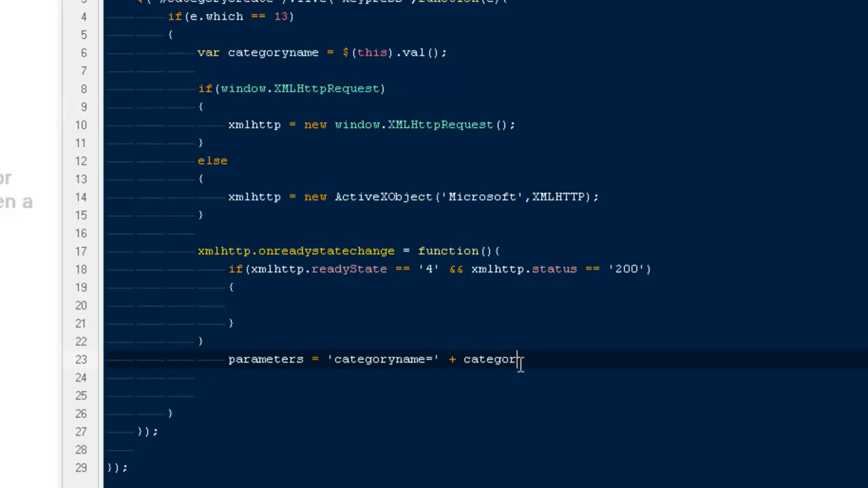
pyautogui.write('yname;')
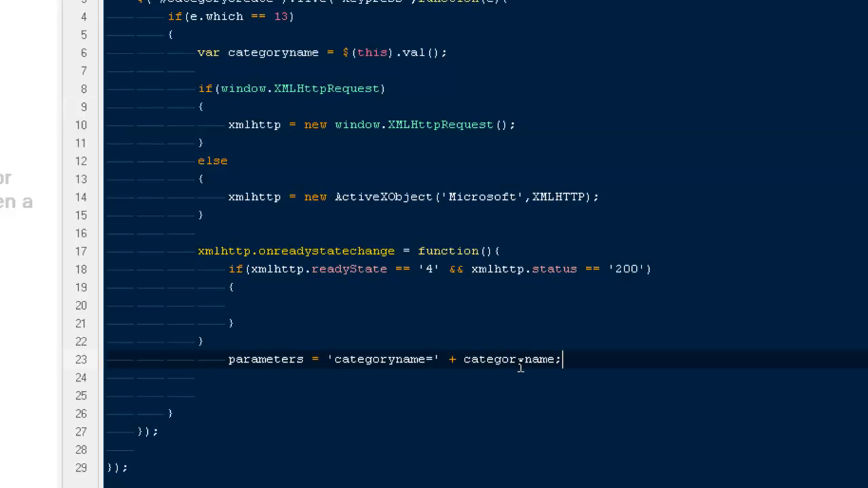
# Highlight the categoryname variable to check it, then start the empty line below
pyautogui.doubleClick(378, 358)
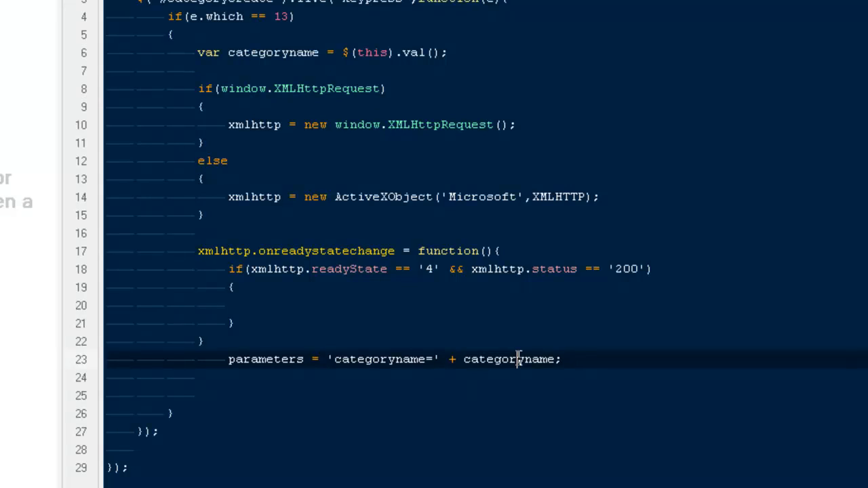
pyautogui.doubleClick(508, 359)
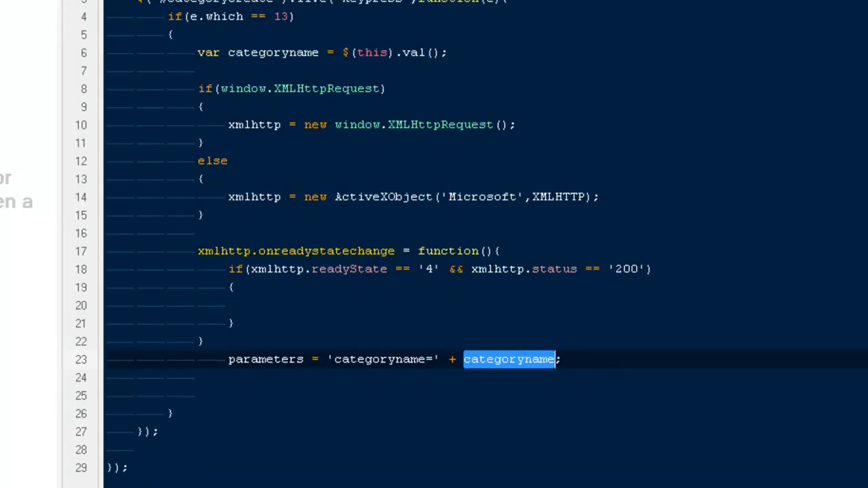
pyautogui.moveTo(348, 226)
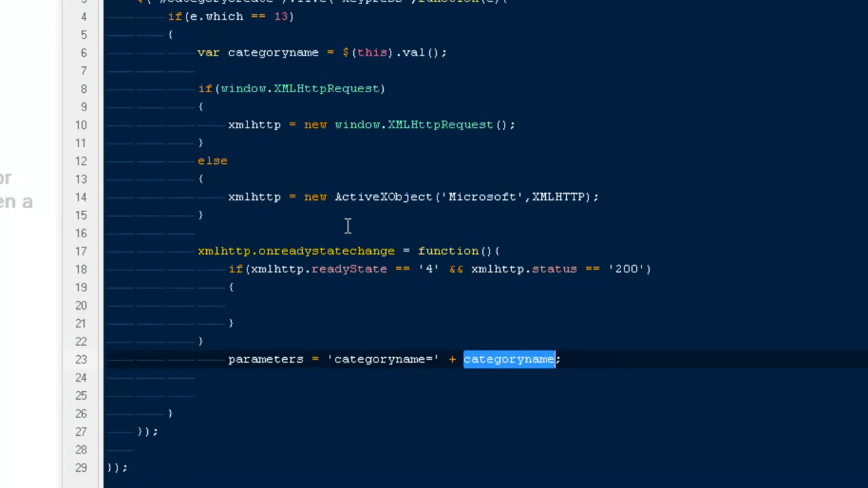
pyautogui.moveTo(258, 276)
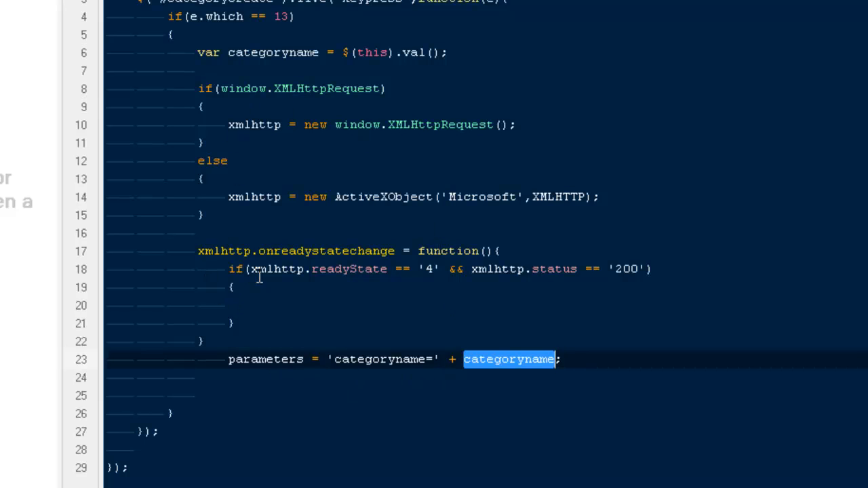
pyautogui.moveTo(383, 278)
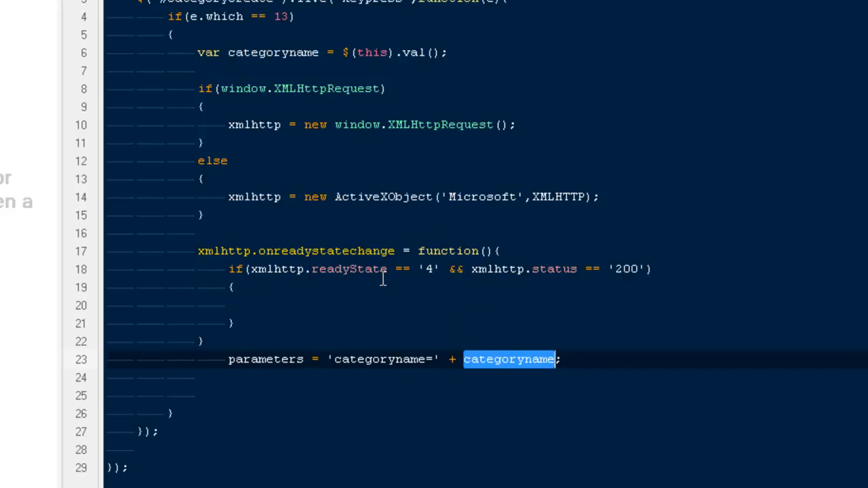
pyautogui.click(386, 197)
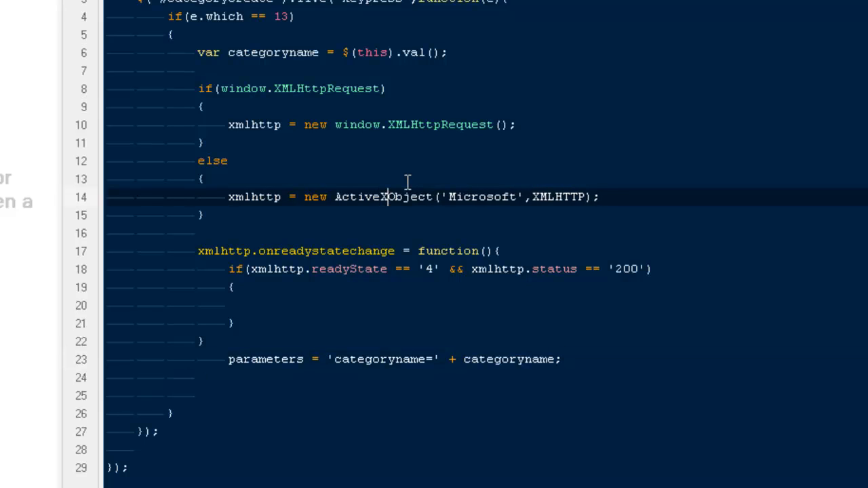
pyautogui.click(196, 378)
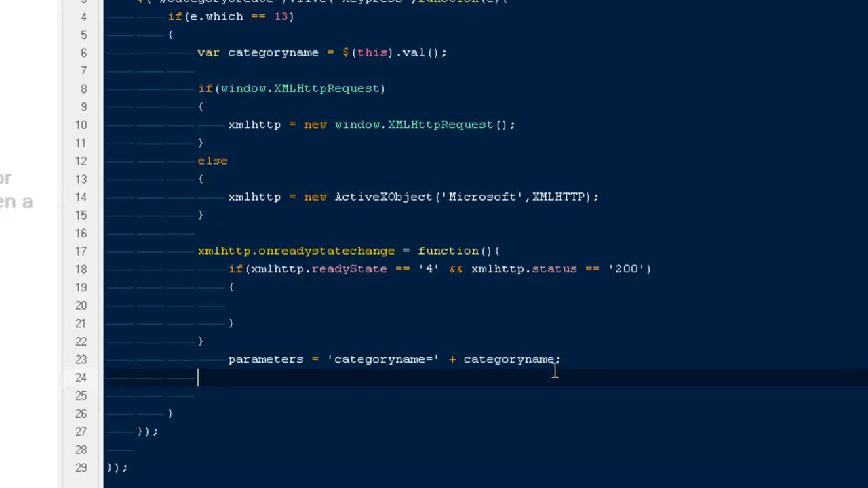
# Write xmlhttp.open('POST','scripts/create-cat.php', true); correcting the mistyped file name
pyautogui.write('xmht')
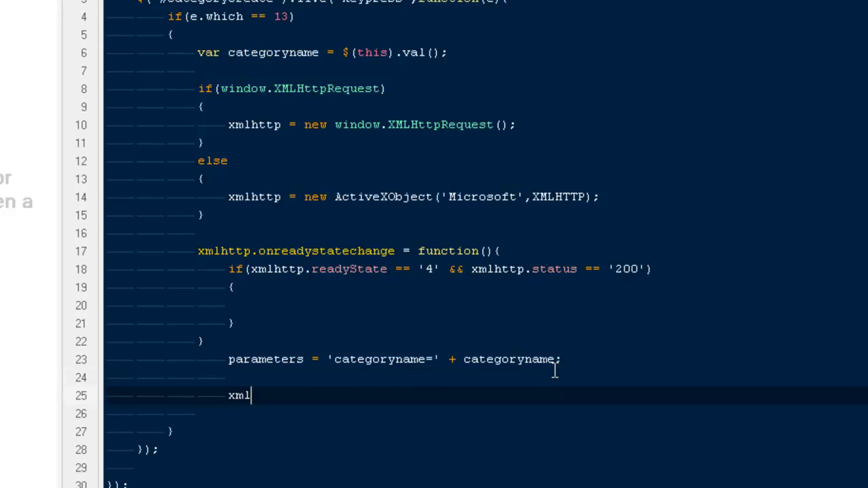
pyautogui.write('http.')
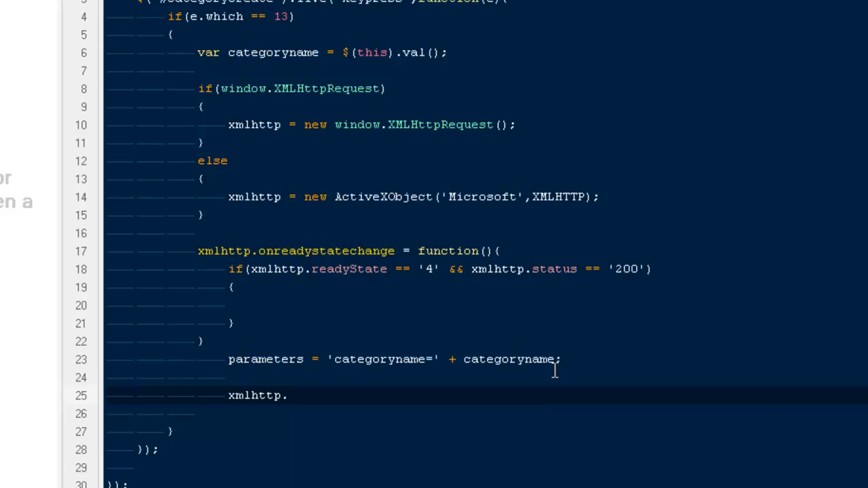
pyautogui.write('open')
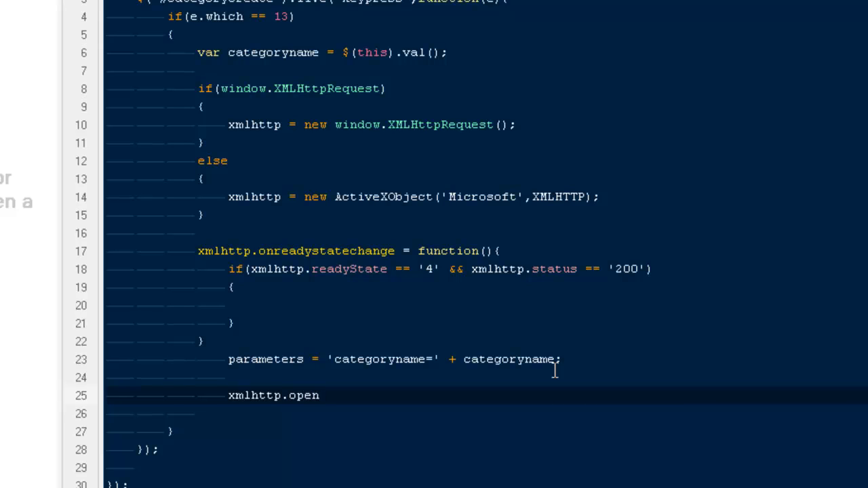
pyautogui.write('()')
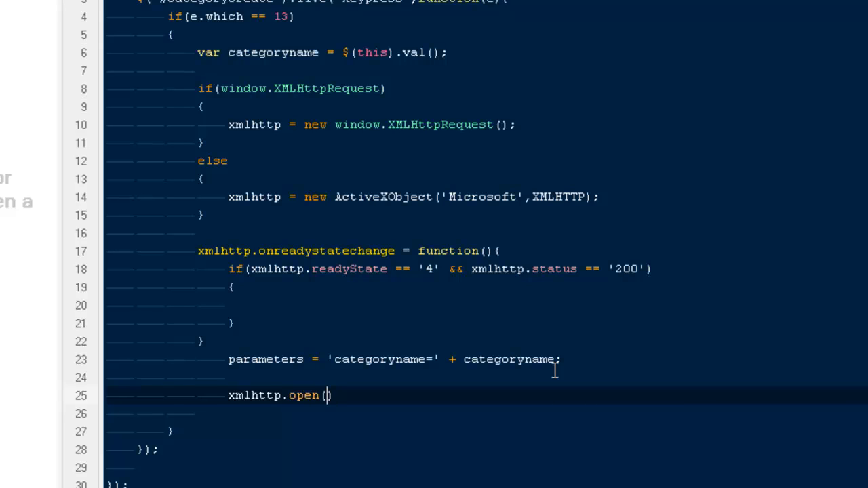
pyautogui.write("'POST','")
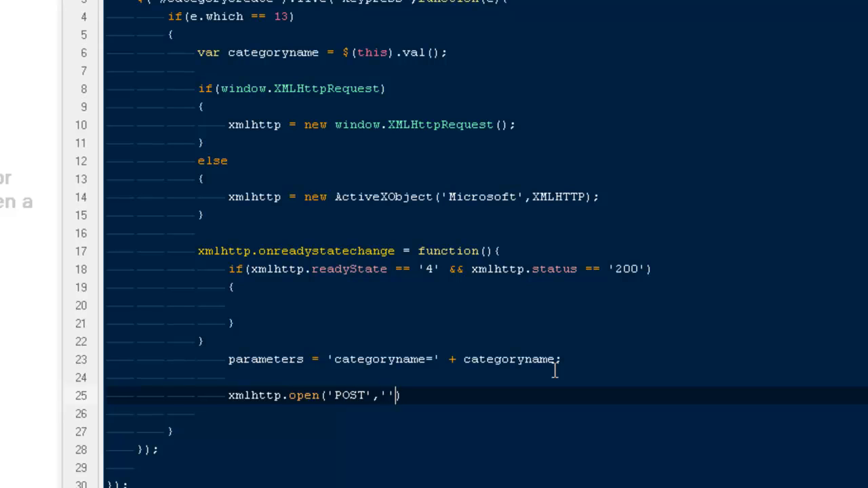
pyautogui.write('scripts/')
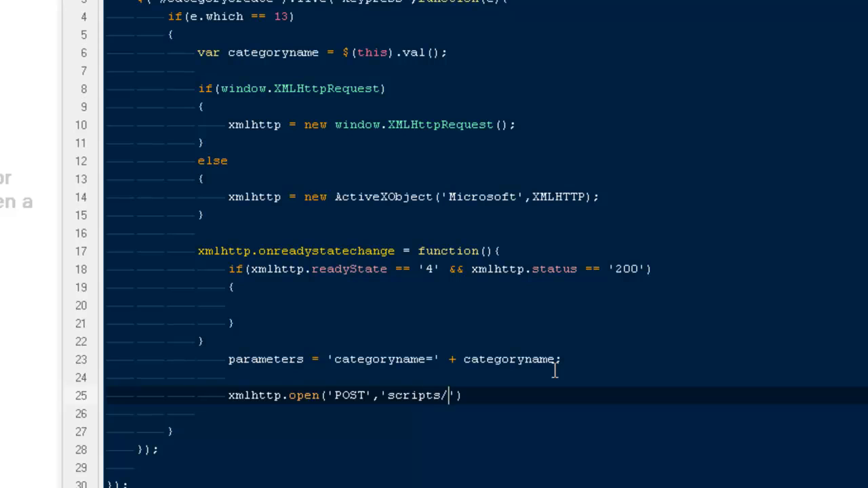
pyautogui.write('ca')
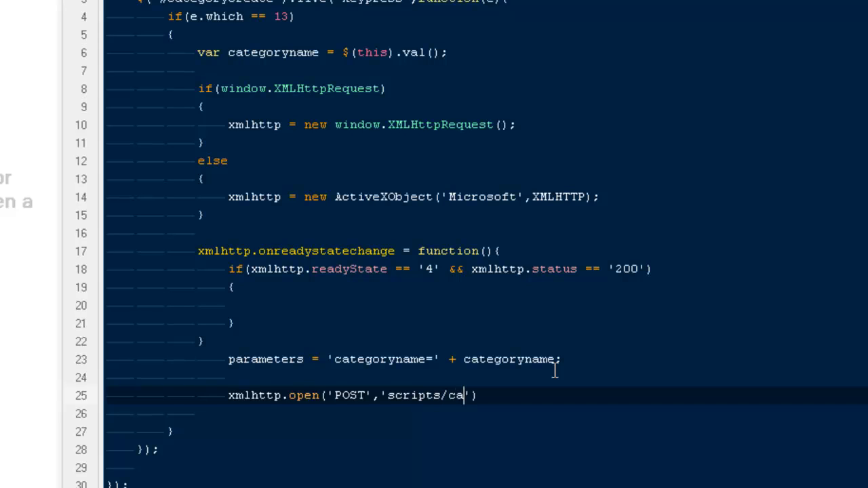
pyautogui.write('tegory')
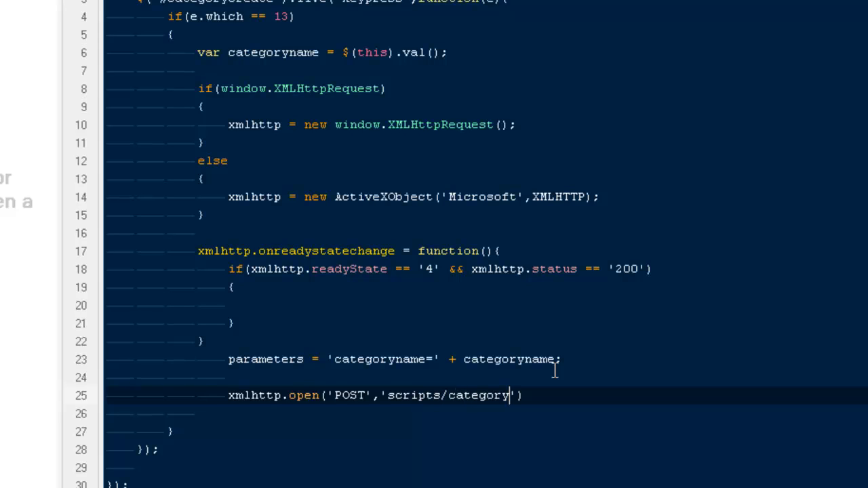
pyautogui.press('Backspace')
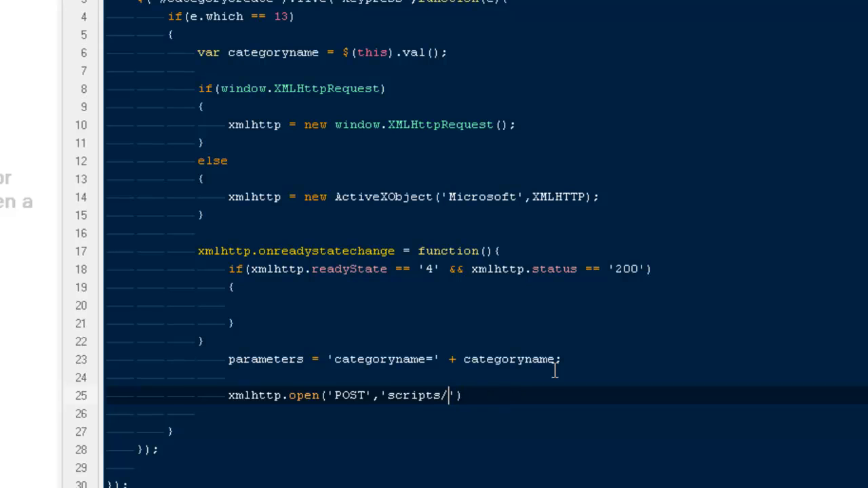
pyautogui.write('create-')
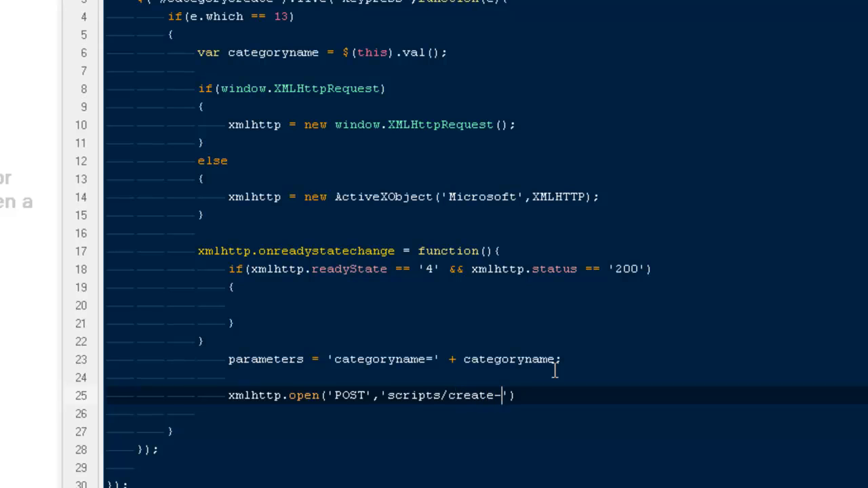
pyautogui.write("cat.php'")
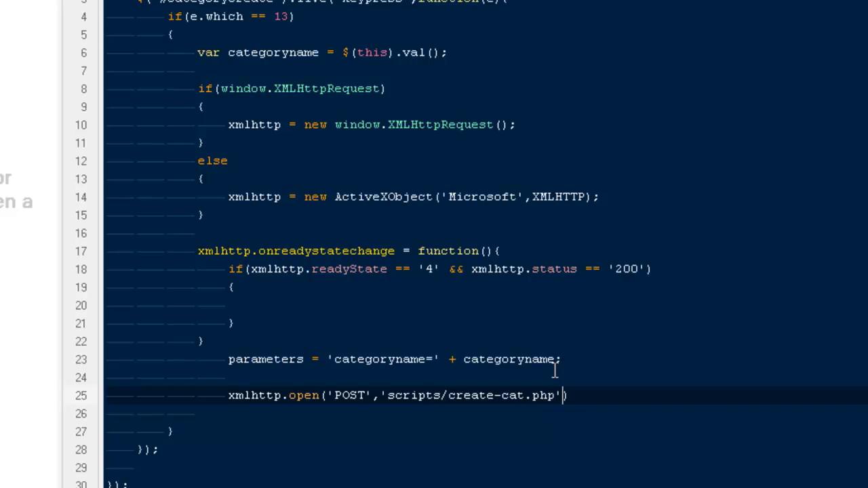
pyautogui.write(', true')
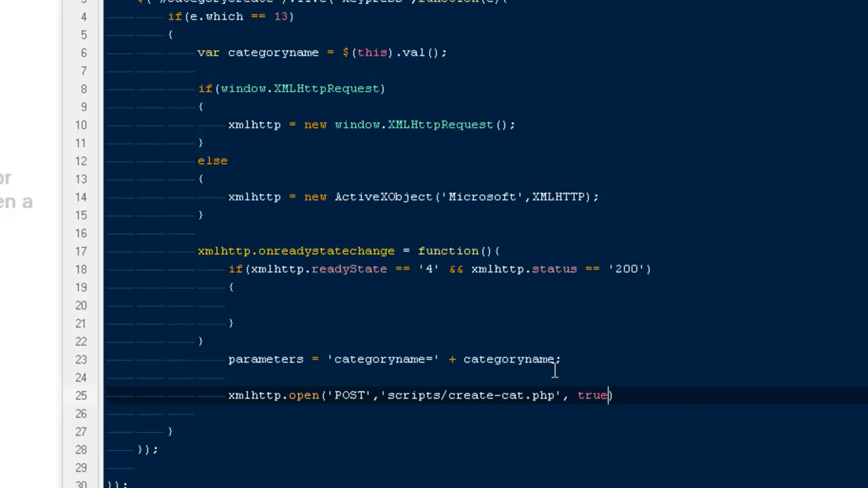
pyautogui.write(');')
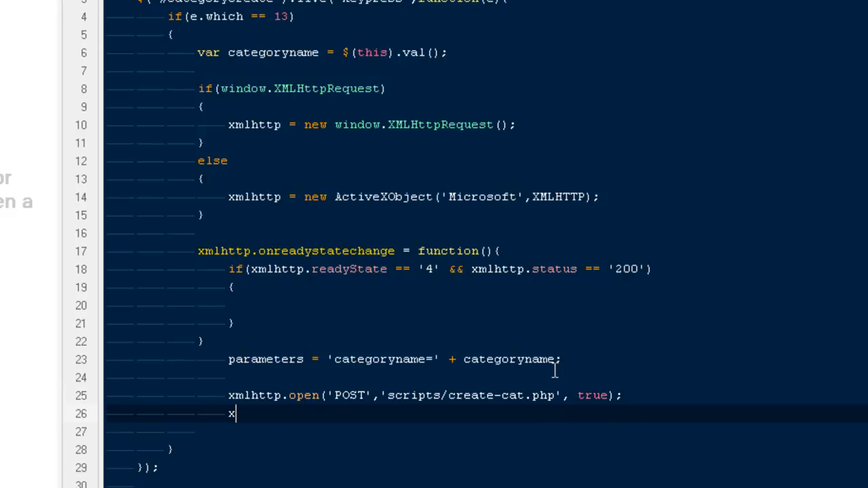
# Set the request header Content-type to 'application/x-www-form-urlencoded'
pyautogui.write('mht')
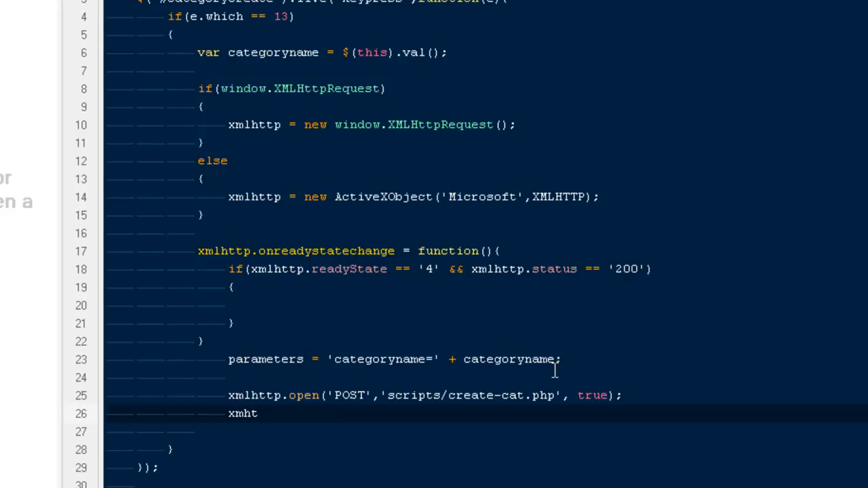
pyautogui.write('tp.')
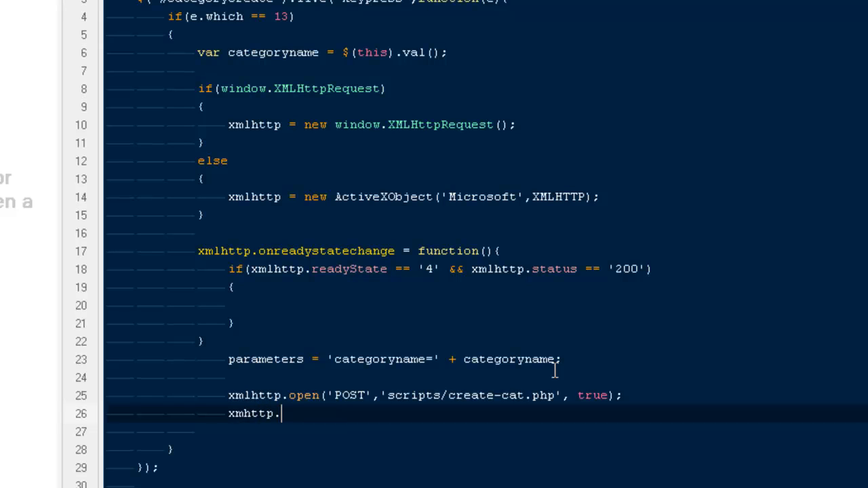
pyautogui.write('setRequest')
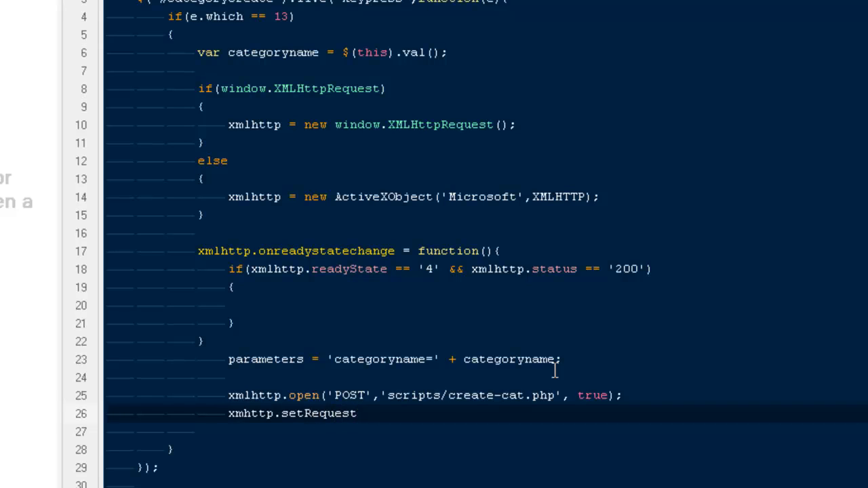
pyautogui.write('Header()')
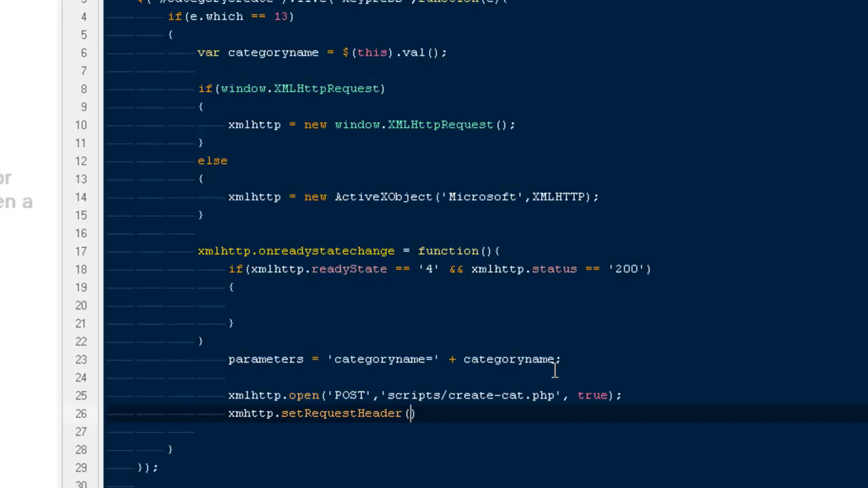
pyautogui.write("''")
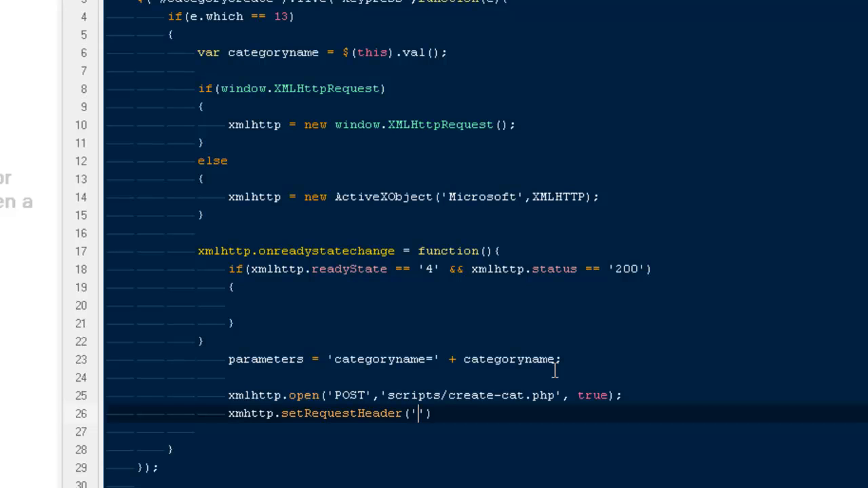
pyautogui.write('Content')
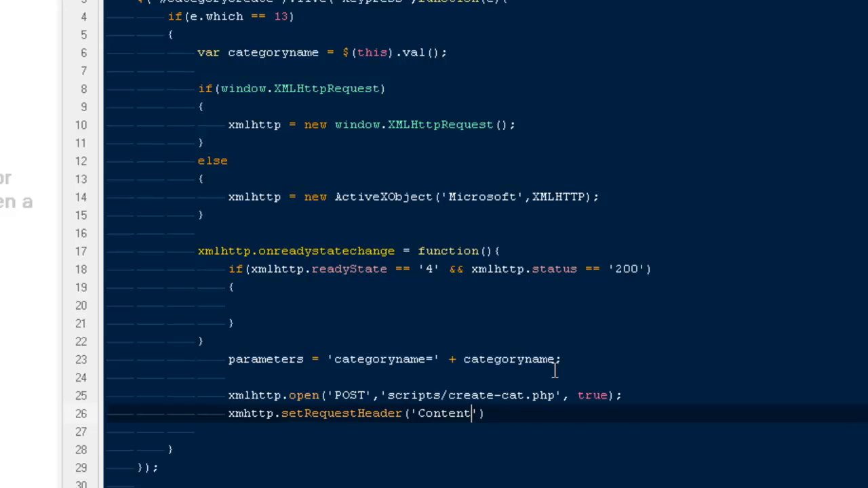
pyautogui.write('-type')
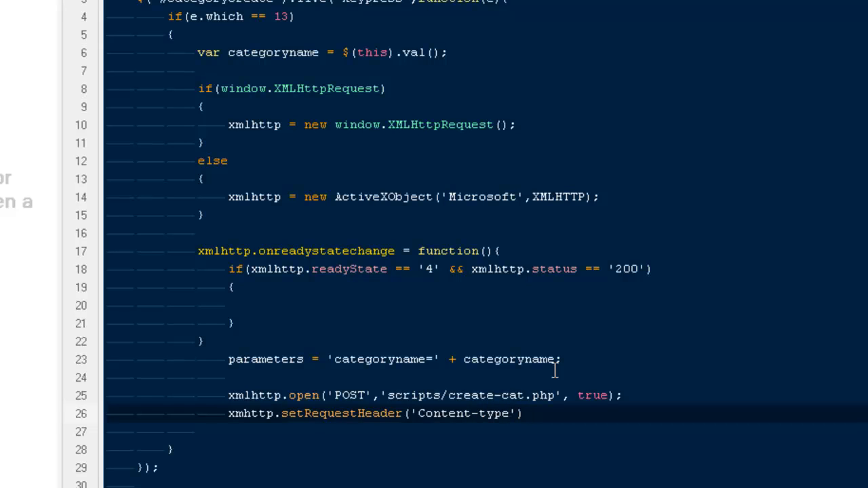
pyautogui.write(",'appli")
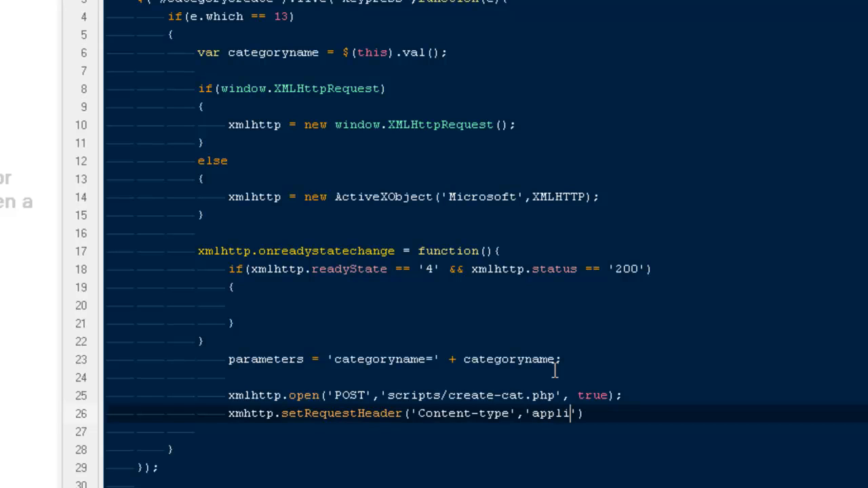
pyautogui.write('cation/')
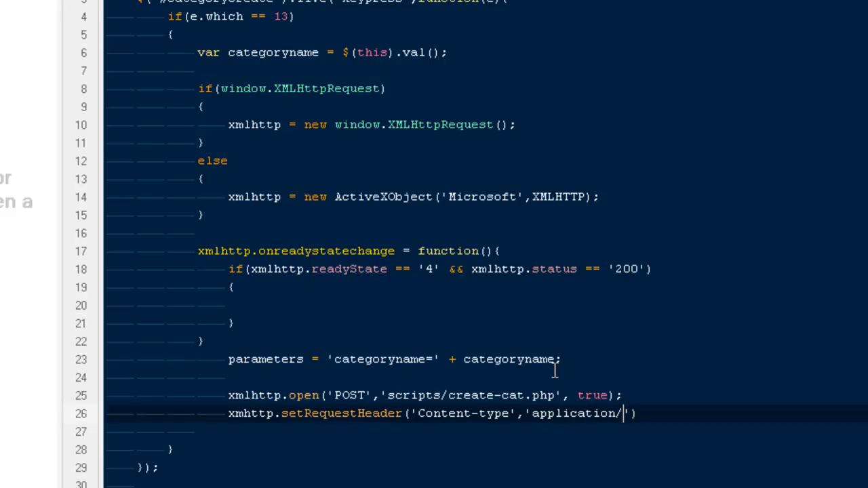
pyautogui.write('x-www')
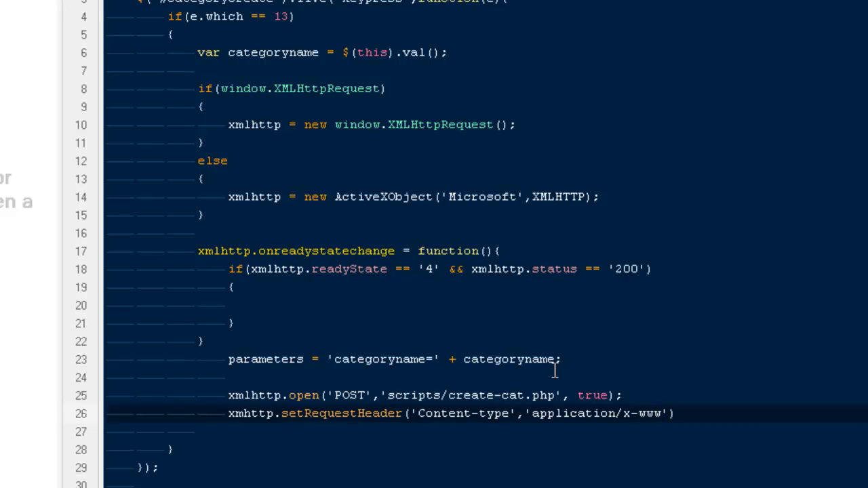
pyautogui.write('-')
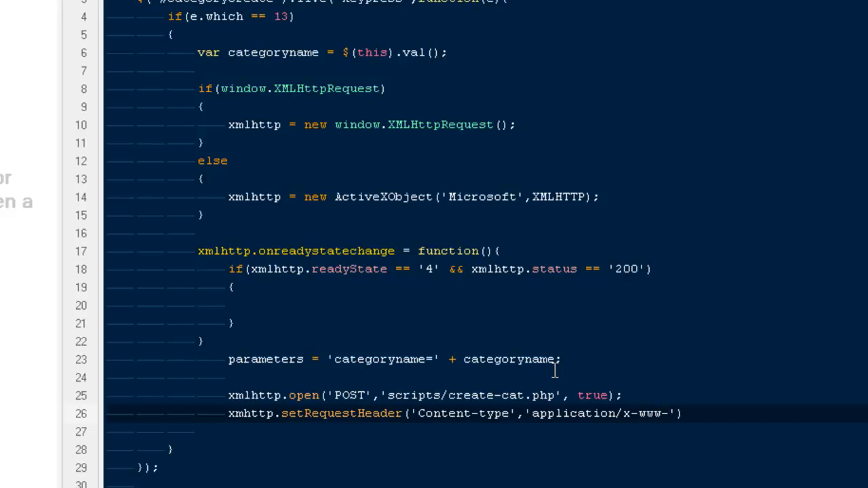
pyautogui.write('f')
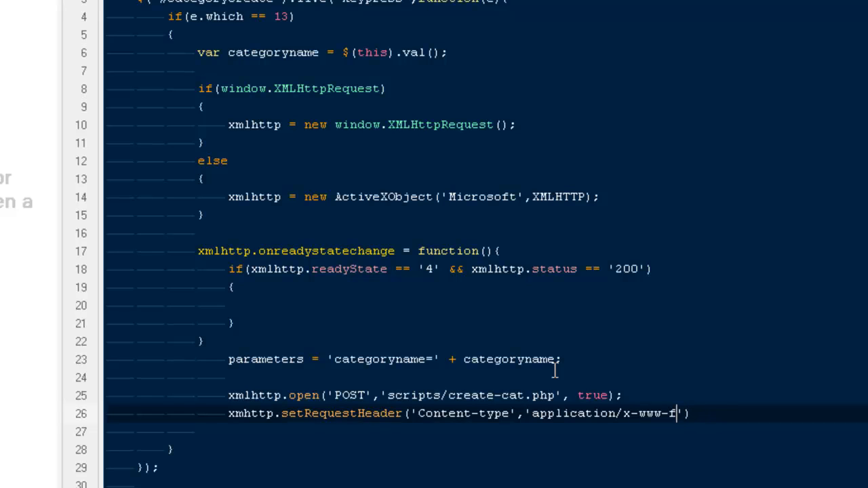
pyautogui.write('orm')
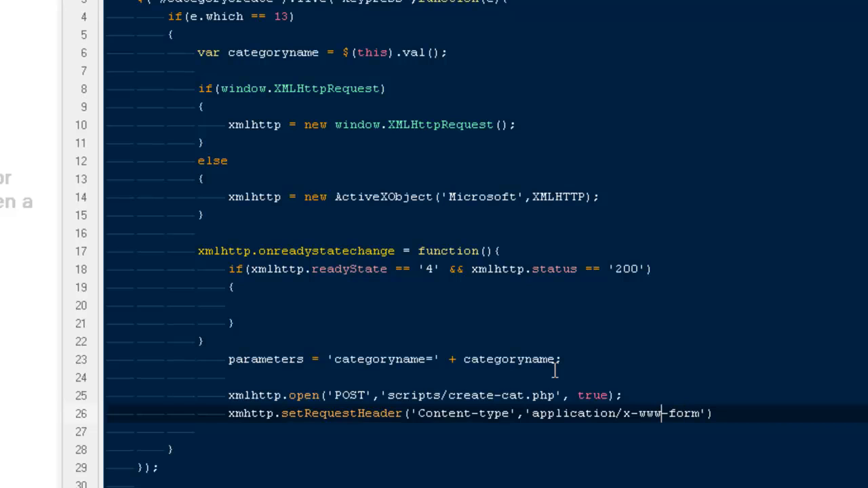
pyautogui.press('Backspace')
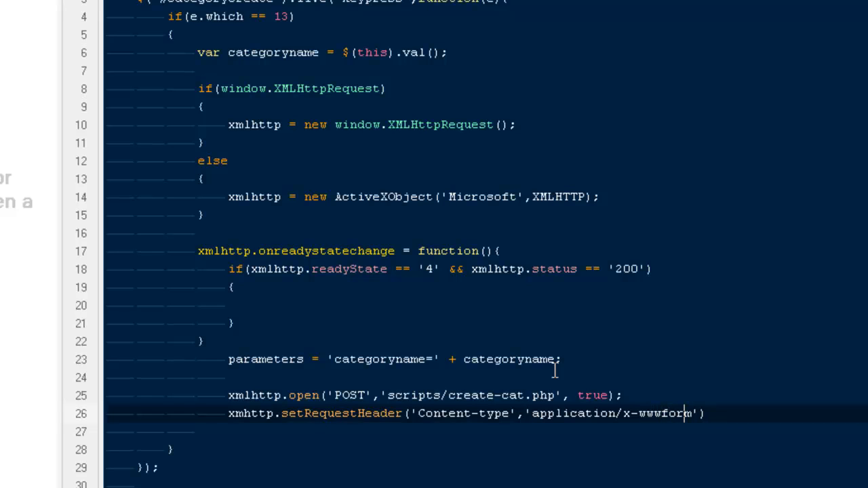
pyautogui.write('-')
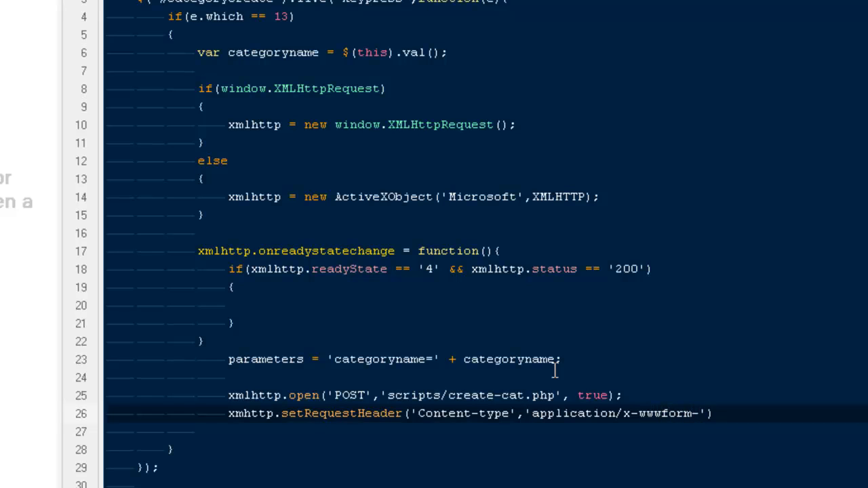
pyautogui.write('urle')
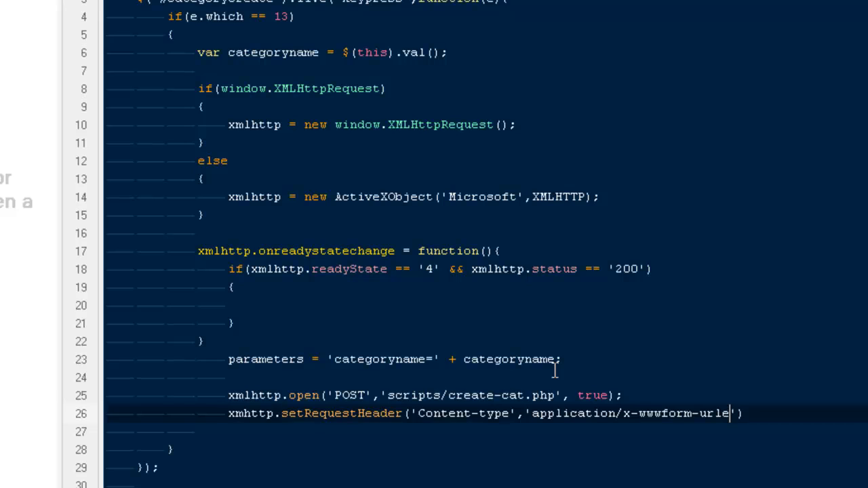
pyautogui.write("ncoded');")
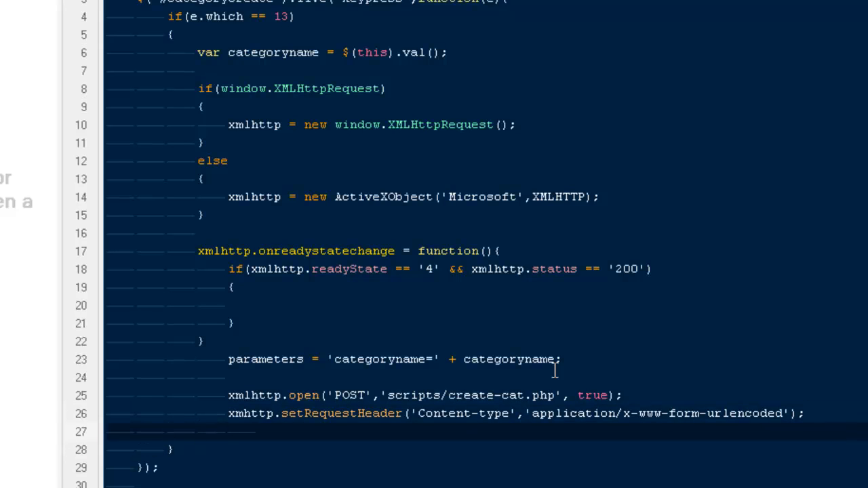
# Send the request with xmlhttp.send(parameters);
pyautogui.write('xm')
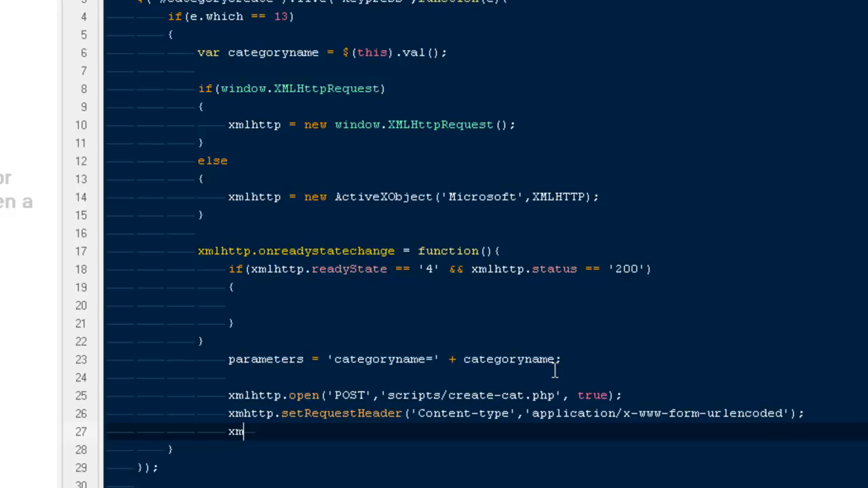
pyautogui.write('http')
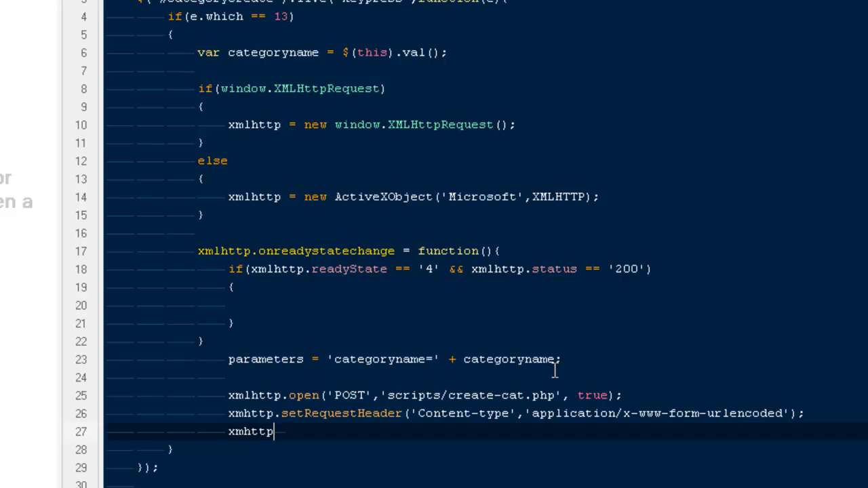
pyautogui.write('.')
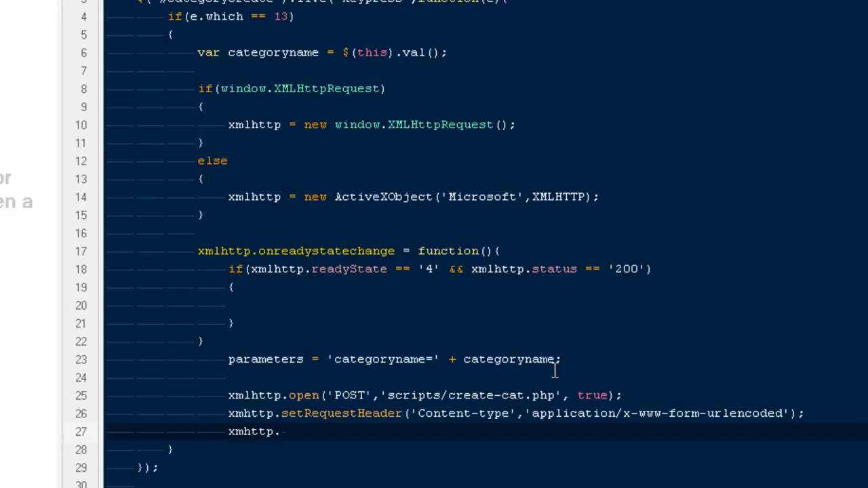
pyautogui.write('close')
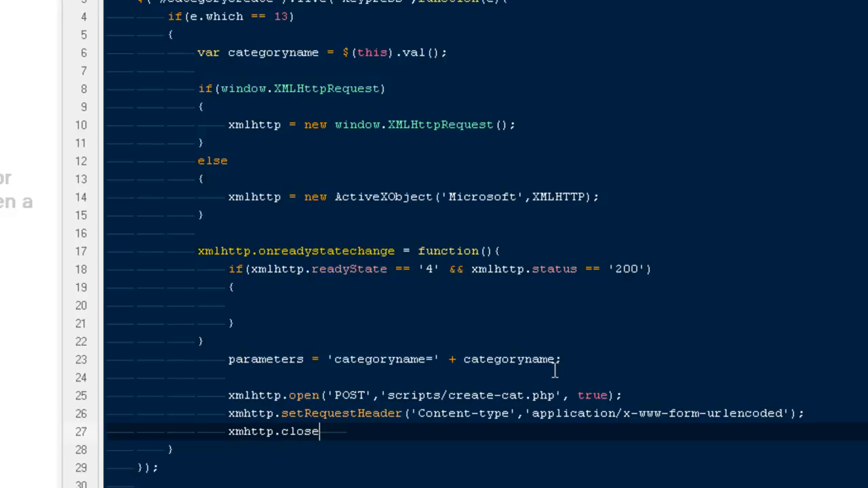
pyautogui.write('()')
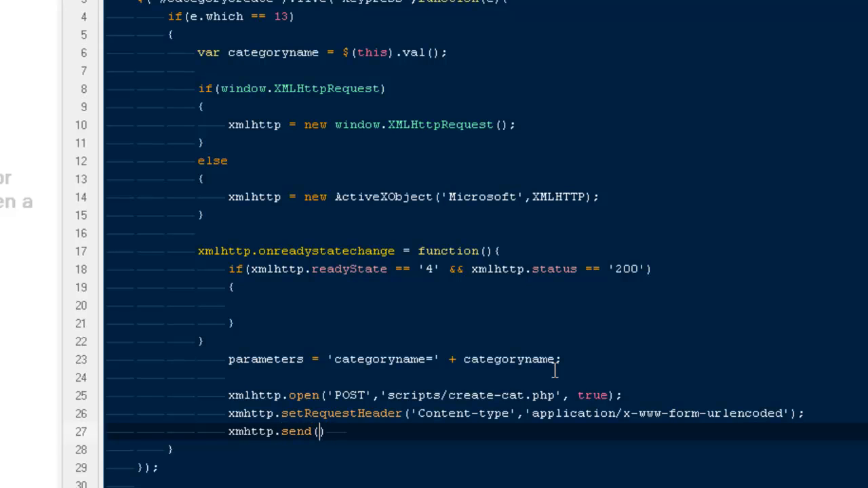
pyautogui.write('parame')
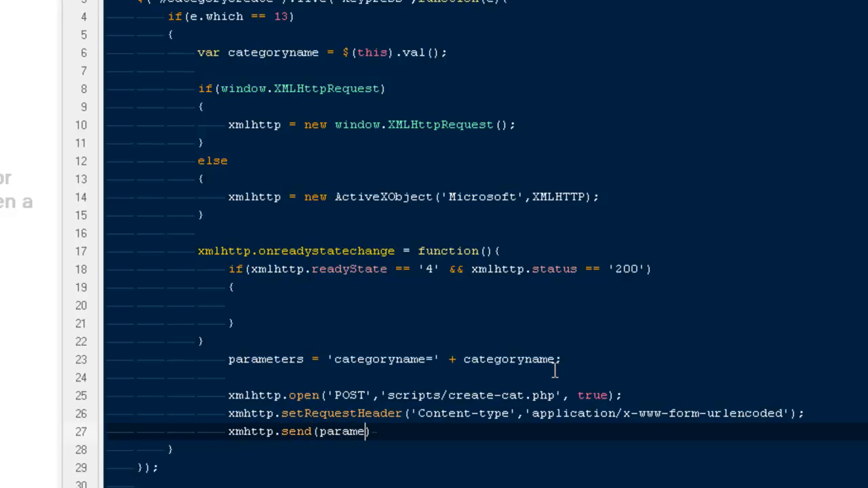
pyautogui.write('ters);')
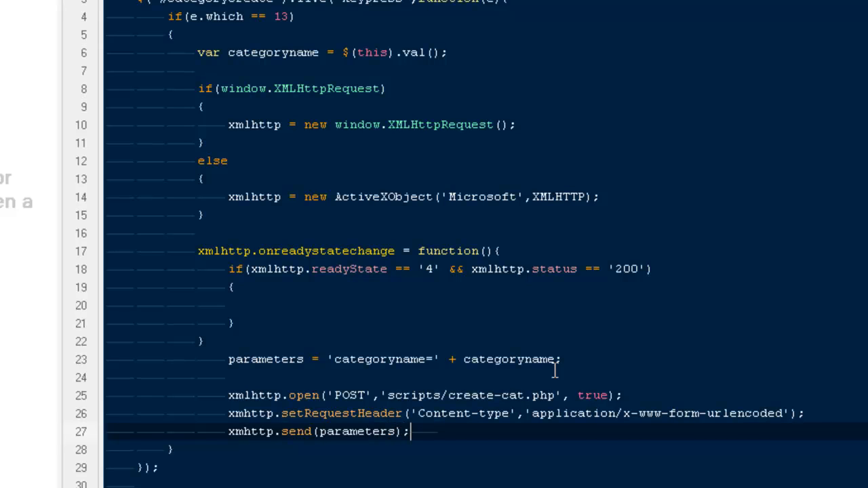
pyautogui.moveTo(221, 110)
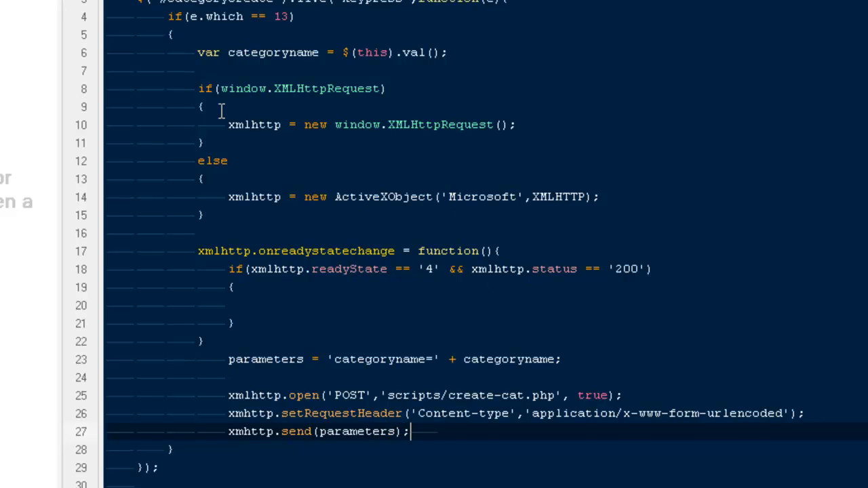
pyautogui.moveTo(181, 229)
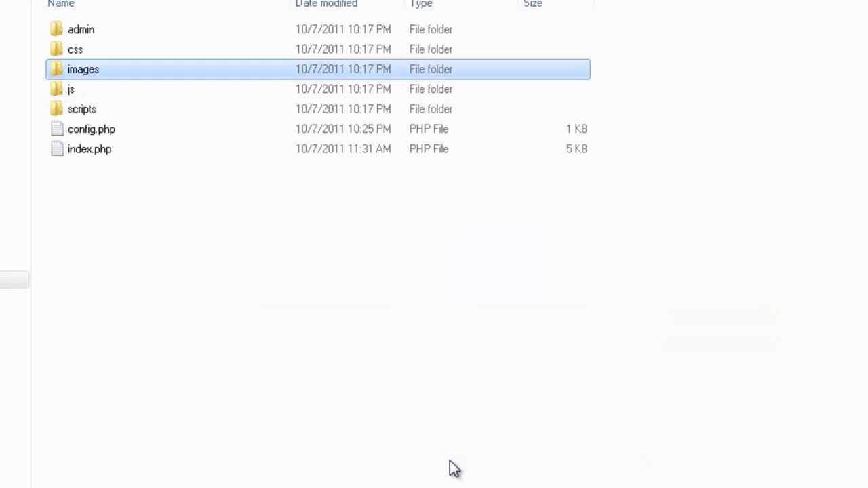
# Create a new text document in the scripts folder and name it create-cat
pyautogui.rightClick(453, 468)
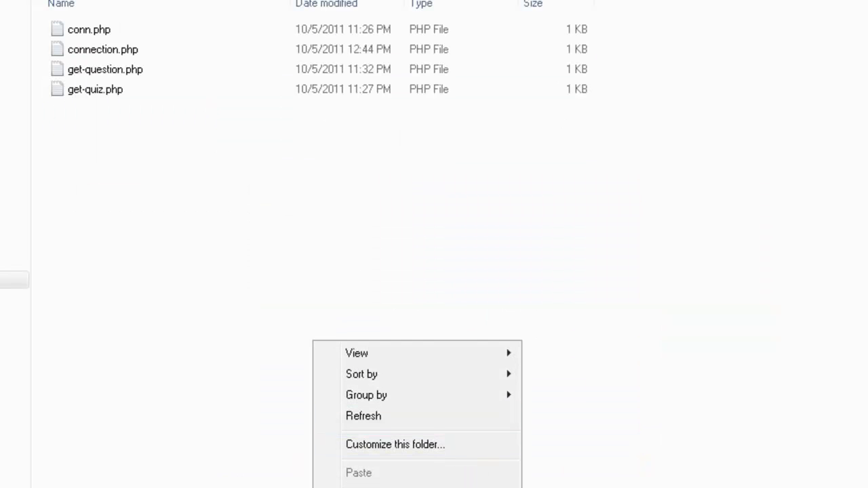
pyautogui.click(352, 237)
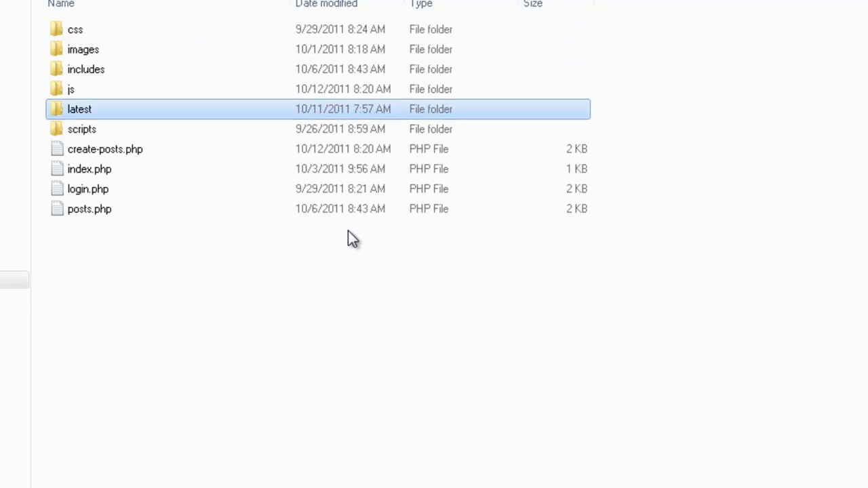
pyautogui.rightClick(352, 237)
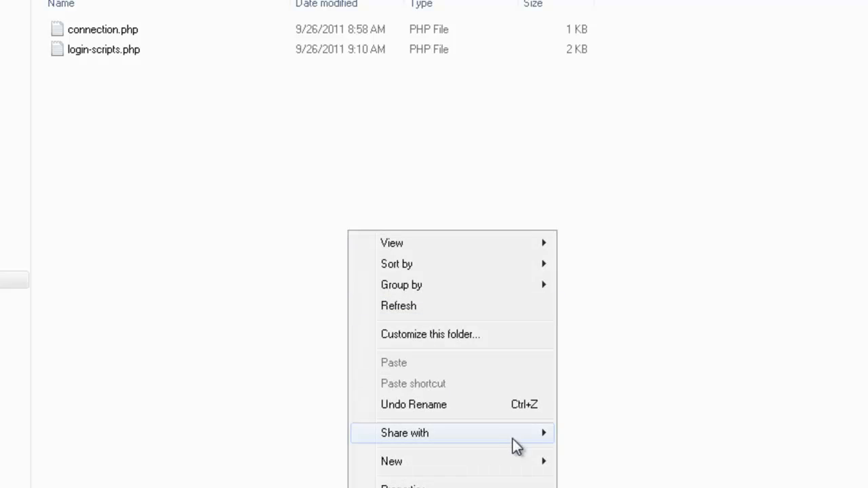
pyautogui.click(391, 461)
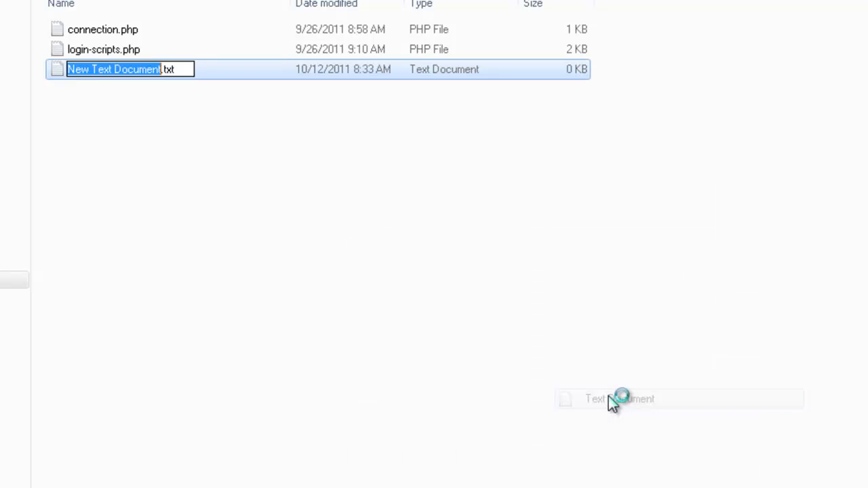
pyautogui.write('care.txt')
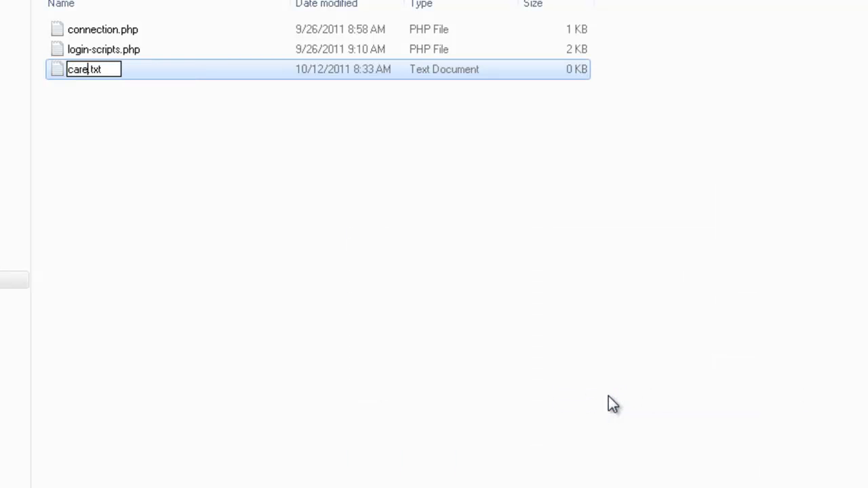
pyautogui.write('create')
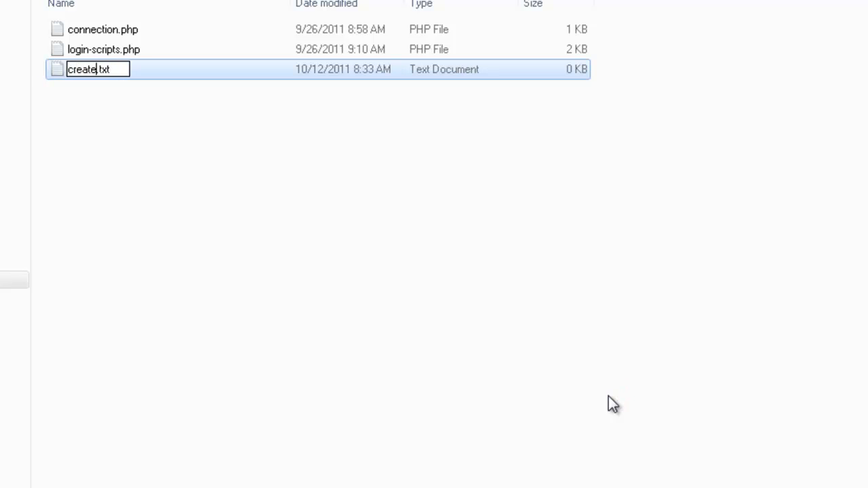
pyautogui.write('-cat')
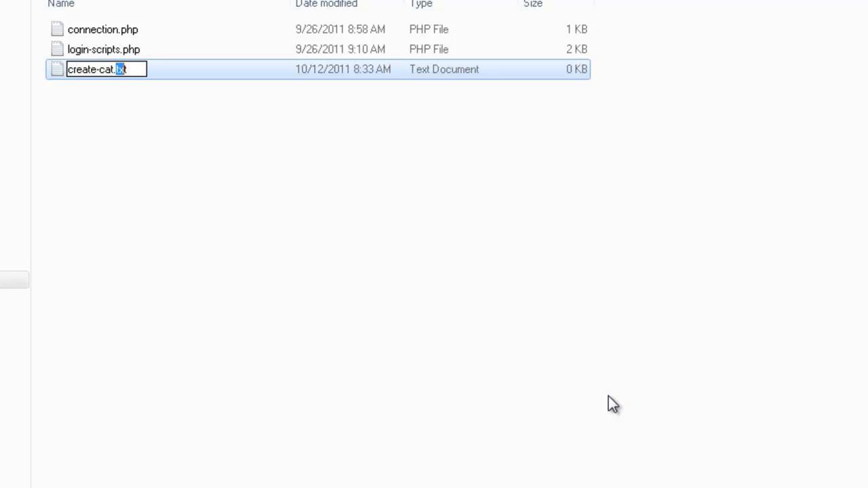
pyautogui.press('Return')
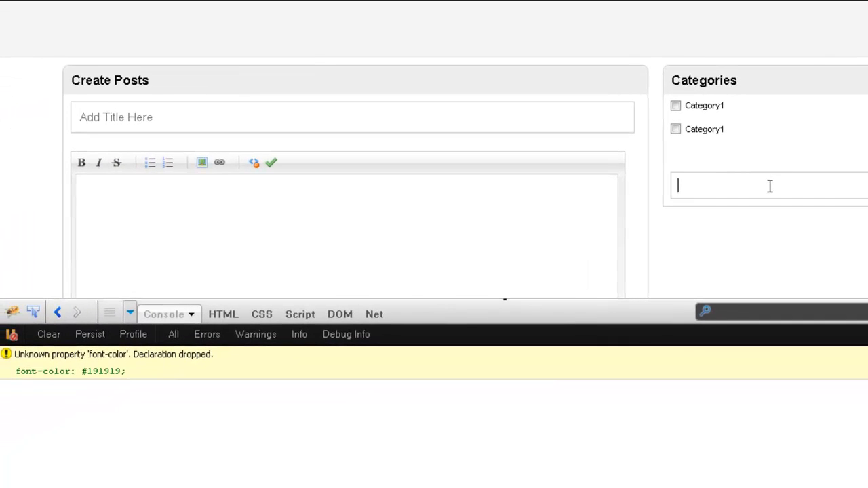
# Submit the category hey and view the posted categoryname=hey parameters of the create-cat.php request
pyautogui.write('hey')
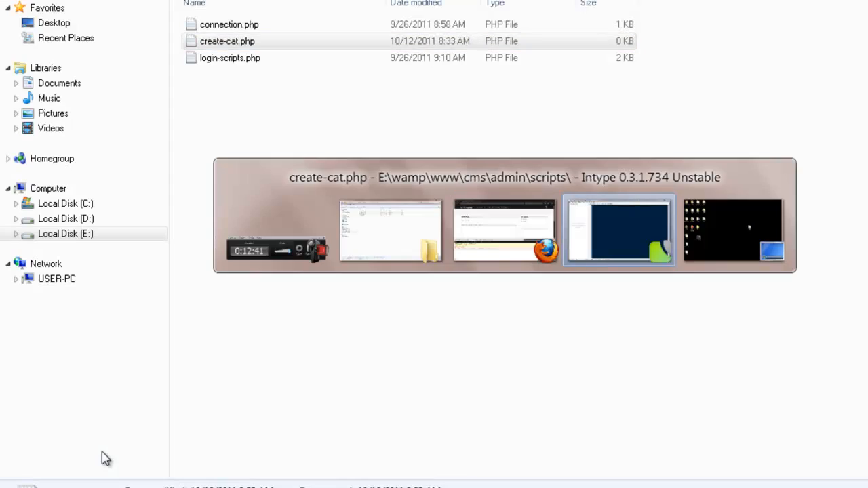
pyautogui.click(618, 230)
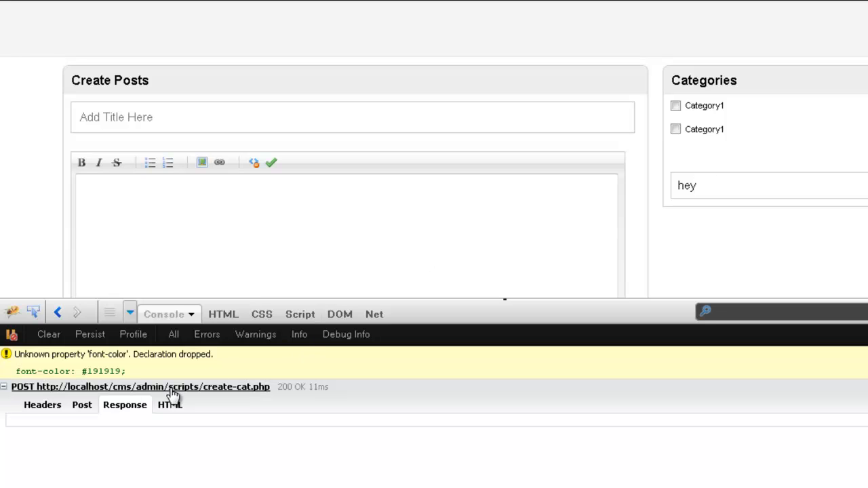
pyautogui.moveTo(196, 397)
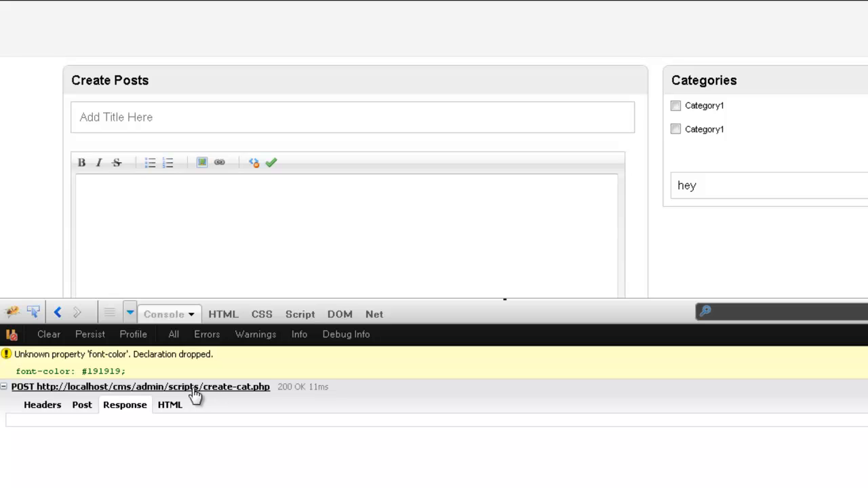
pyautogui.moveTo(216, 395)
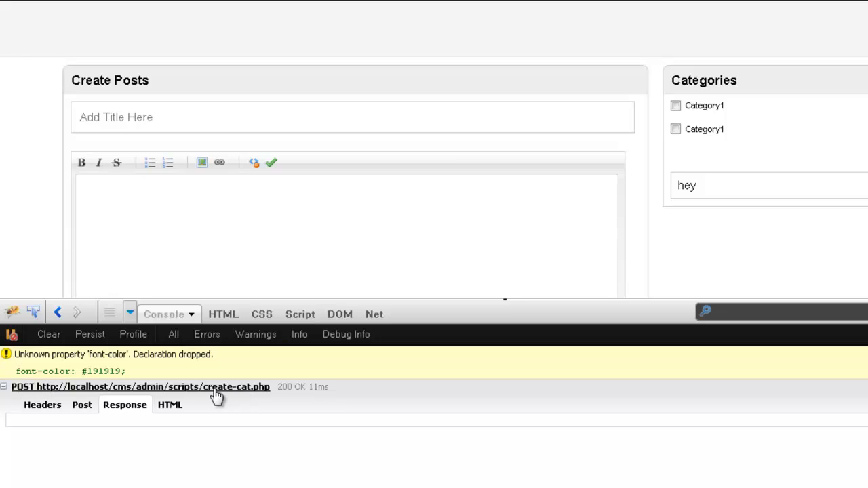
pyautogui.click(81, 405)
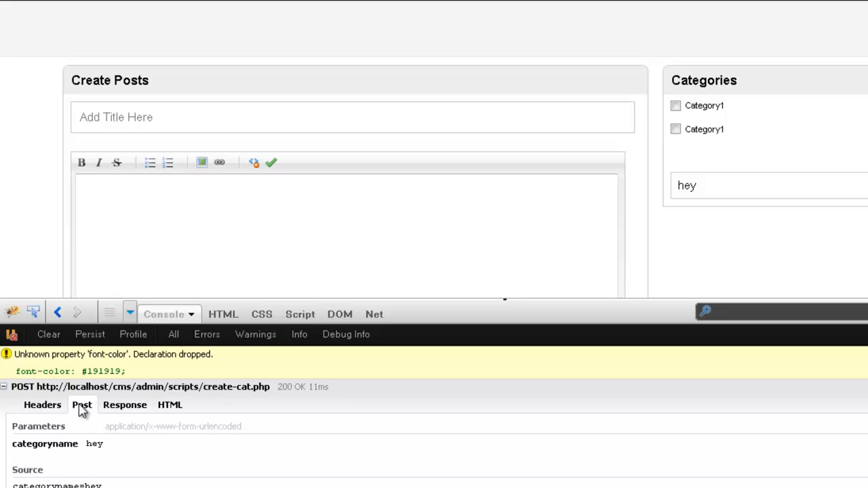
pyautogui.moveTo(86, 450)
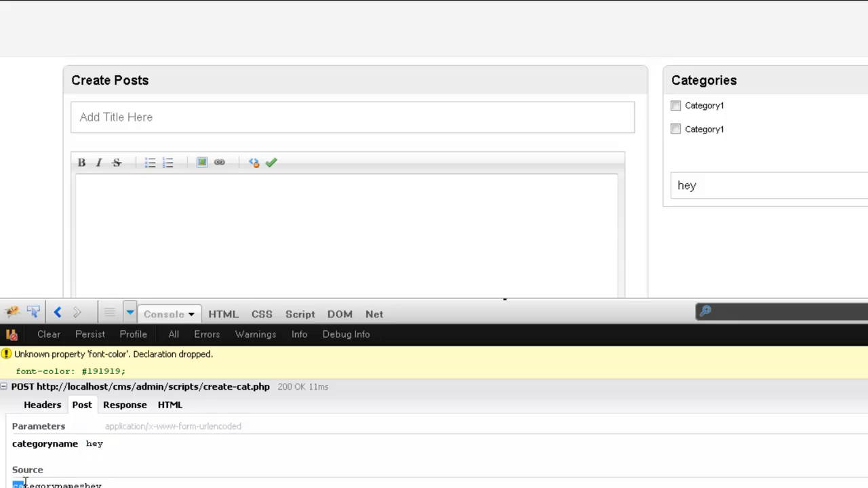
pyautogui.moveTo(125, 430)
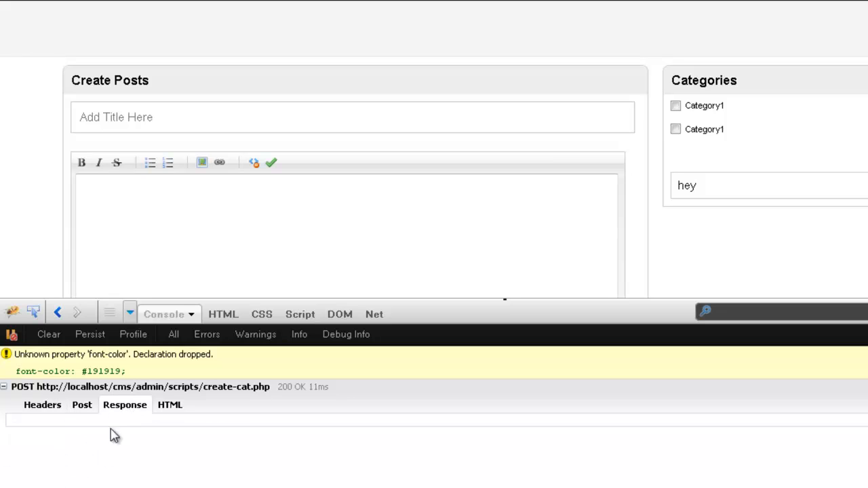
pyautogui.moveTo(84, 460)
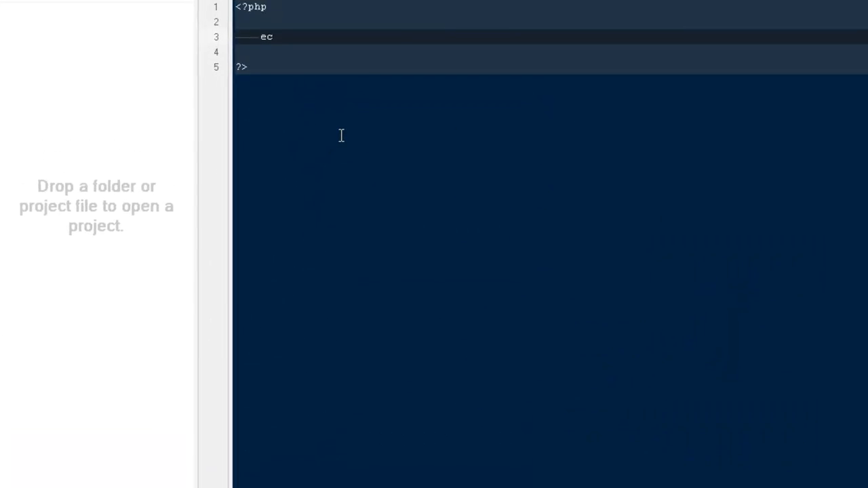
# Write echo $_POST['categoryname'] inside the PHP block
pyautogui.write('ho $')
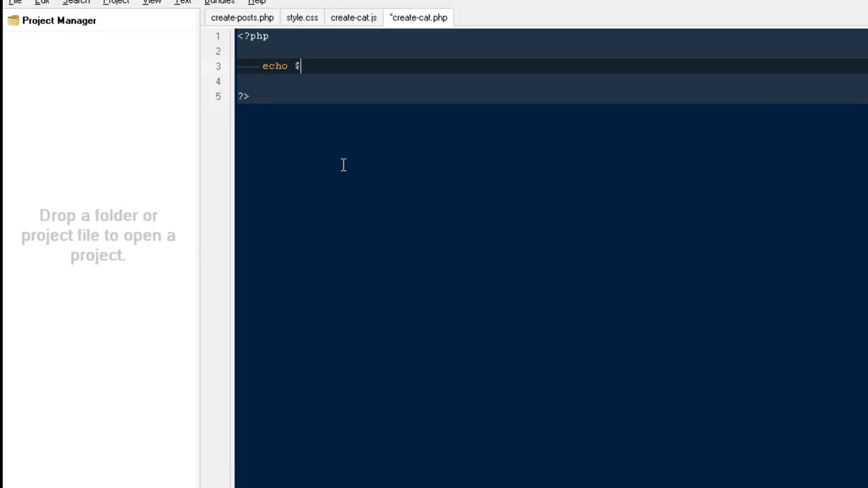
pyautogui.write("_POST['cate")
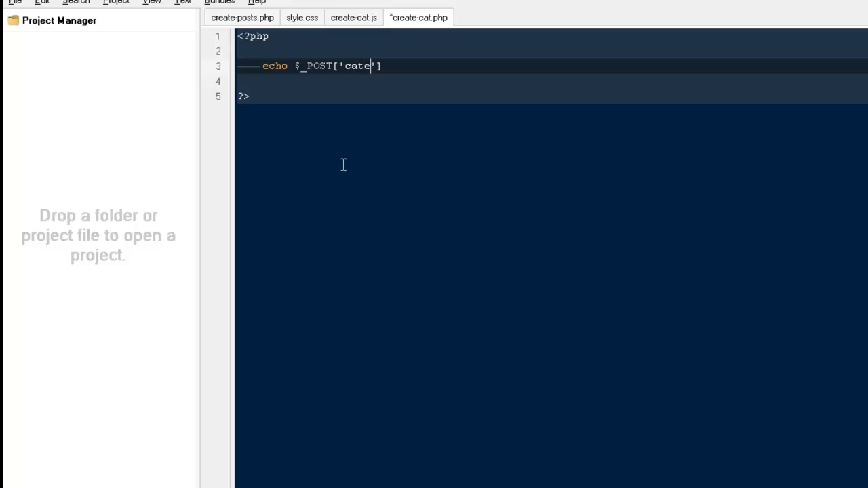
pyautogui.write('goryname')
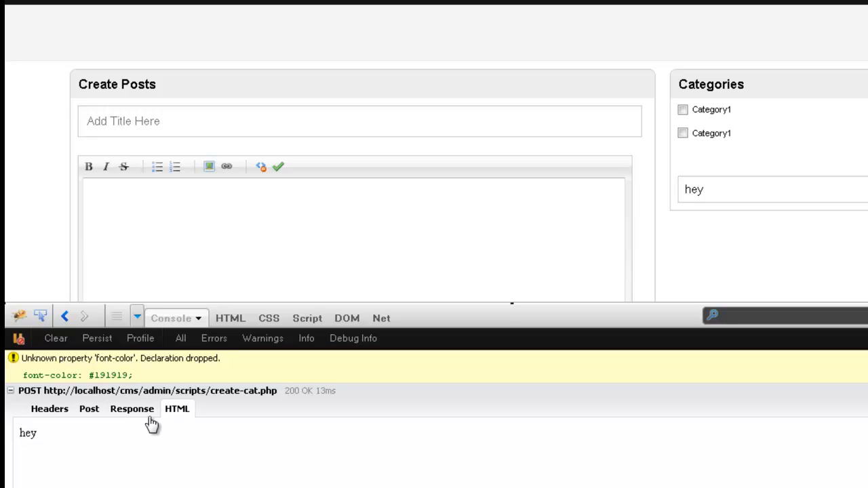
# Review the create-cat.php request's Post parameters and response Headers in Firebug, then refocus the category field
pyautogui.click(49, 408)
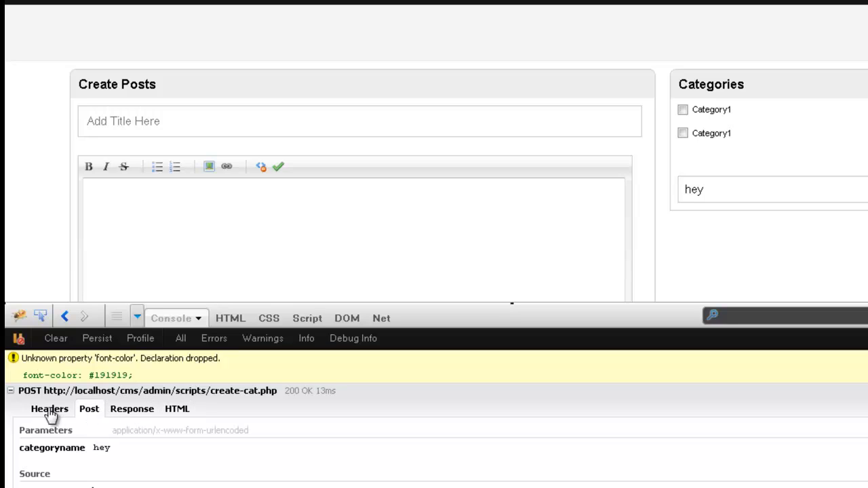
pyautogui.click(49, 408)
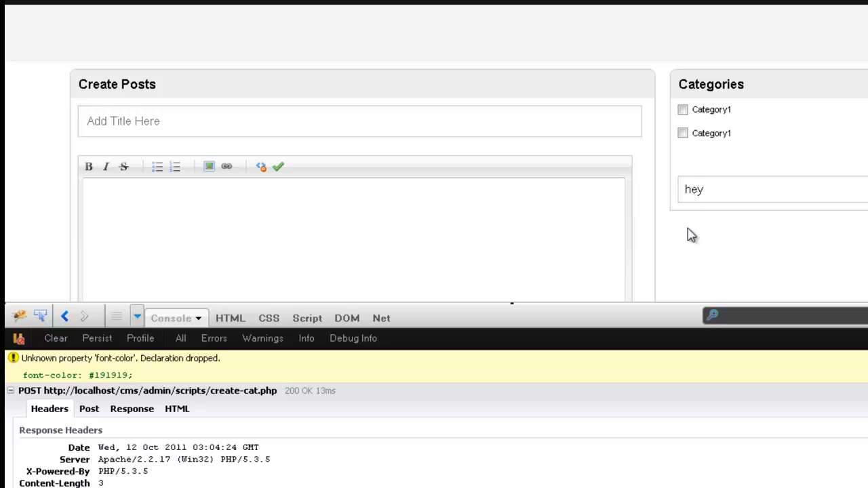
pyautogui.moveTo(743, 197)
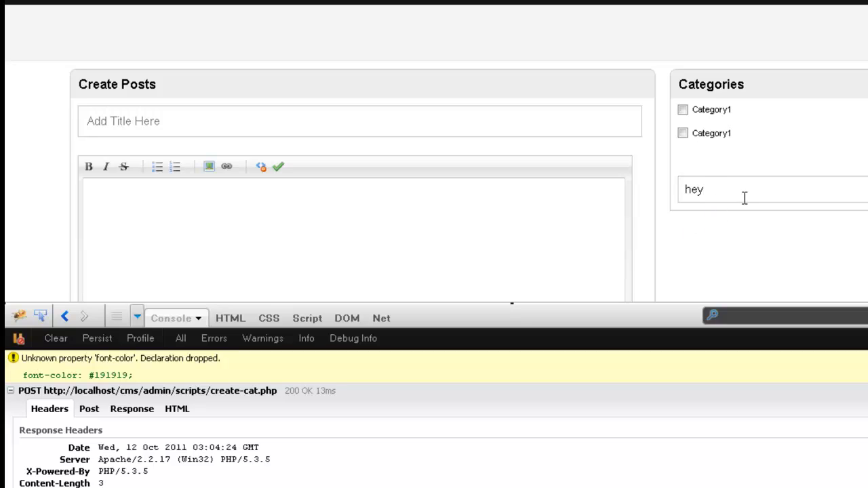
pyautogui.moveTo(728, 195)
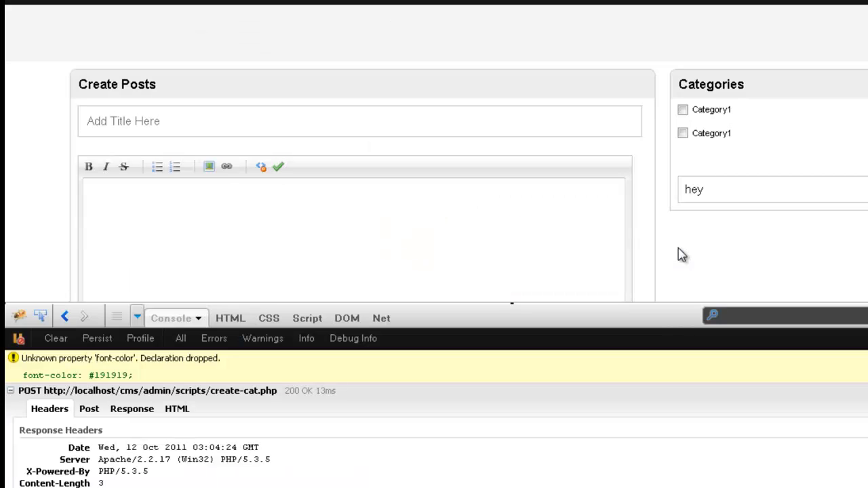
pyautogui.click(721, 189)
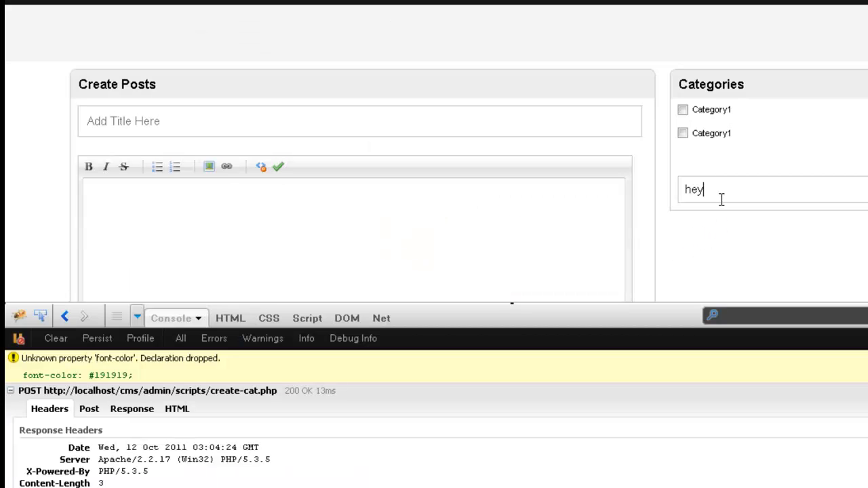
pyautogui.moveTo(682, 254)
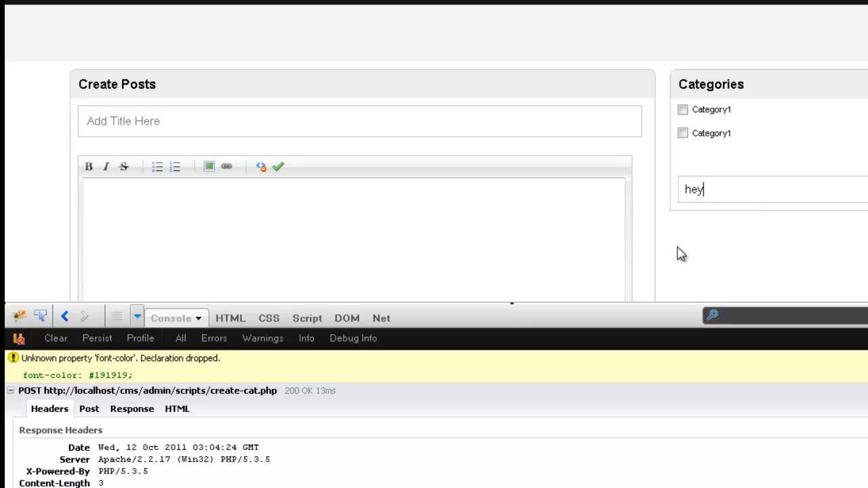
pyautogui.moveTo(377, 23)
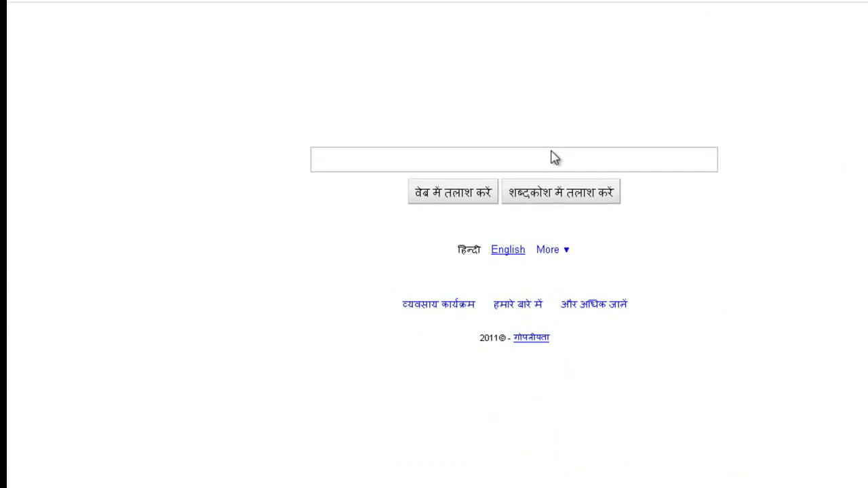
# In phpMyAdmin's cms database, start a new table named categories with 4 fields
pyautogui.click(379, 10)
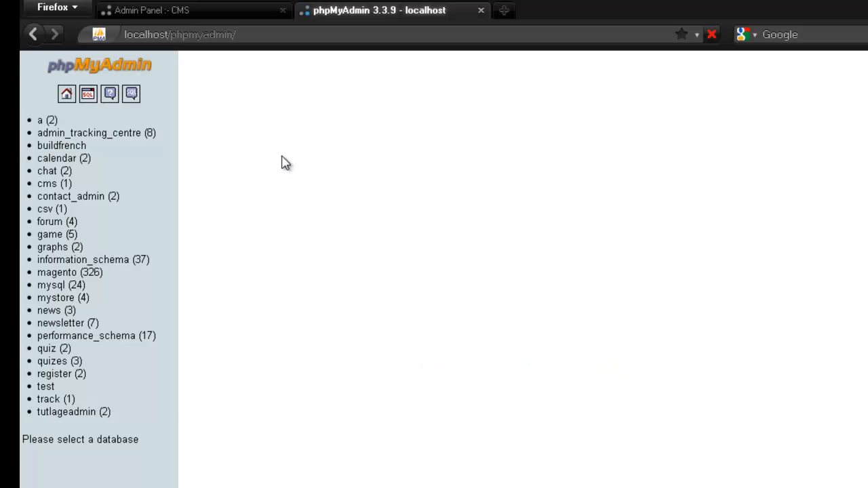
pyautogui.click(67, 94)
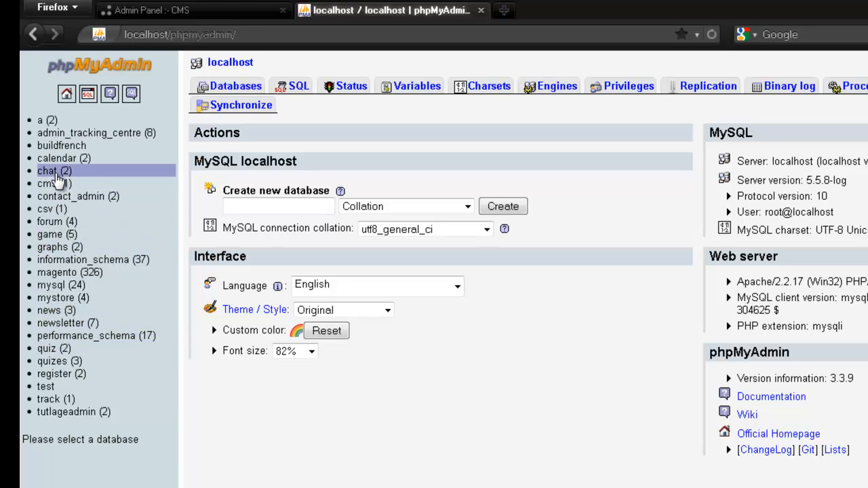
pyautogui.click(46, 170)
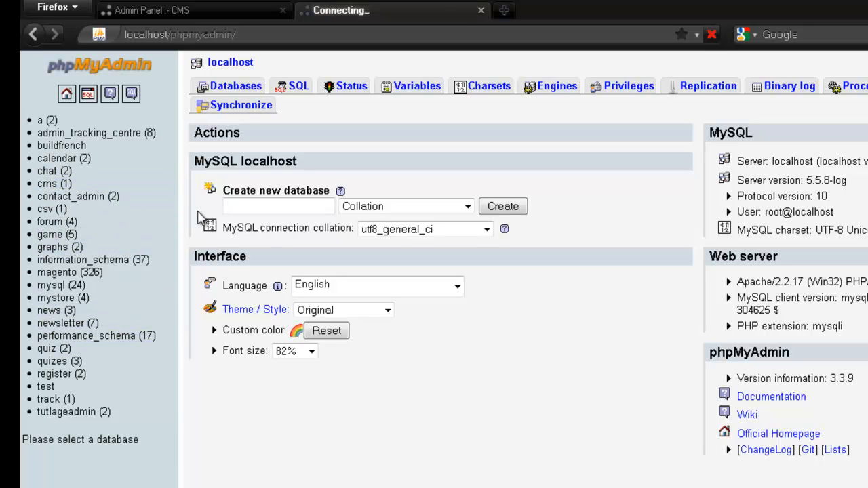
pyautogui.click(47, 183)
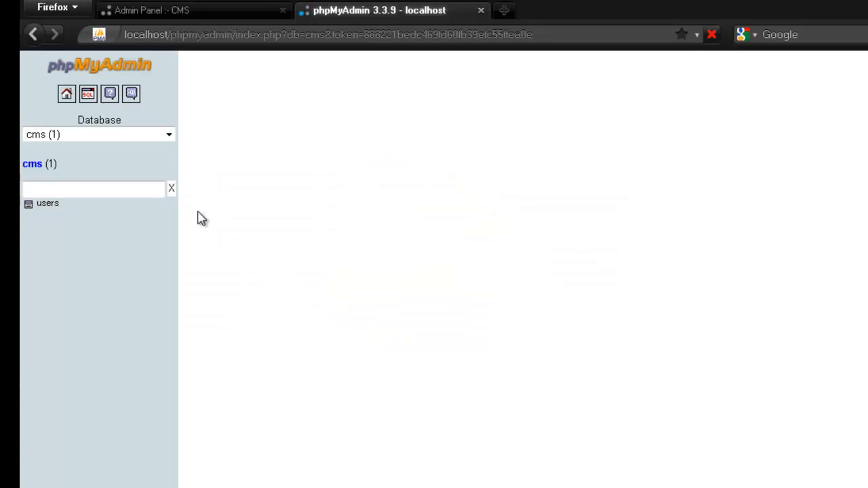
pyautogui.click(31, 163)
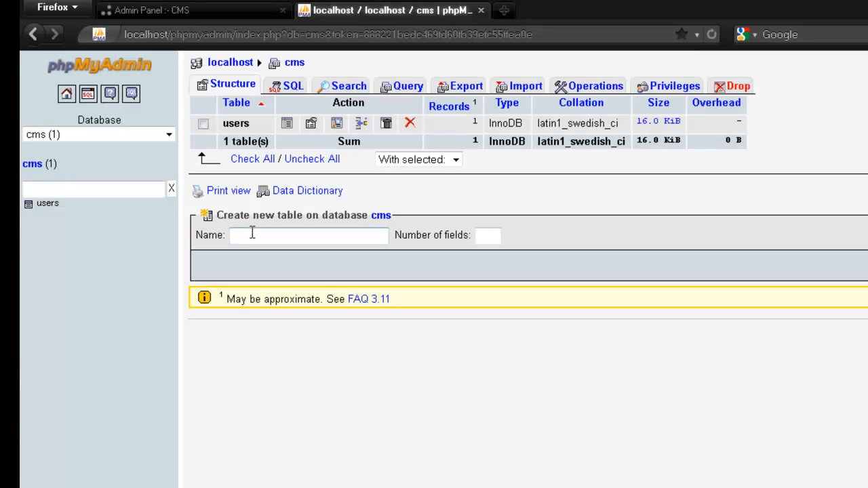
pyautogui.write('categor')
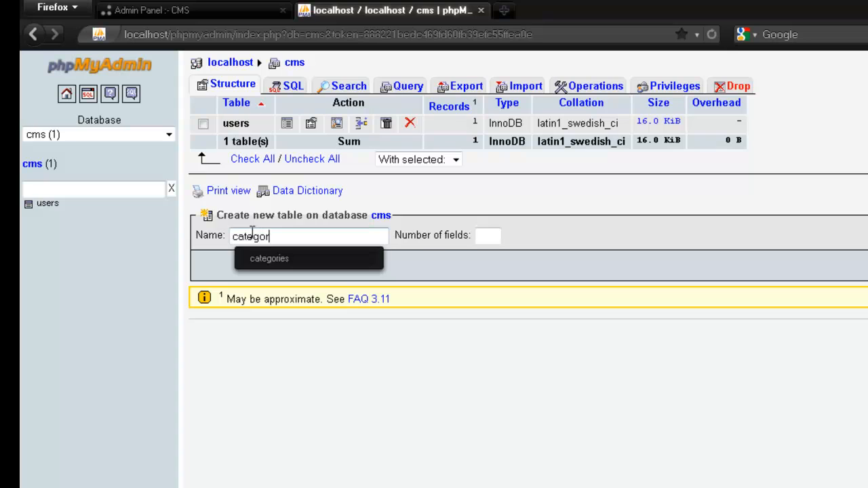
pyautogui.click(269, 259)
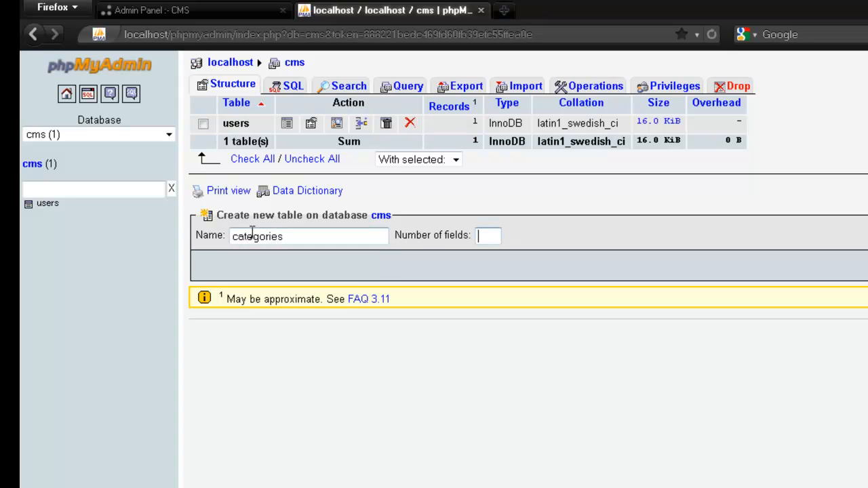
pyautogui.write('4')
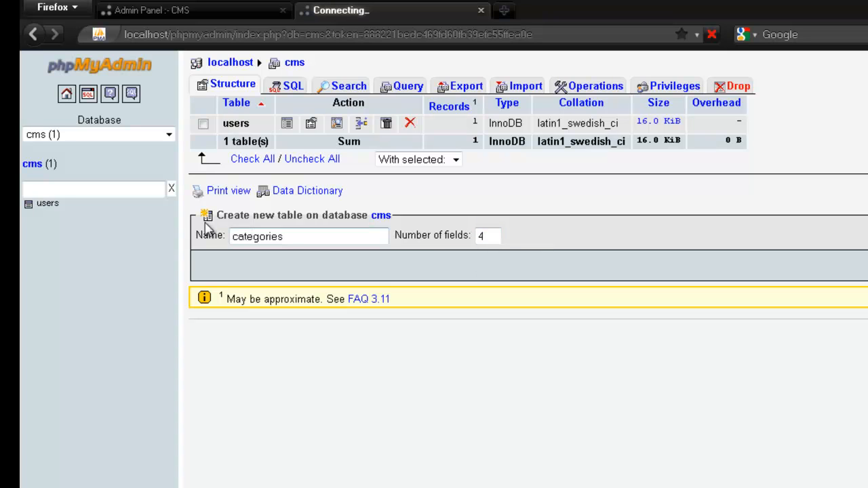
pyautogui.click(522, 264)
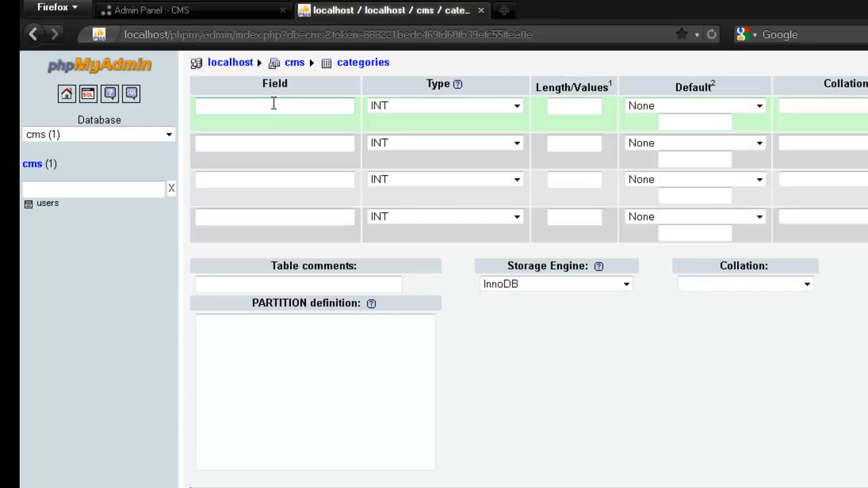
# Name the first three columns id, category_name and created_by
pyautogui.write('di')
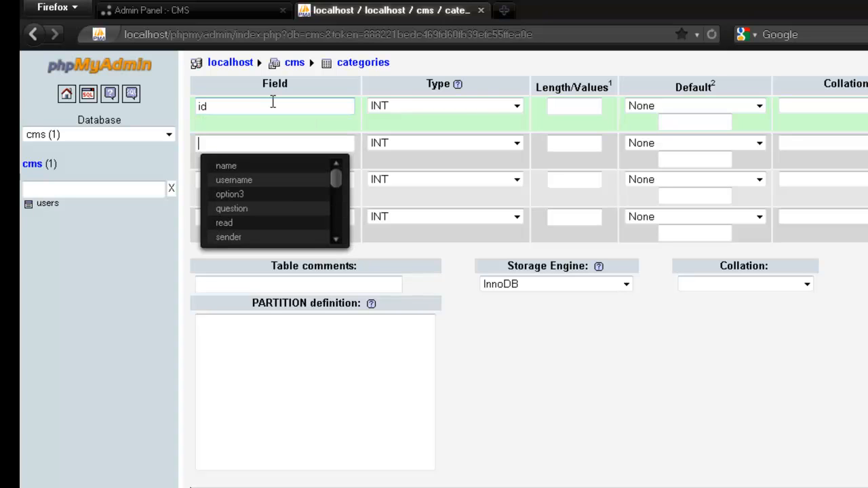
pyautogui.write('cate')
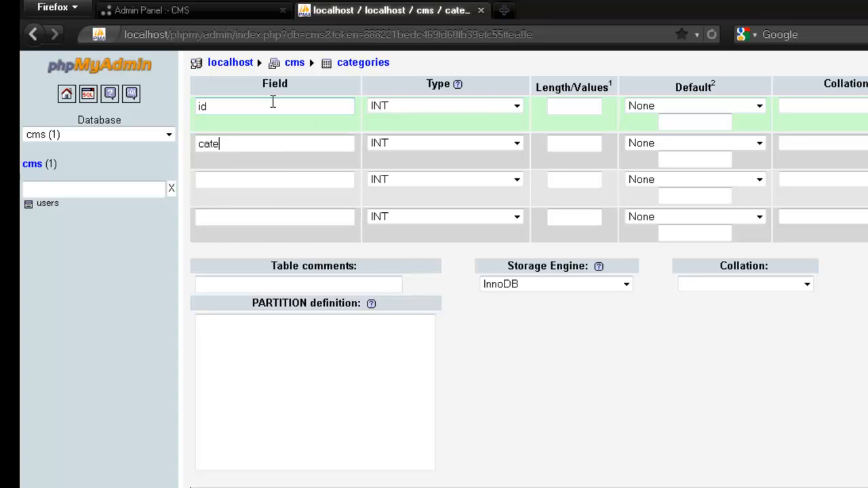
pyautogui.write('gory_name')
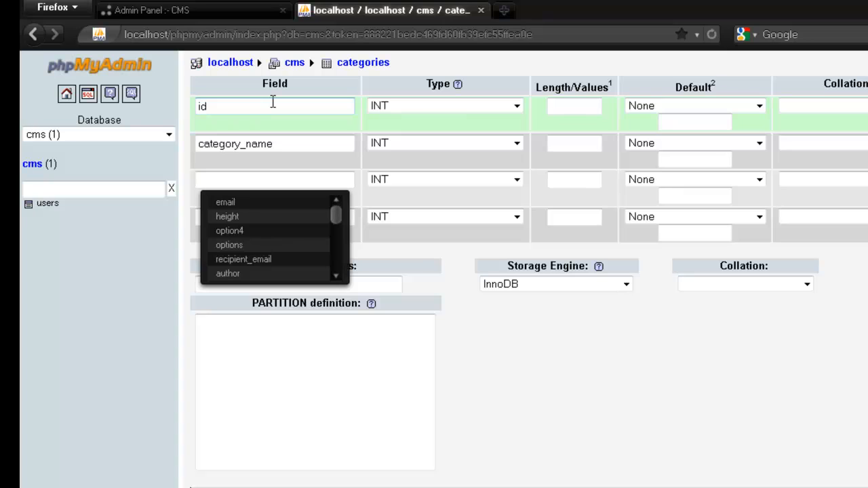
pyautogui.write('c')
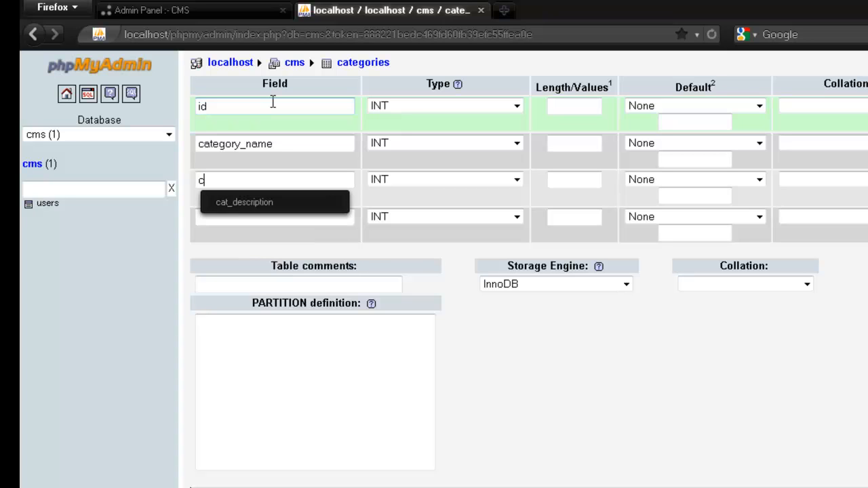
pyautogui.write('re')
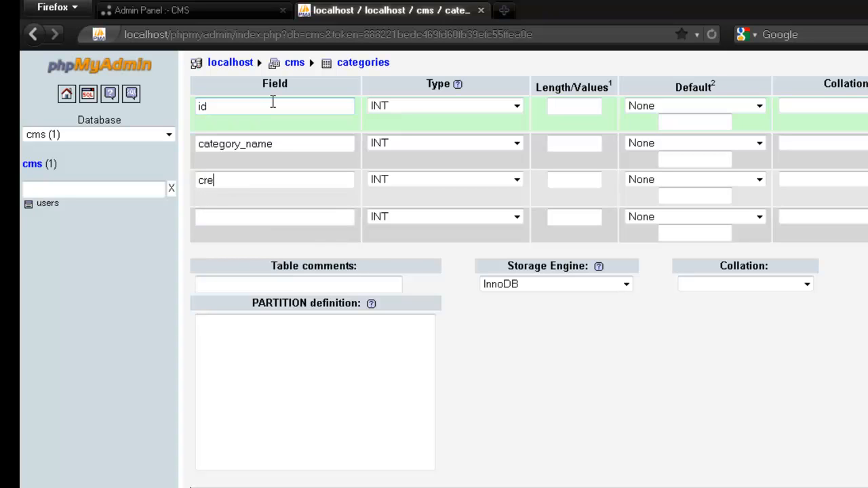
pyautogui.write('ated_b')
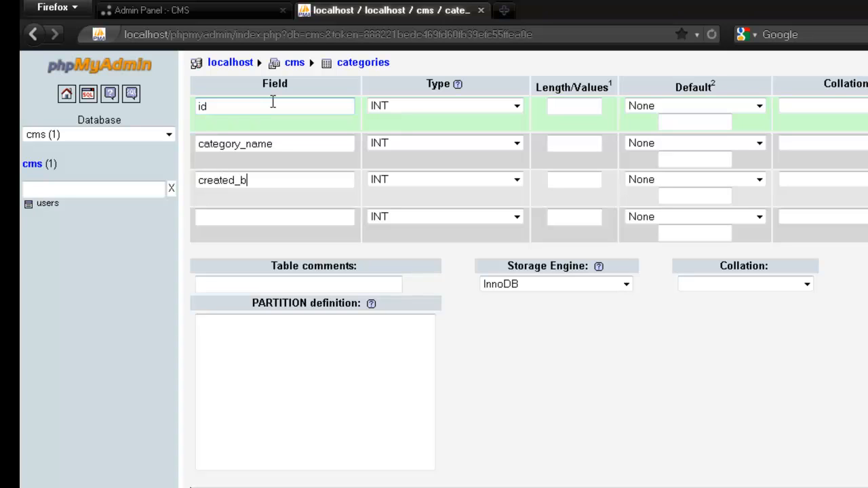
# Name the fourth column created_on and begin a fifth column desc
pyautogui.click(274, 216)
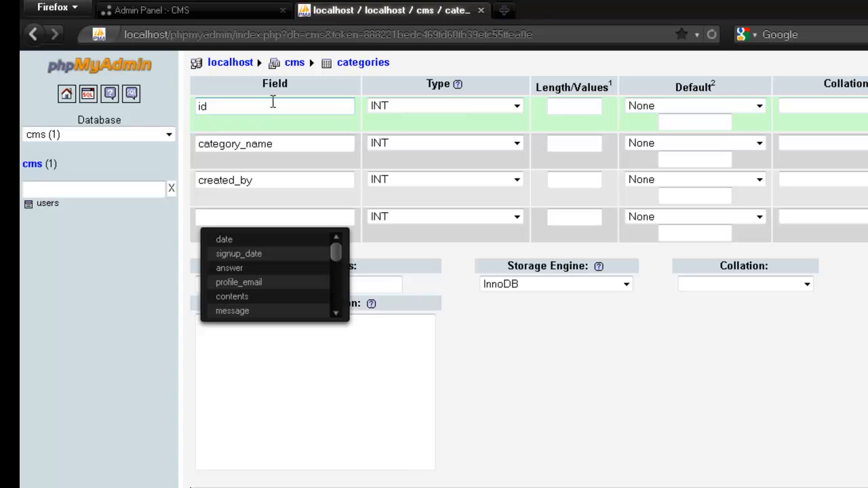
pyautogui.click(274, 217)
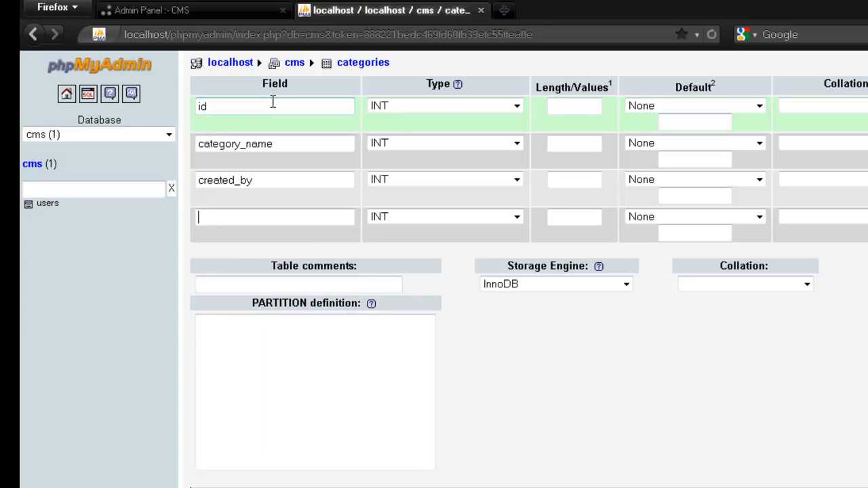
pyautogui.write('creat')
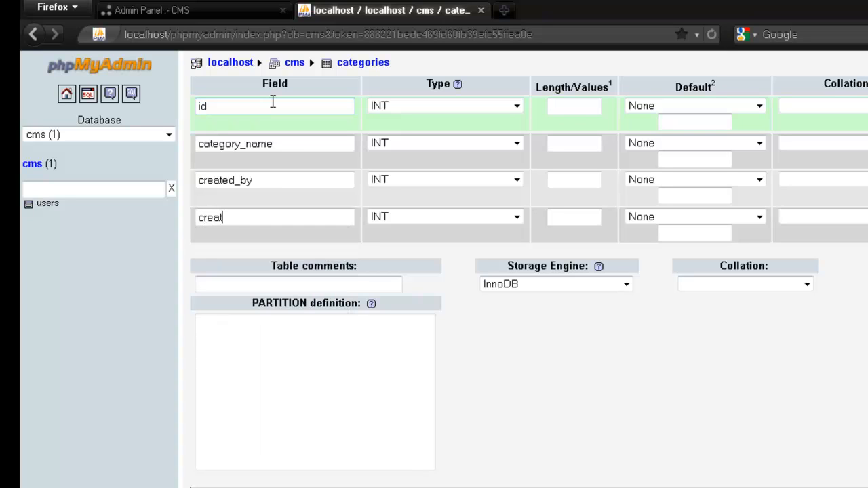
pyautogui.write('ed_on')
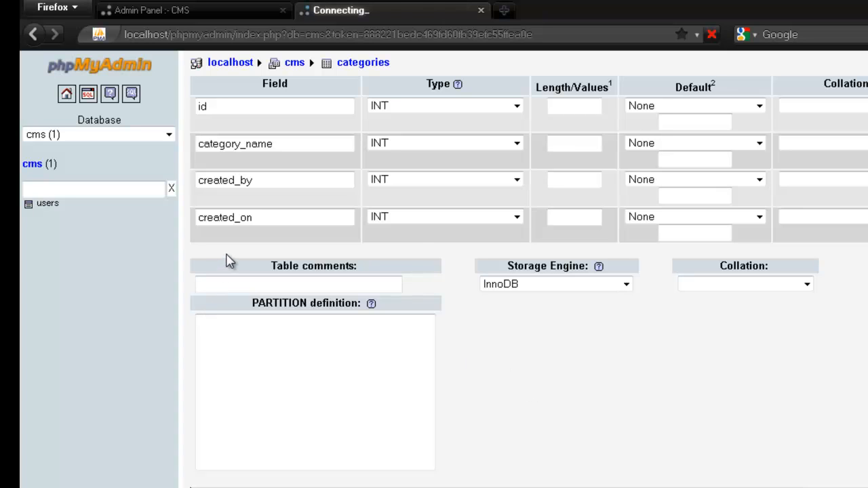
pyautogui.write('desc')
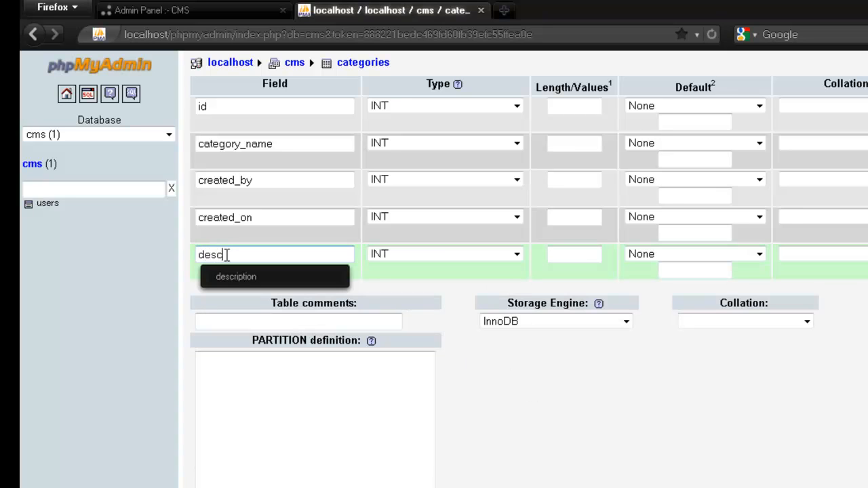
pyautogui.click(158, 9)
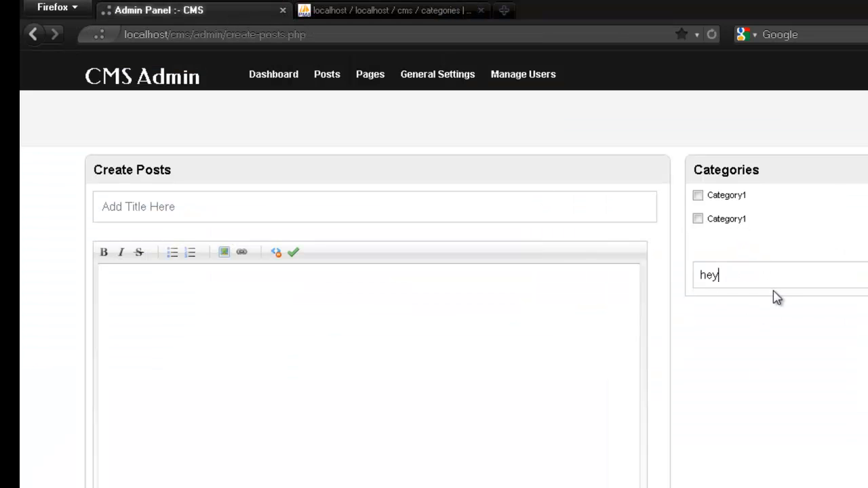
pyautogui.moveTo(730, 245)
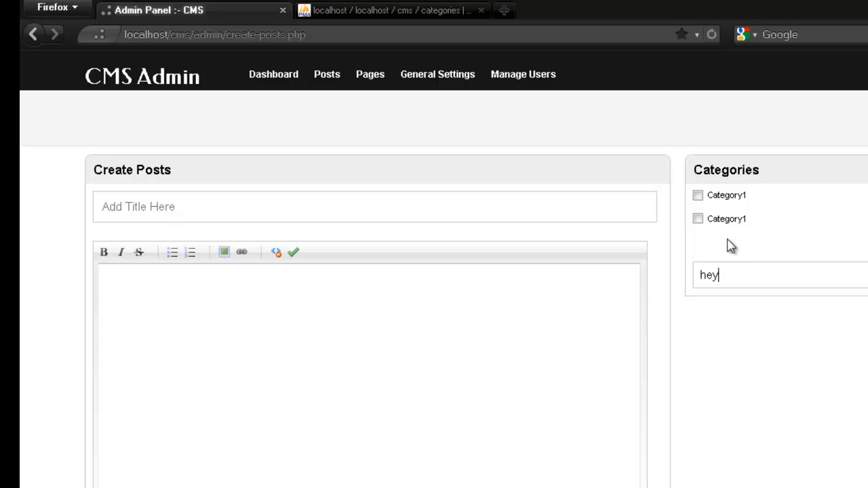
pyautogui.moveTo(742, 249)
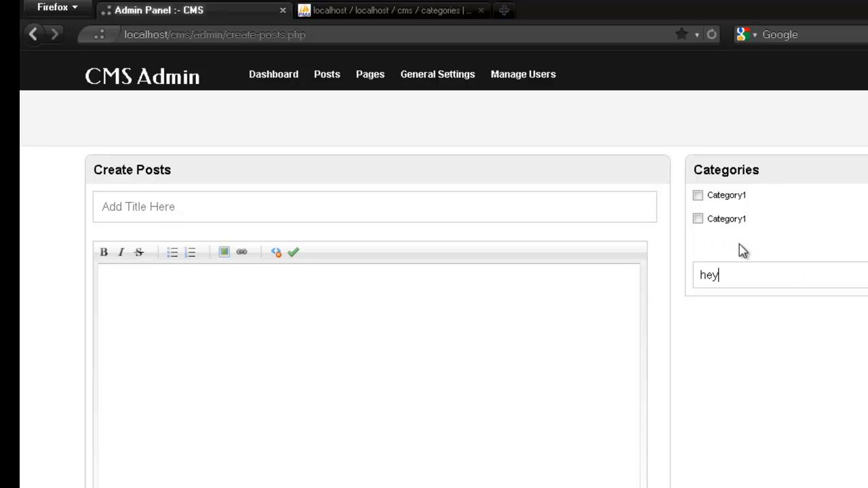
pyautogui.moveTo(717, 214)
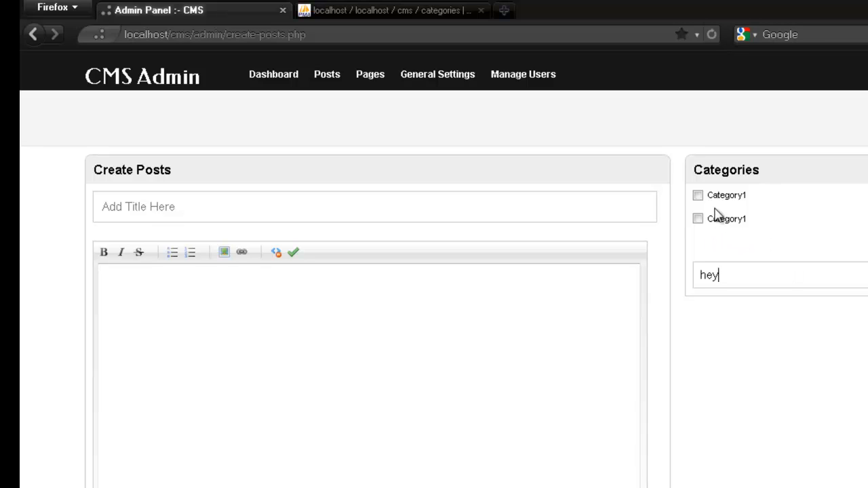
pyautogui.moveTo(412, 199)
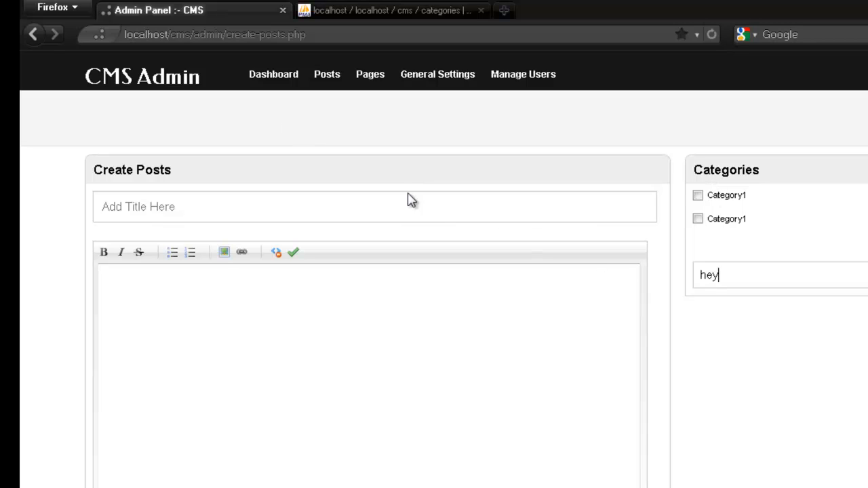
pyautogui.moveTo(408, 177)
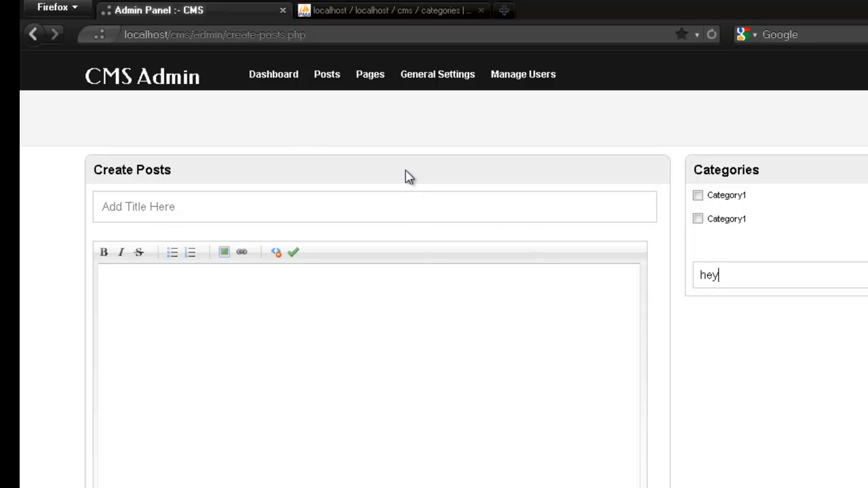
pyautogui.moveTo(396, 141)
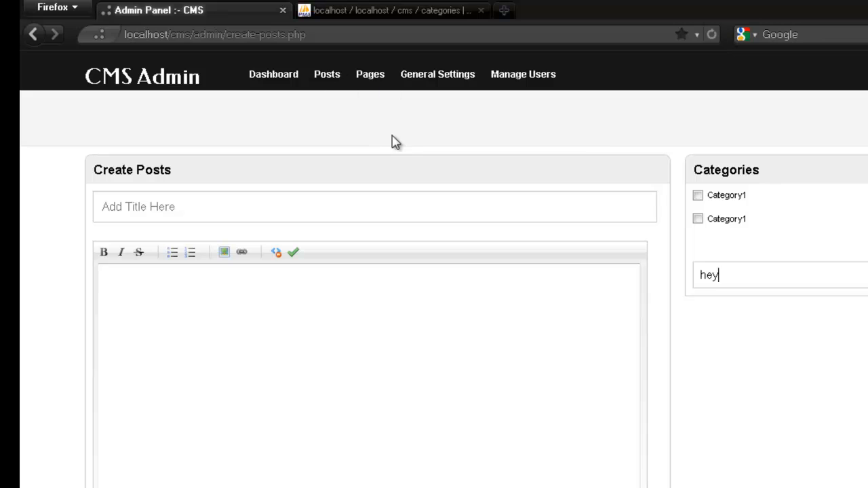
pyautogui.click(393, 10)
pyautogui.write('descripti')
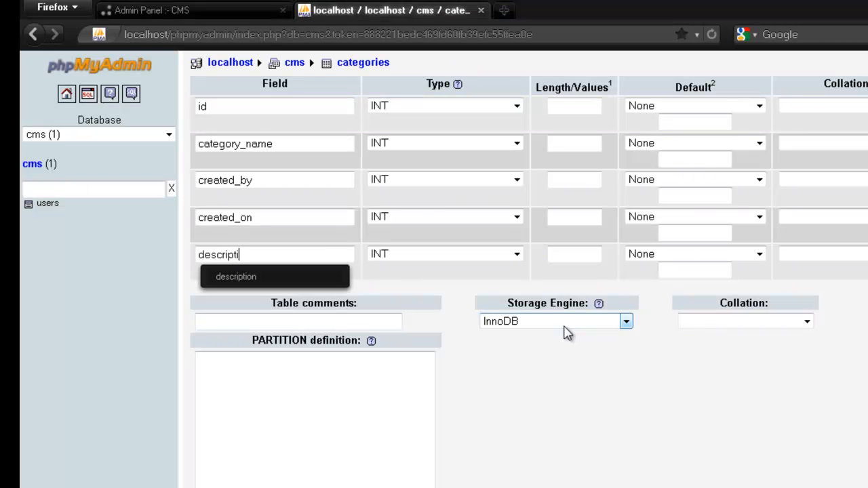
# Set description to TEXT, created_on to DATETIME and category_name to VARCHAR of length 100
pyautogui.click(236, 275)
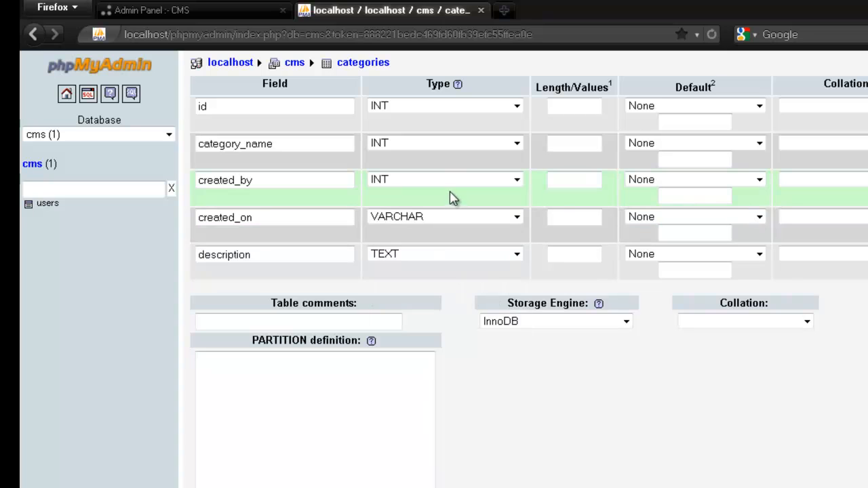
pyautogui.click(516, 216)
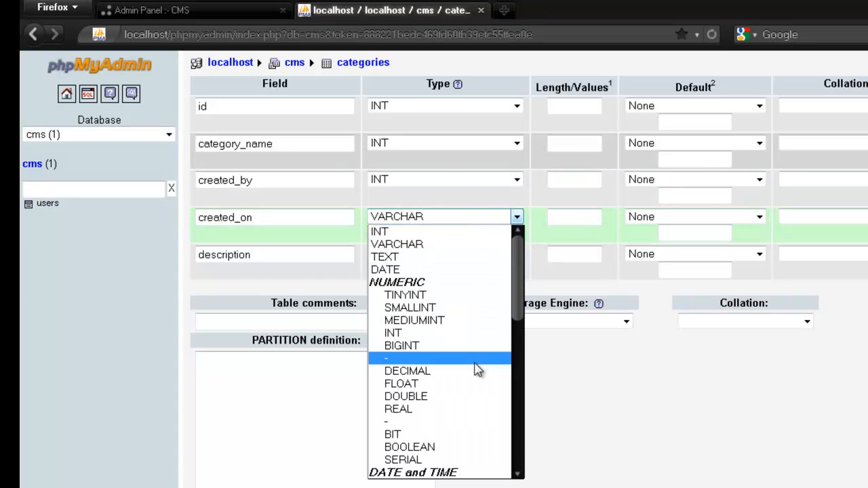
pyautogui.scroll(-3)
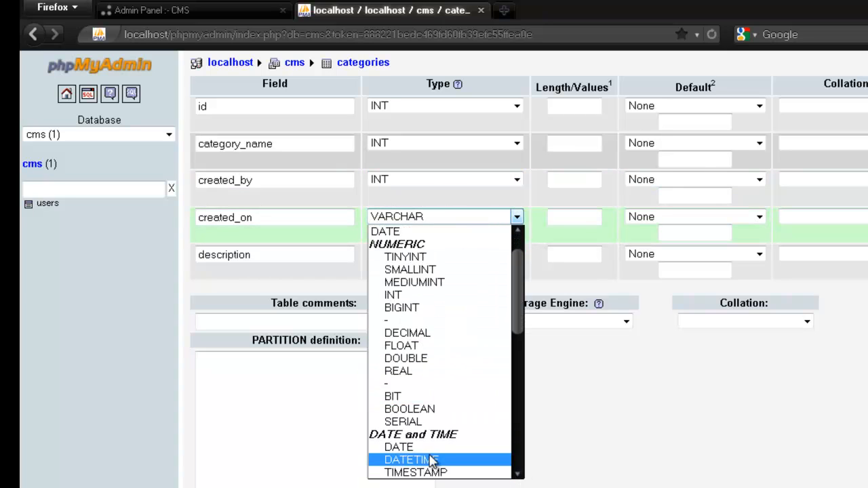
pyautogui.click(407, 460)
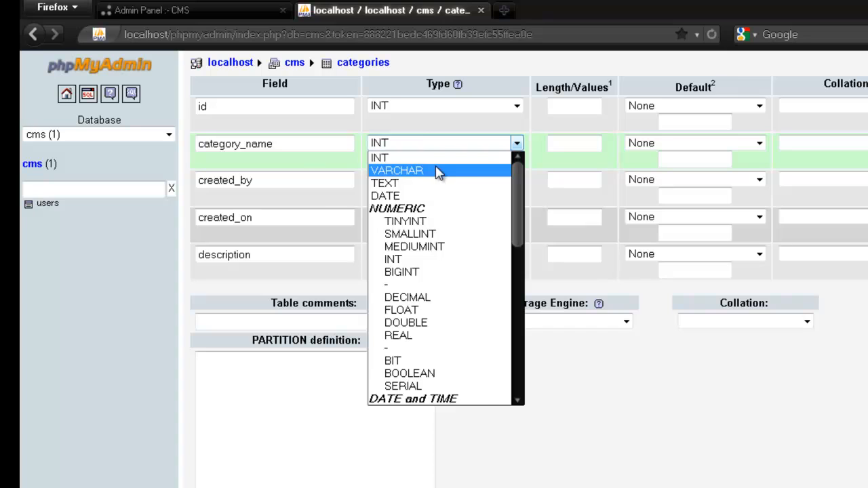
pyautogui.click(396, 170)
pyautogui.write('100')
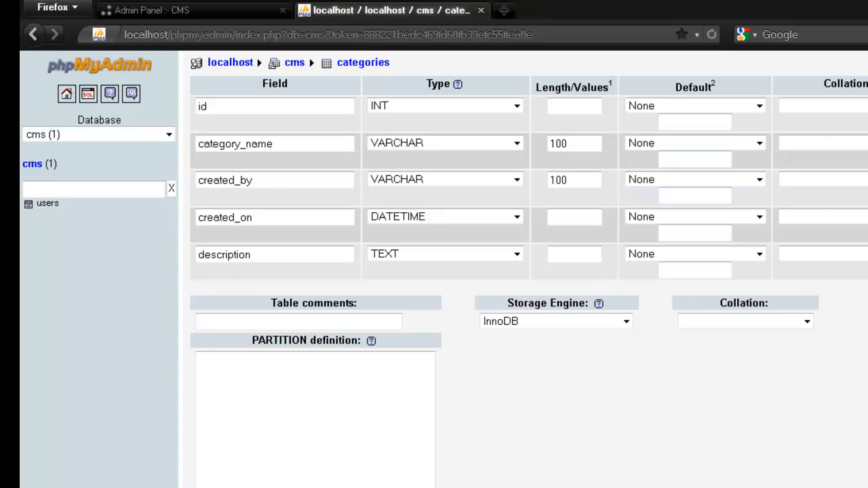
pyautogui.hscroll(3)
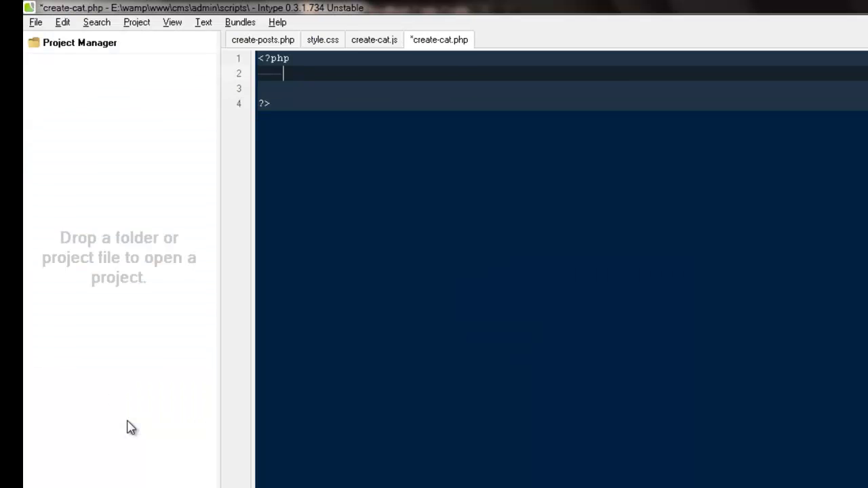
# Write the if($_POST) block and include connection.php inside it
pyautogui.write('if')
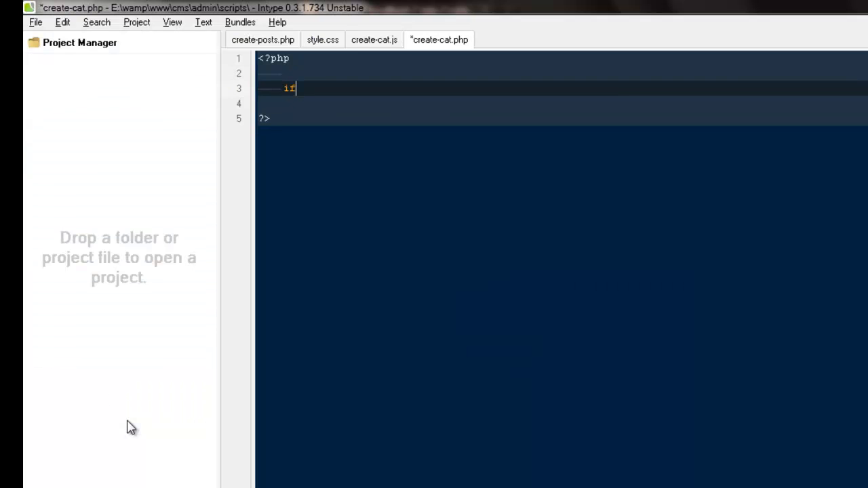
pyautogui.write('($_POST')
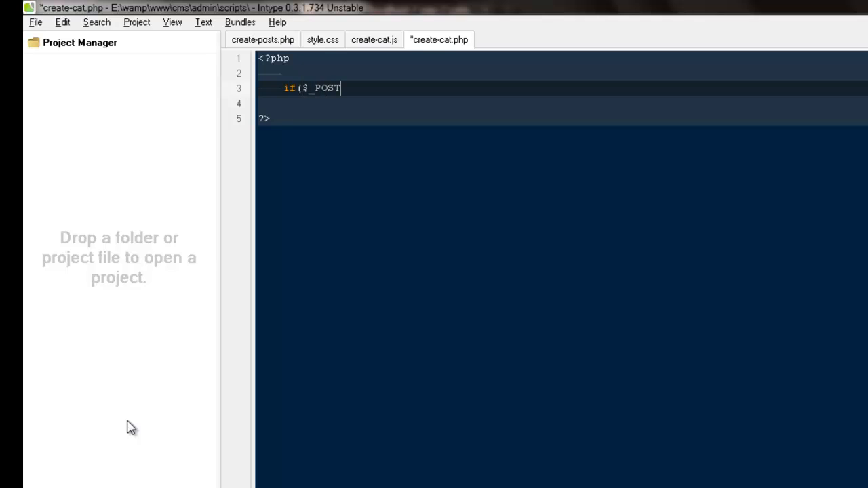
pyautogui.write(')')
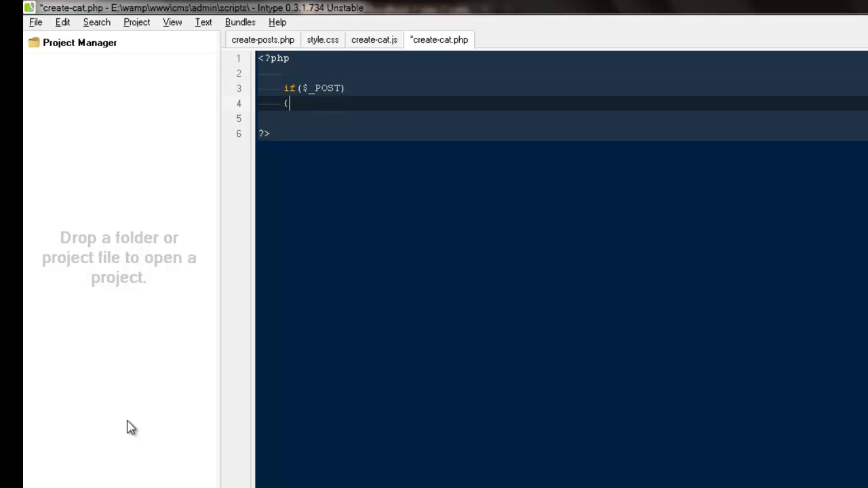
pyautogui.press('Return')
pyautogui.write("include( 'con' );")
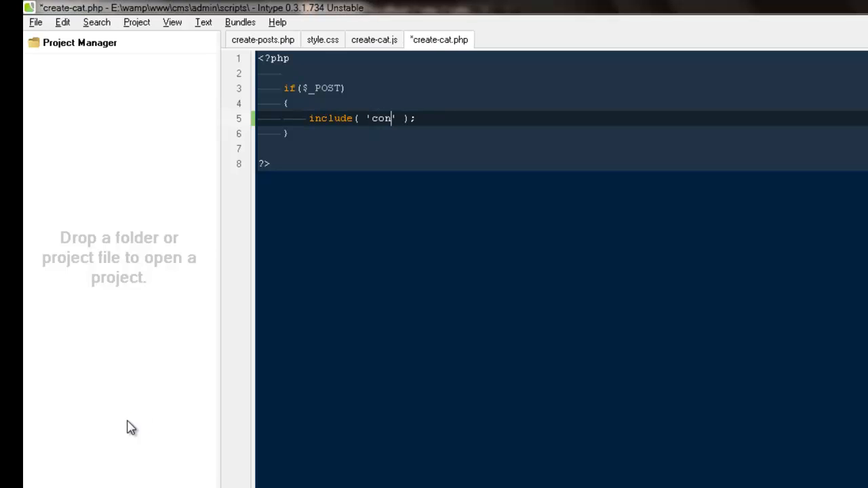
pyautogui.write('nection.php')
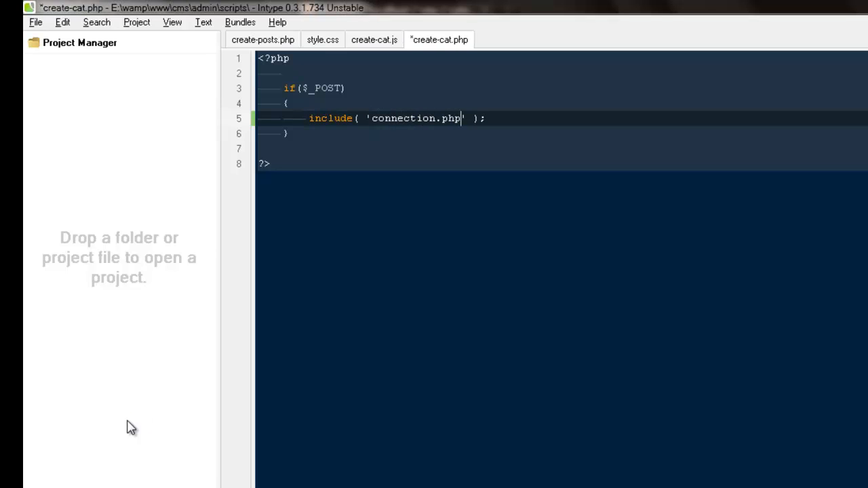
pyautogui.press('Return')
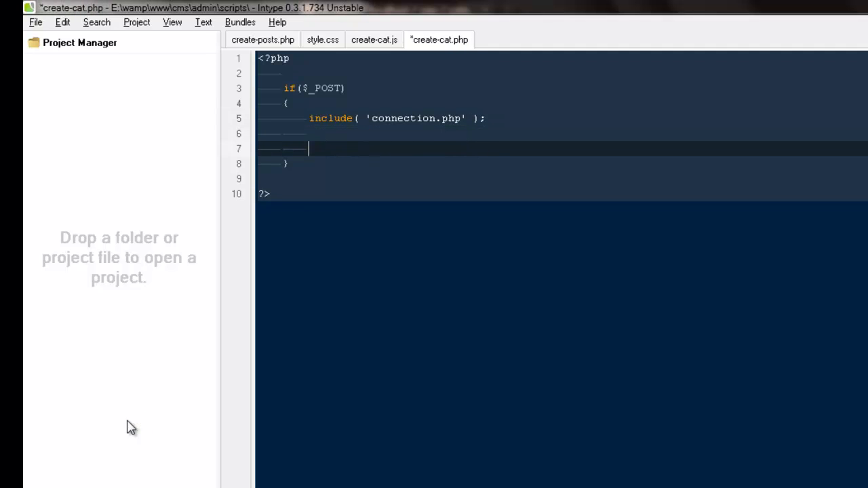
# Store $_POST['categoryname'] in $categoryname on the next line
pyautogui.write('$categoryname')
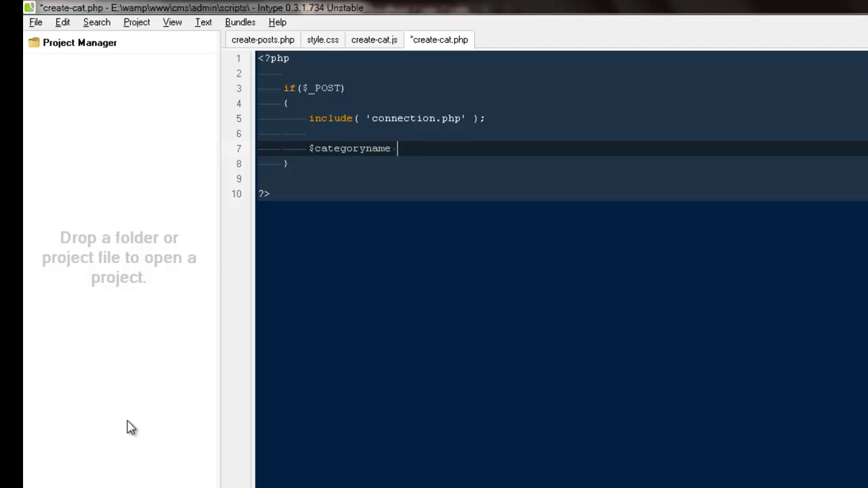
pyautogui.write('= $_POST')
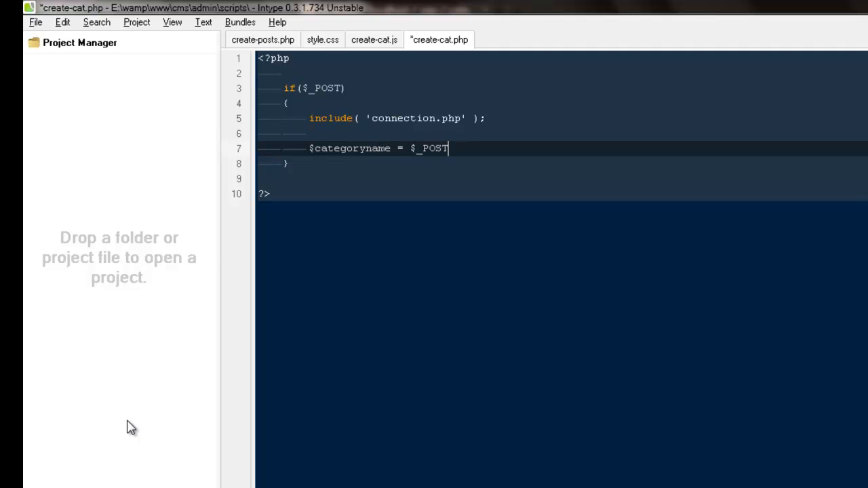
pyautogui.write("['cate']")
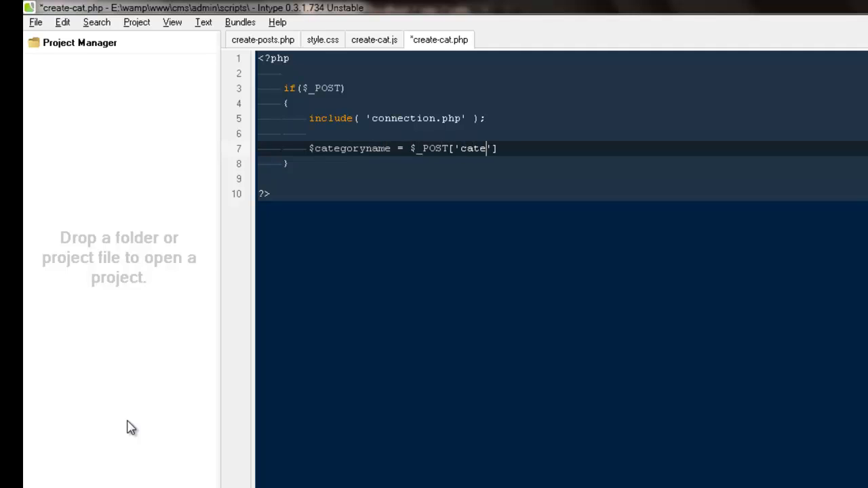
pyautogui.write("goryname'];")
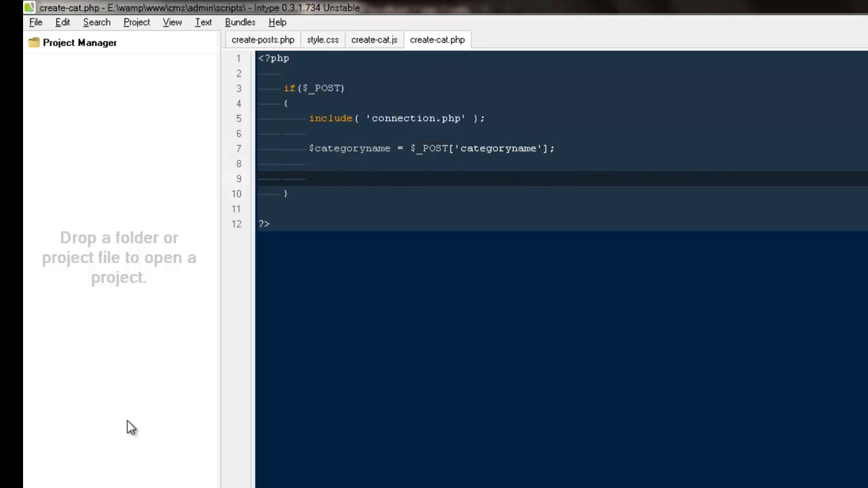
# Add $categoryname = strip_tags($categoryname); and duplicate that line beneath it
pyautogui.write('$categoryname =')
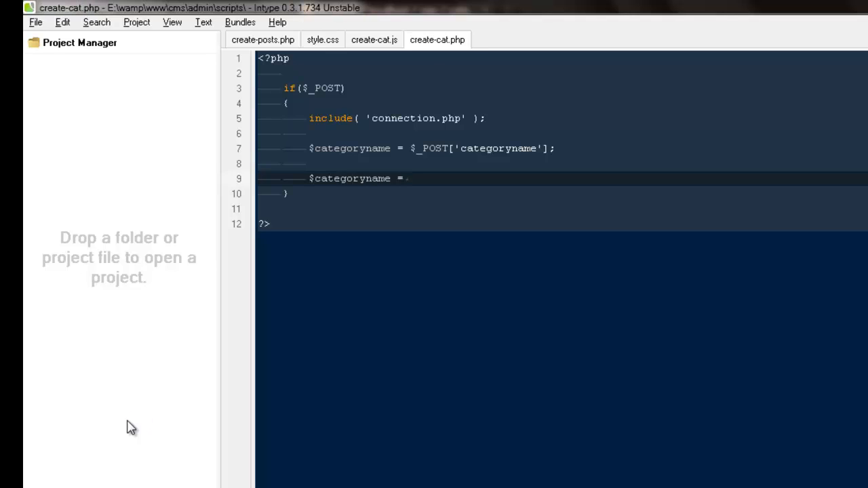
pyautogui.doubleClick(353, 147)
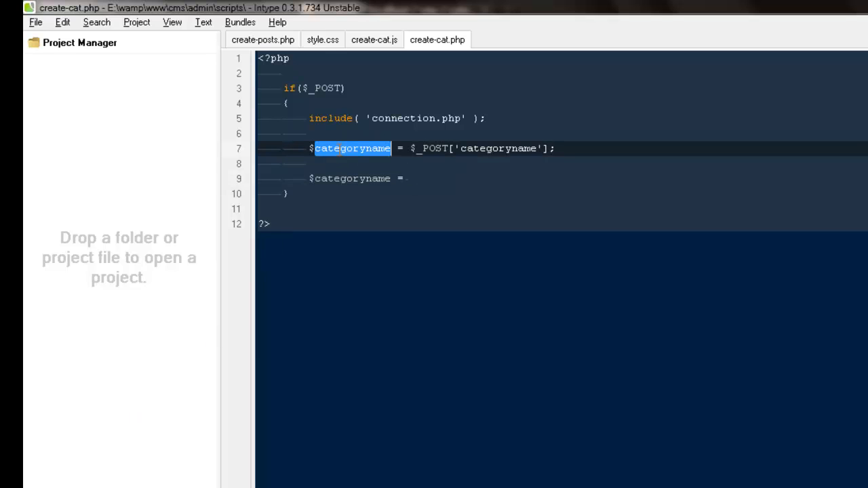
pyautogui.click(433, 178)
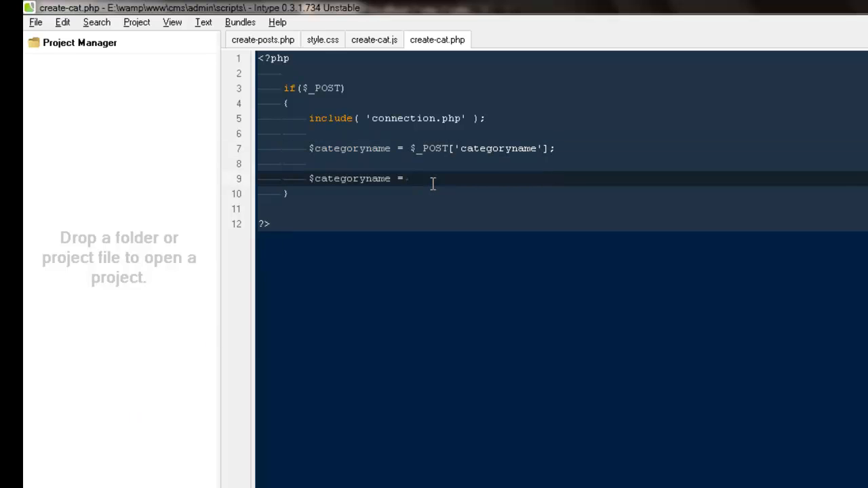
pyautogui.write('$')
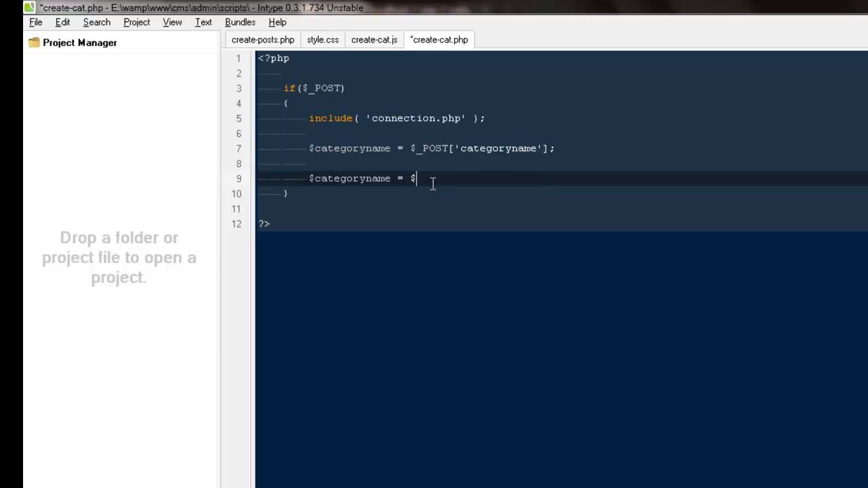
pyautogui.write('srt')
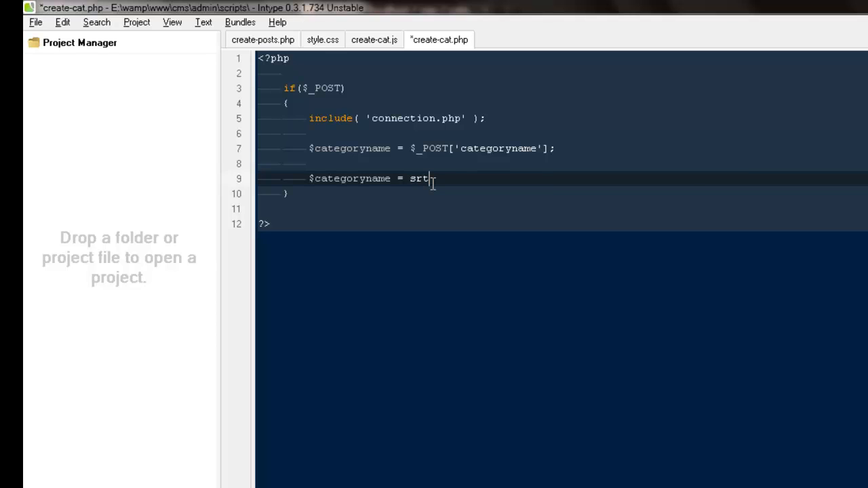
pyautogui.write('ip_tags')
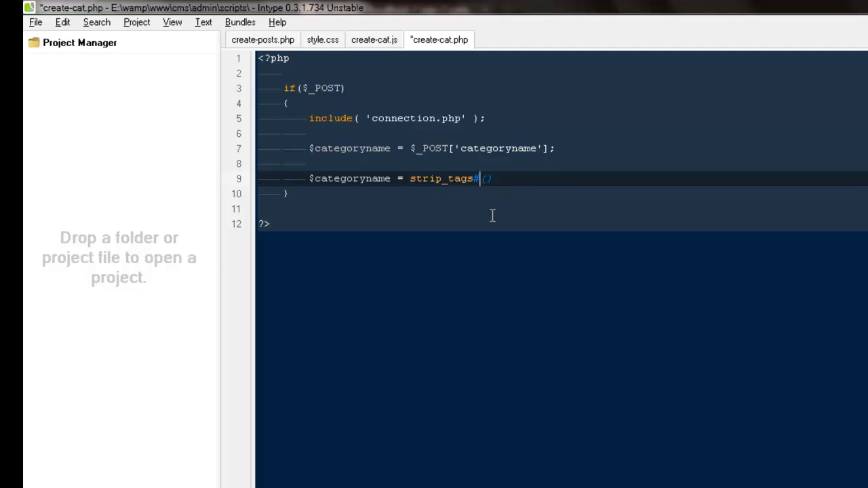
pyautogui.write('$categoryname);')
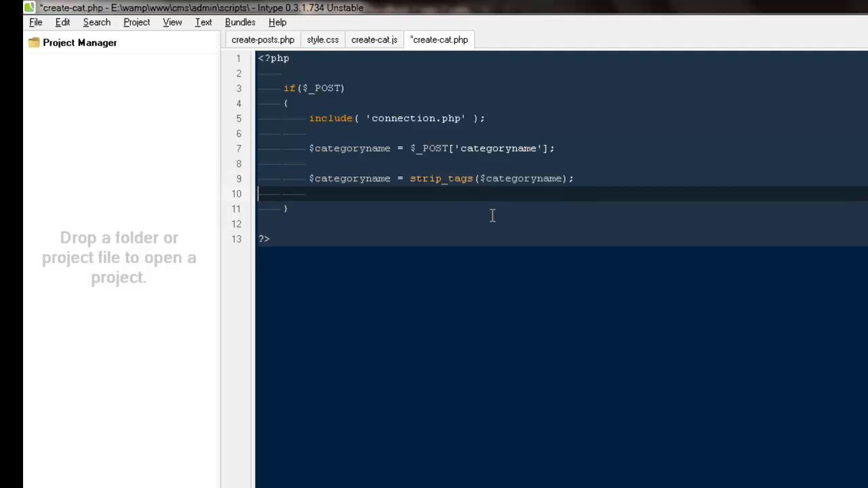
pyautogui.write('$categoryname = strip_tags($categoryname);')
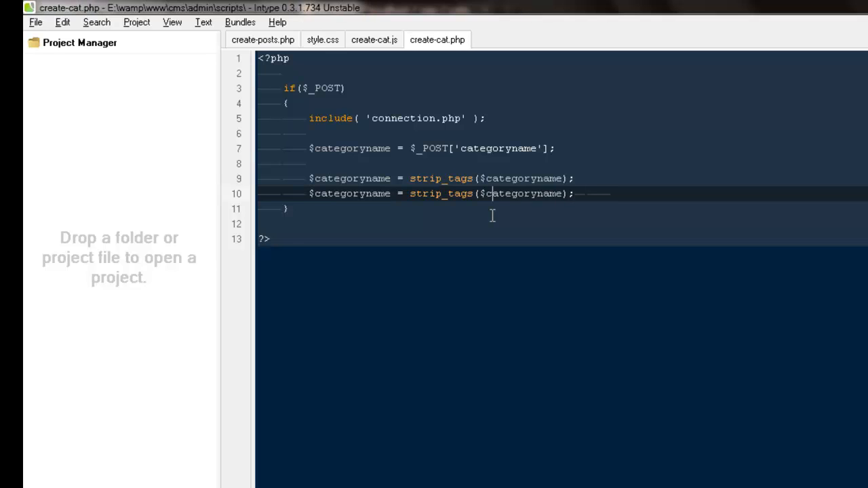
# Replace strip_tags on the duplicate with mysql_real_escape_string and open a blank line above
pyautogui.press('Backspace')
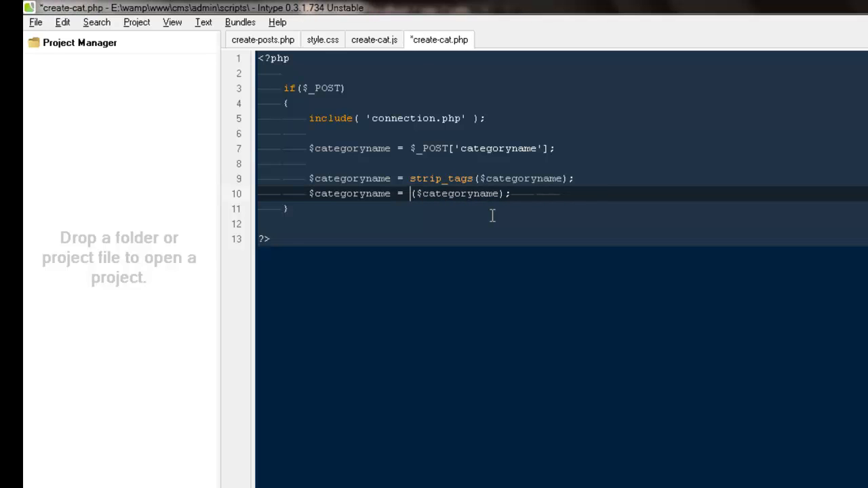
pyautogui.write('mysql')
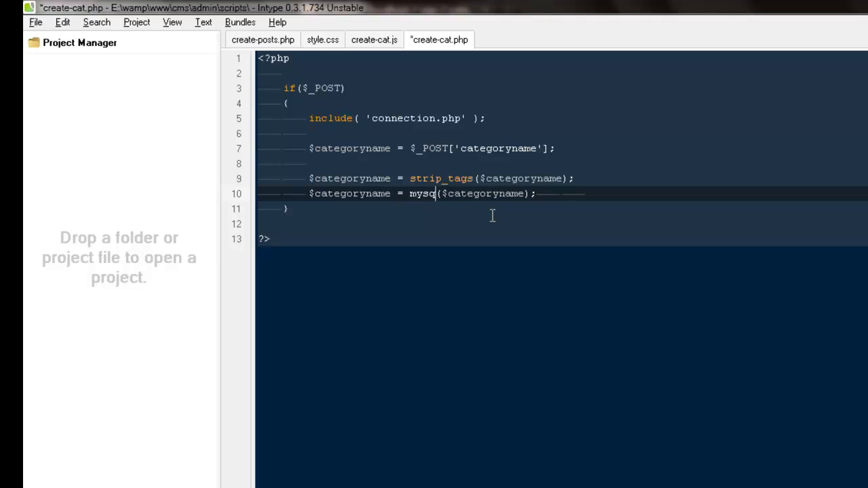
pyautogui.write('l_qye')
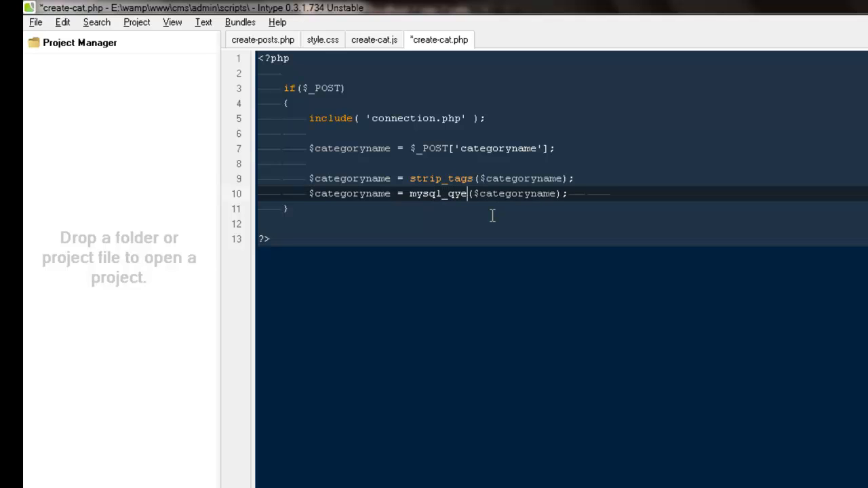
pyautogui.write('qy')
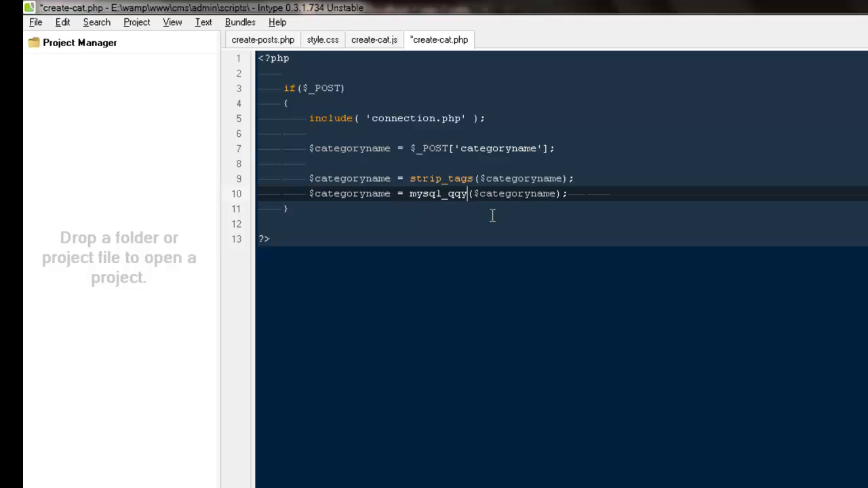
pyautogui.write('quer')
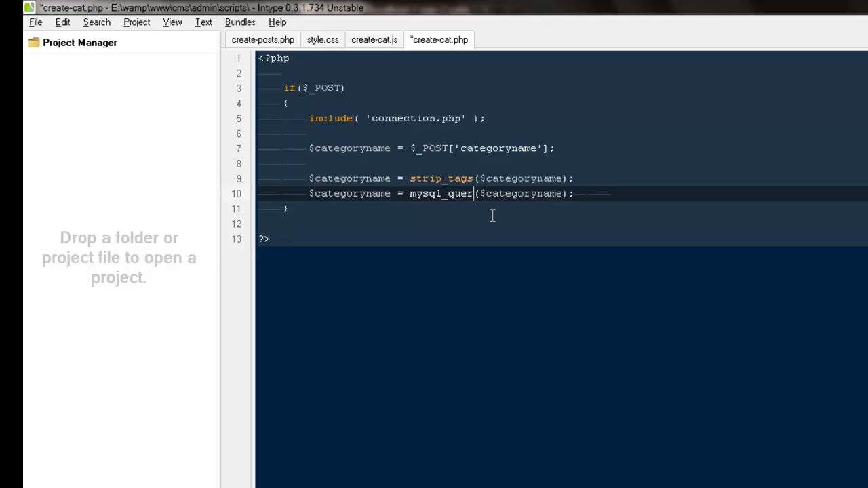
pyautogui.write('re')
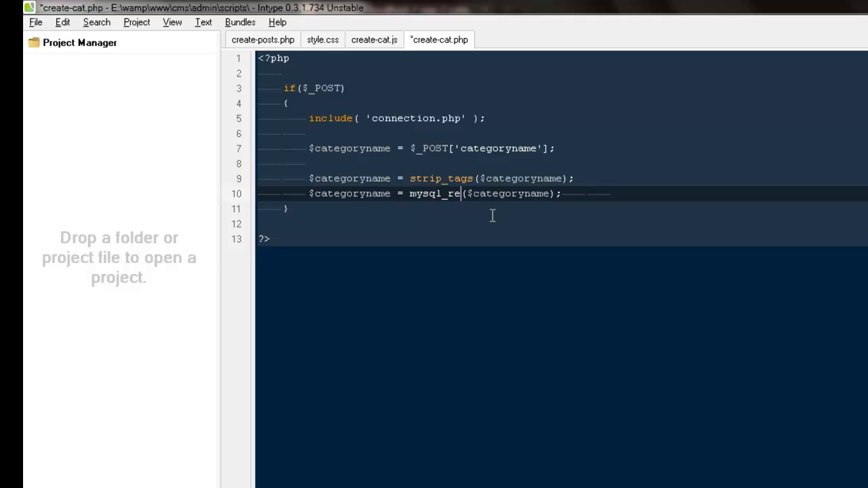
pyautogui.write('al_es')
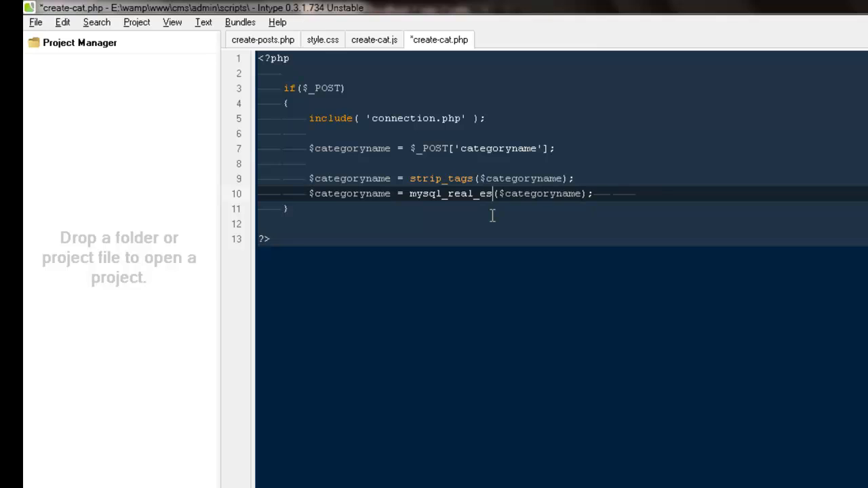
pyautogui.write('cape_string')
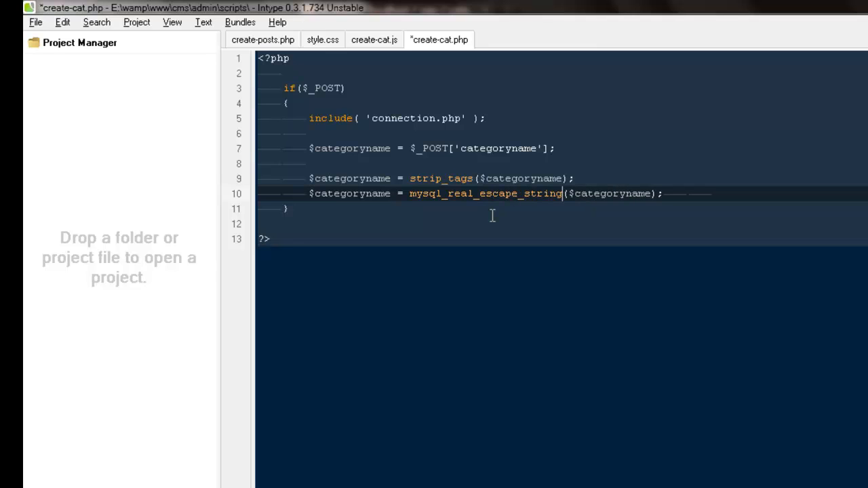
pyautogui.press('Return')
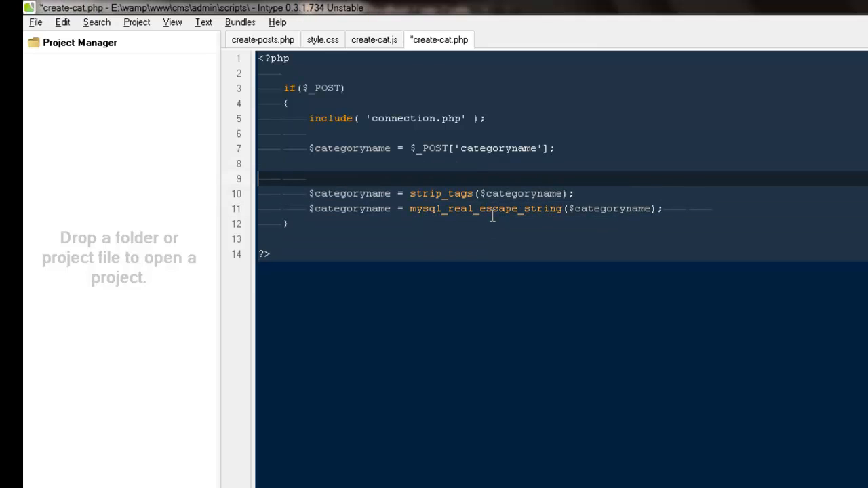
# Write the if(empty($categoryname)) condition on the blank line
pyautogui.write('uf')
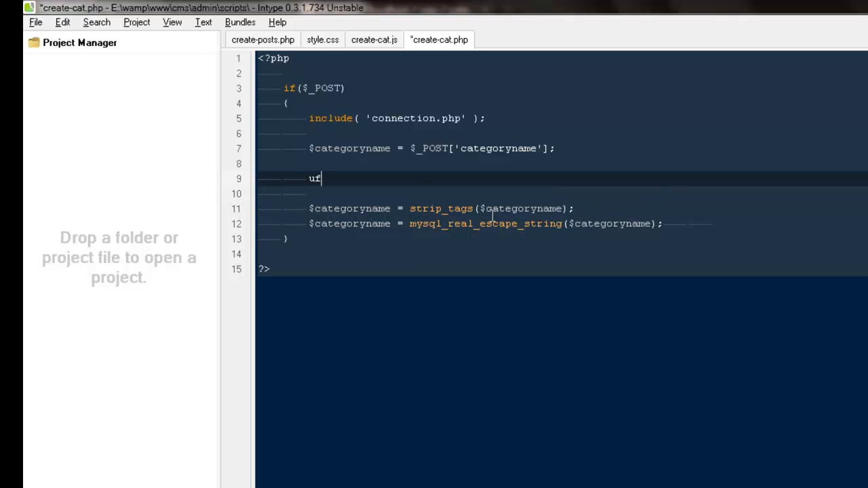
pyautogui.write('if(emo')
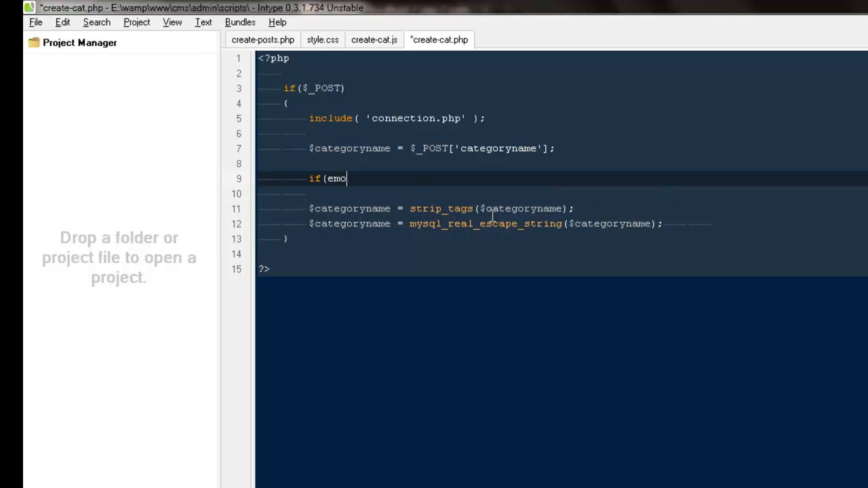
pyautogui.write('pty')
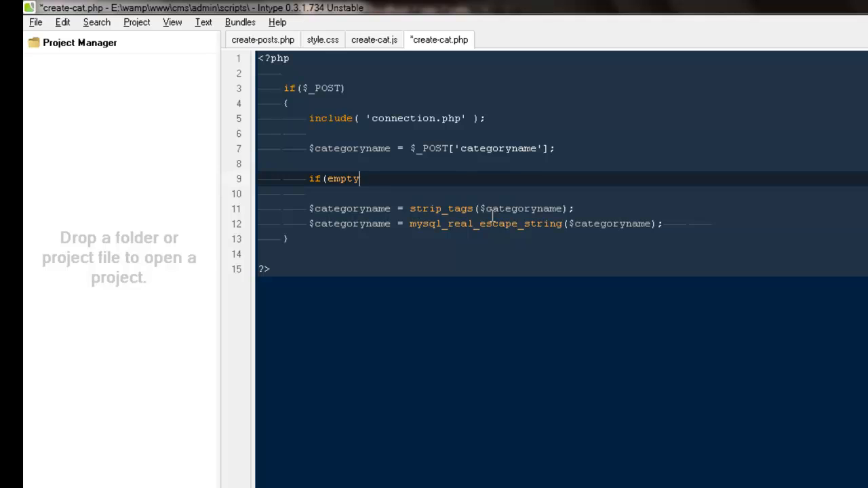
pyautogui.write('($')
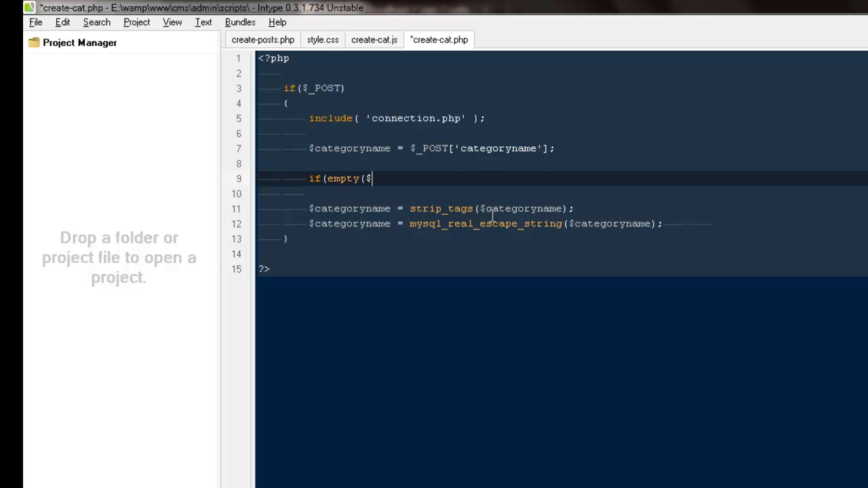
pyautogui.press('Backspace')
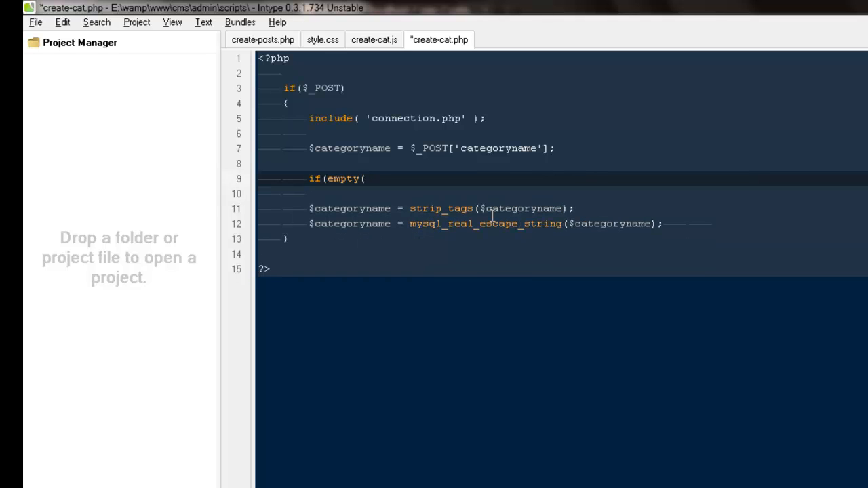
pyautogui.write('$categoryna')
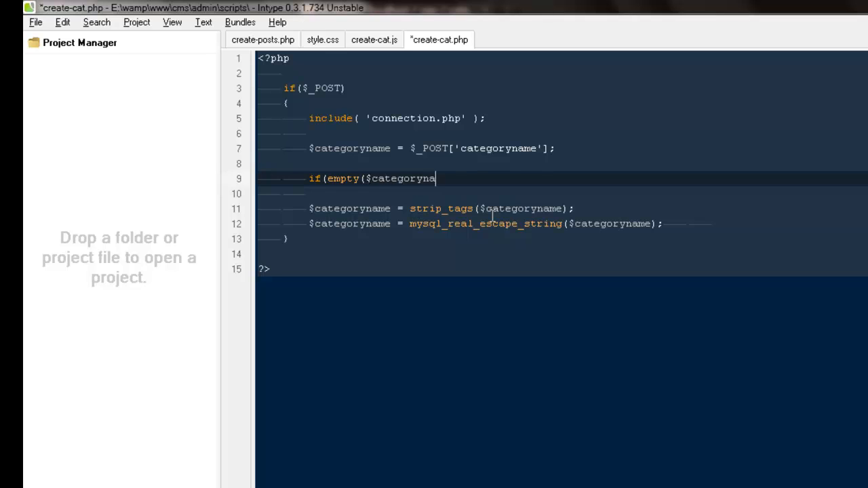
pyautogui.write('me))')
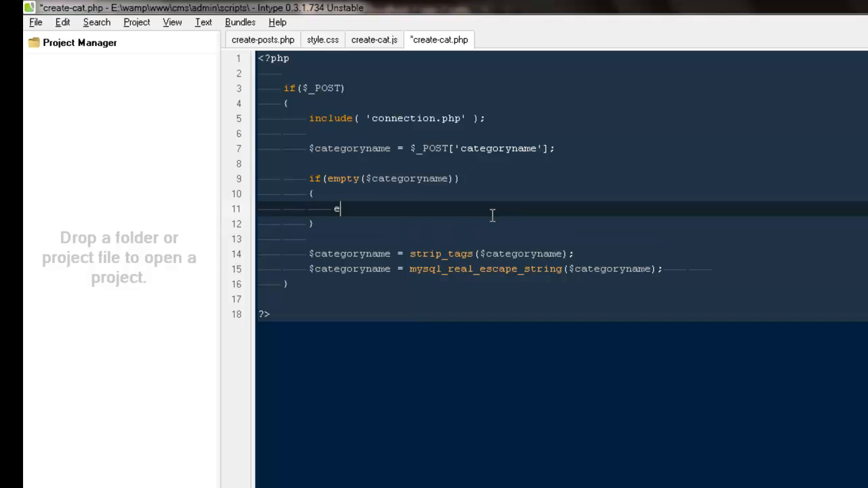
# Echo 'Category Name is required' and wrap the sanitising lines in an else branch with blank lines
pyautogui.write('cho')
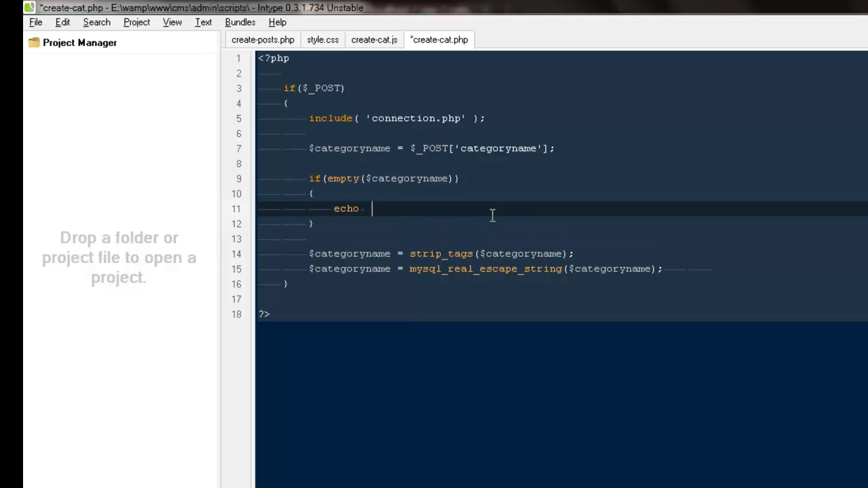
pyautogui.write("'Category")
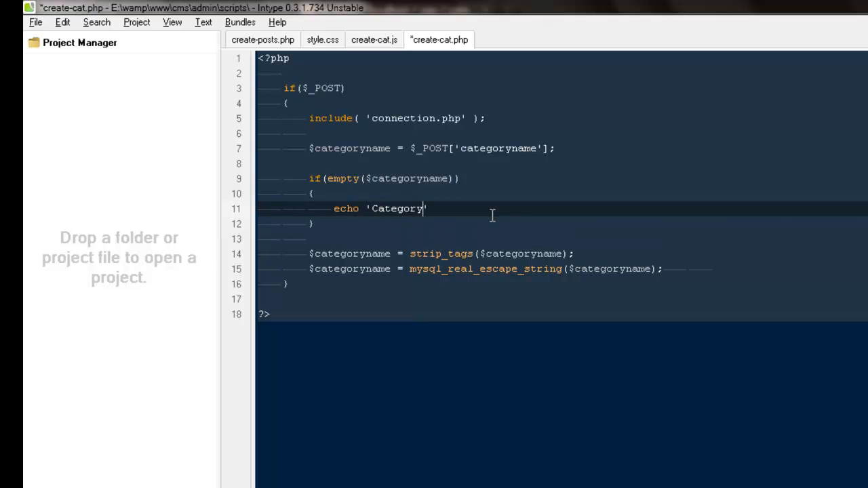
pyautogui.write('Name')
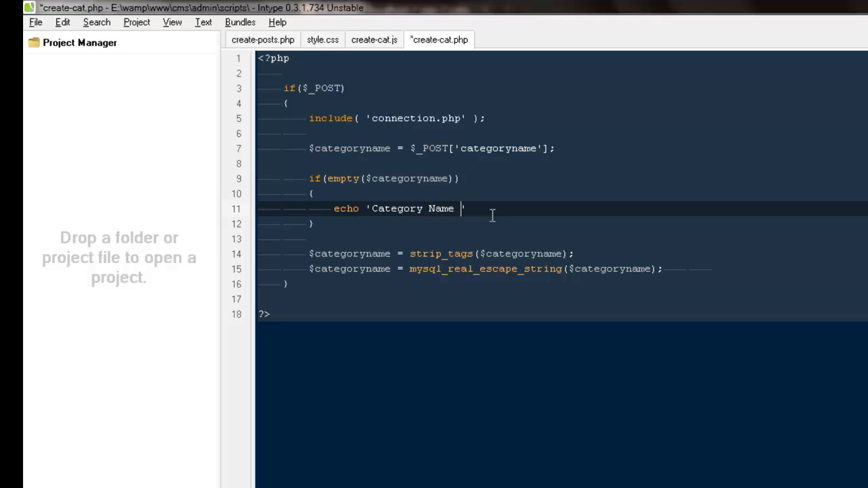
pyautogui.write('na')
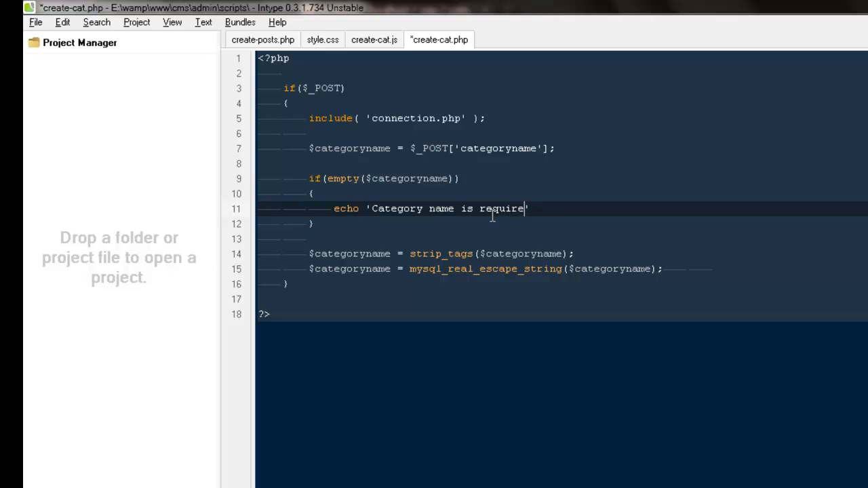
pyautogui.write("d';")
pyautogui.click(561, 239)
pyautogui.write('else')
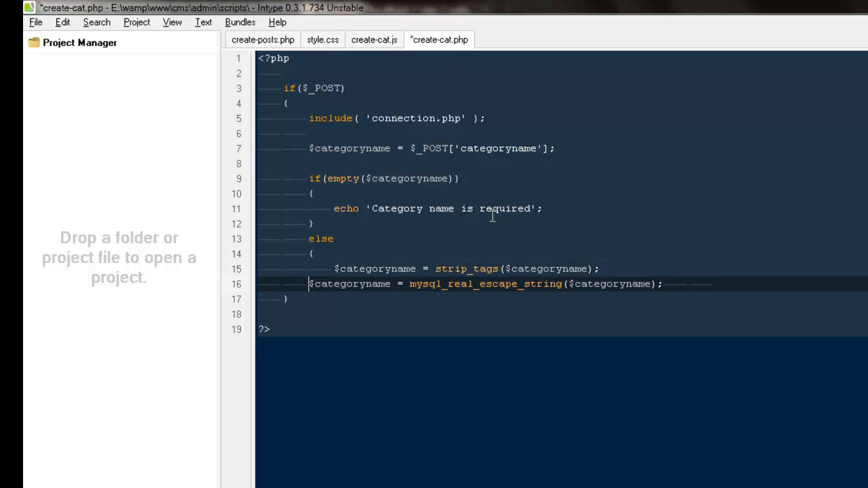
pyautogui.press('Return')
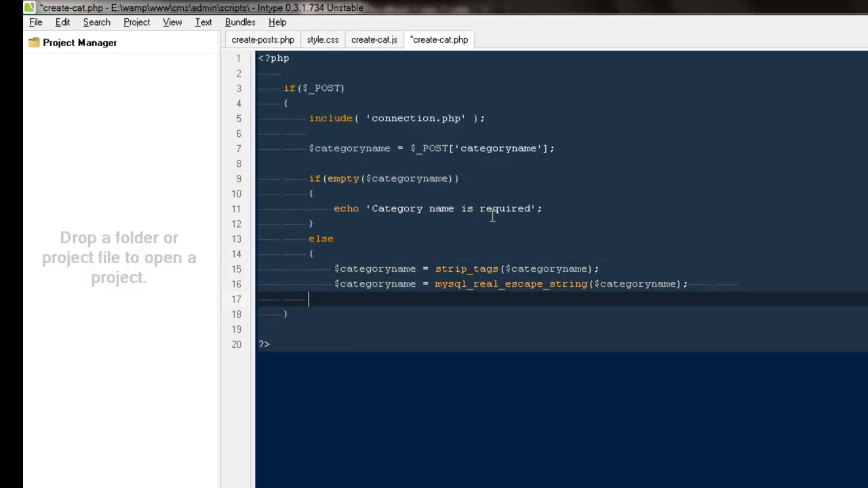
pyautogui.press('Return')
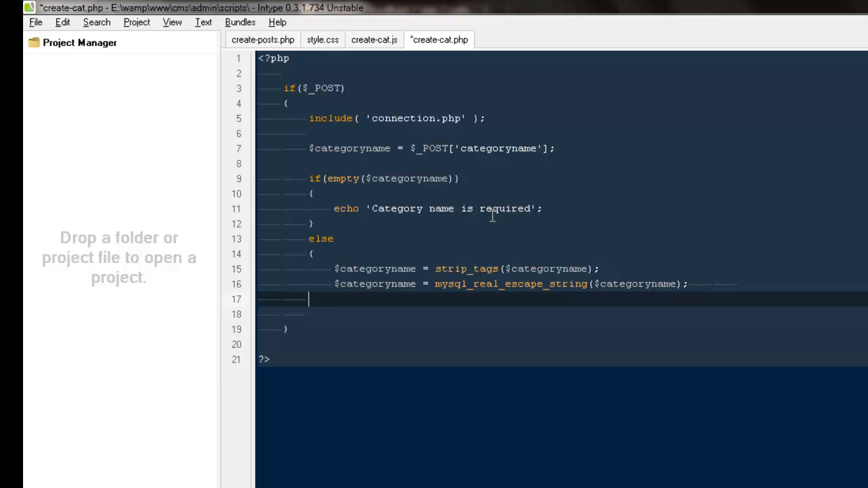
# Begin $sql = mysql_query("INSERT INTO categories in the else branch
pyautogui.write('$')
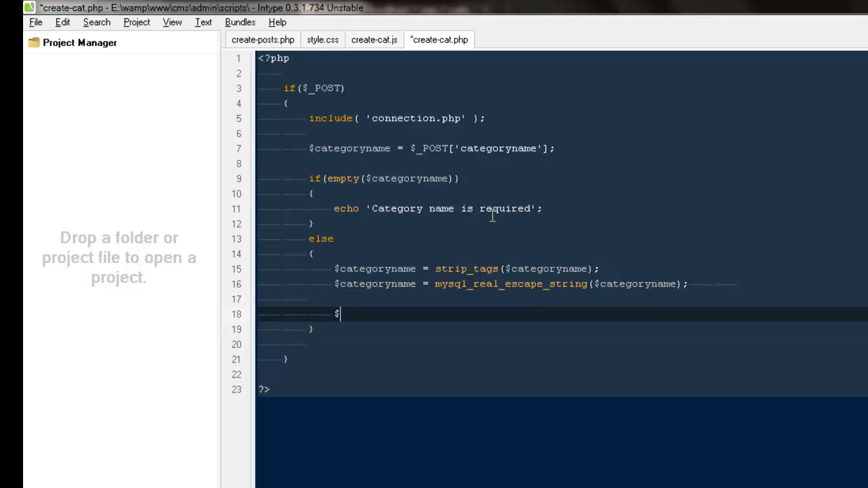
pyautogui.write('sql = mysql')
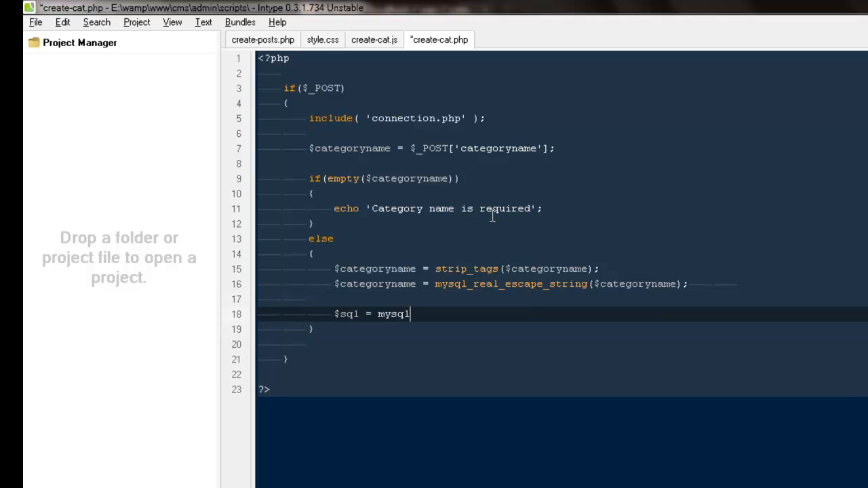
pyautogui.write('_query()')
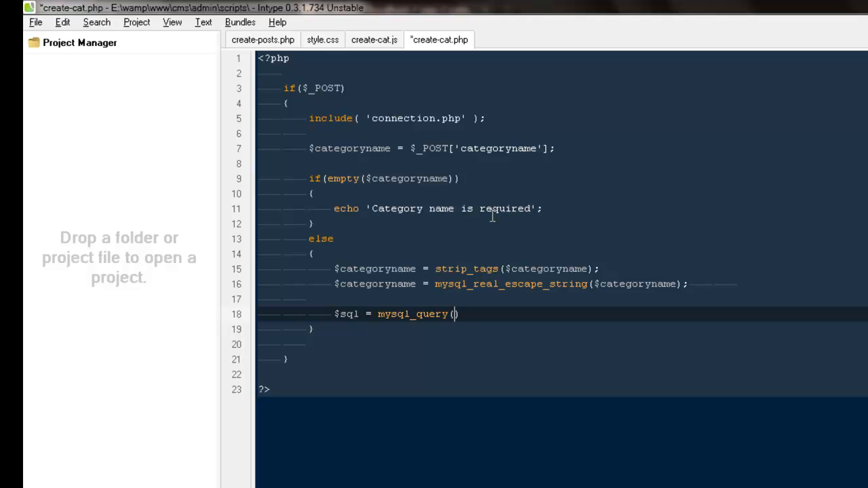
pyautogui.write('"INSERT INTO')
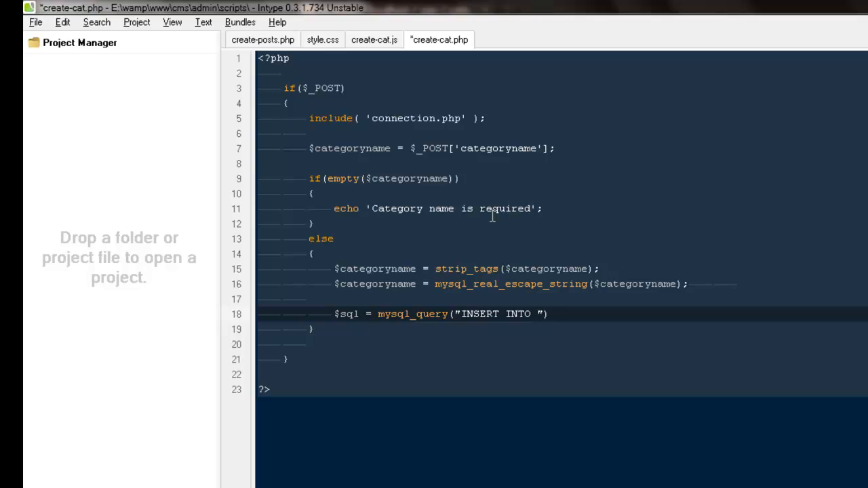
pyautogui.write('categorue')
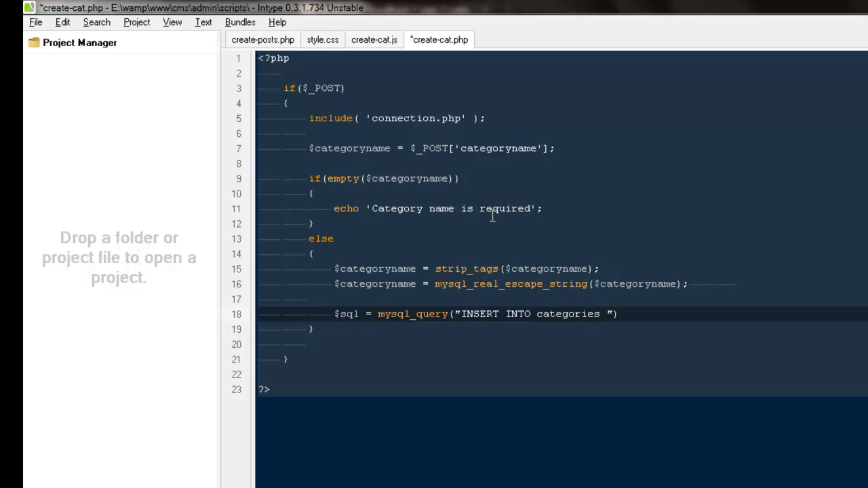
# List the insert columns (name,created_by,created_on), fixing a typo in created_on
pyautogui.write('(name,)')
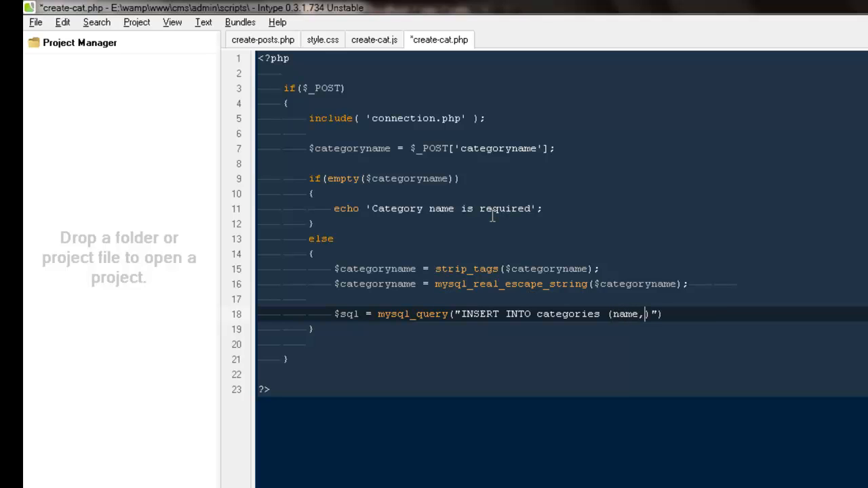
pyautogui.write('cret')
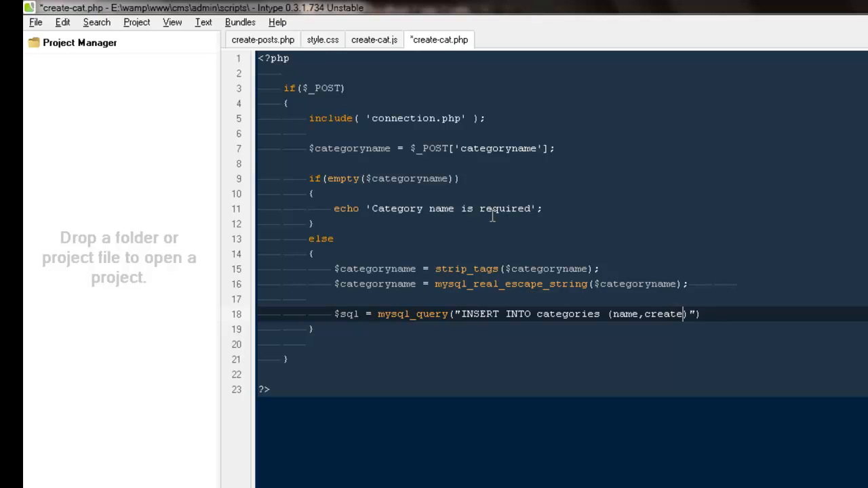
pyautogui.write('_by,')
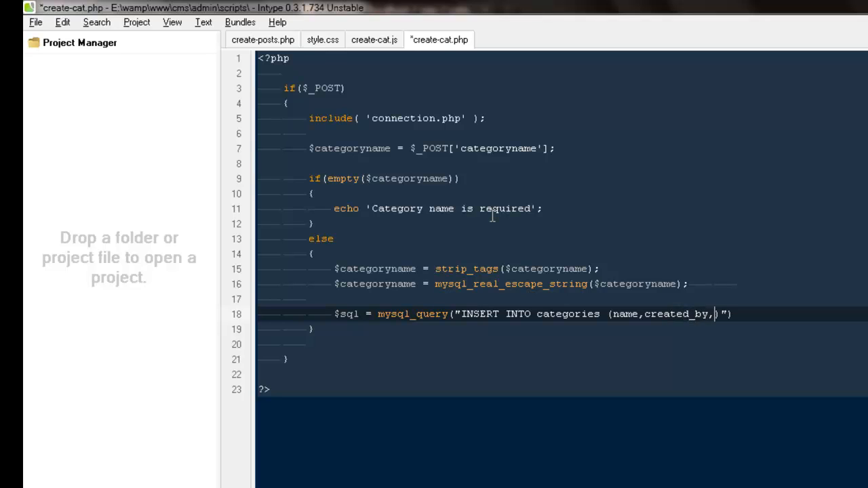
pyautogui.write('creta')
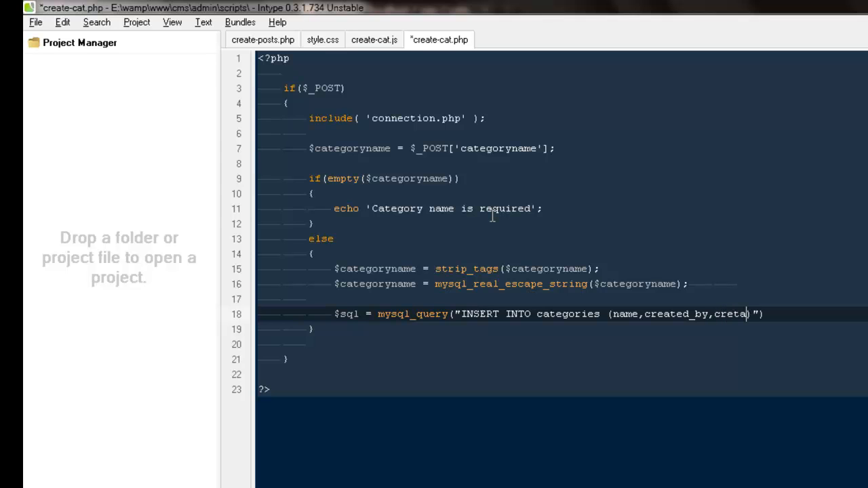
pyautogui.press('Backspace')
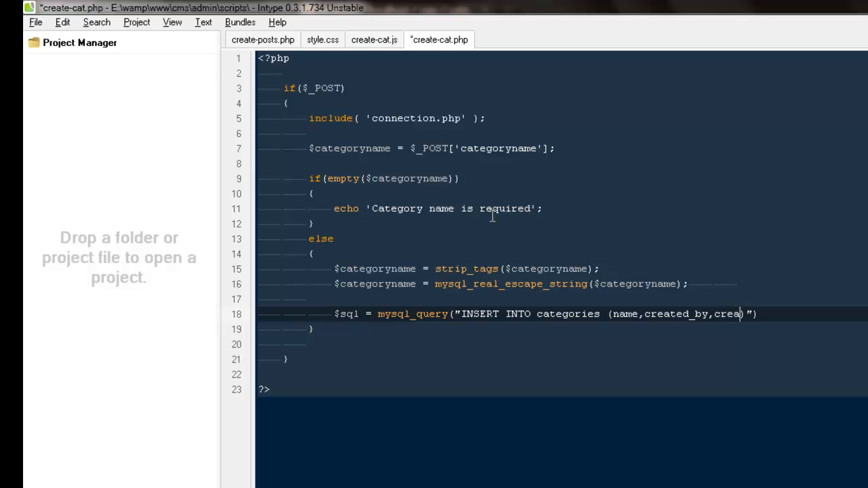
pyautogui.write('ted_on')
pyautogui.write('VALUES ("')
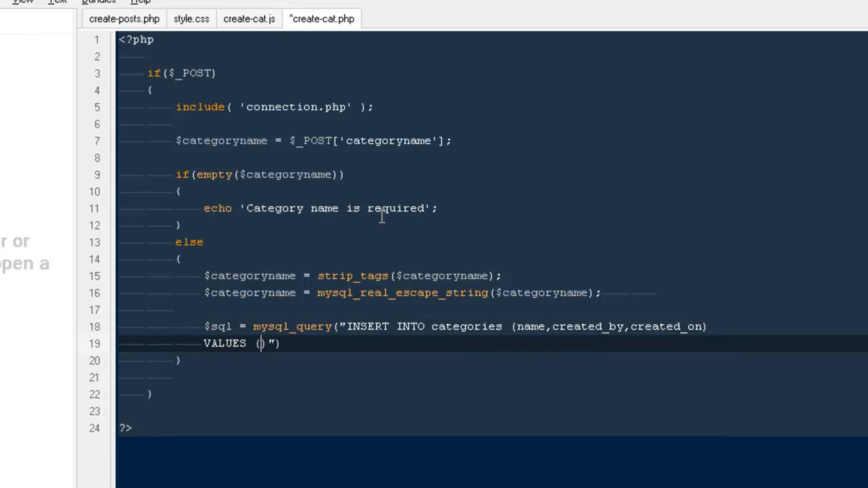
# Supply VALUES ('$categoryname','$session_name',now()) for the insert
pyautogui.write("'categor")
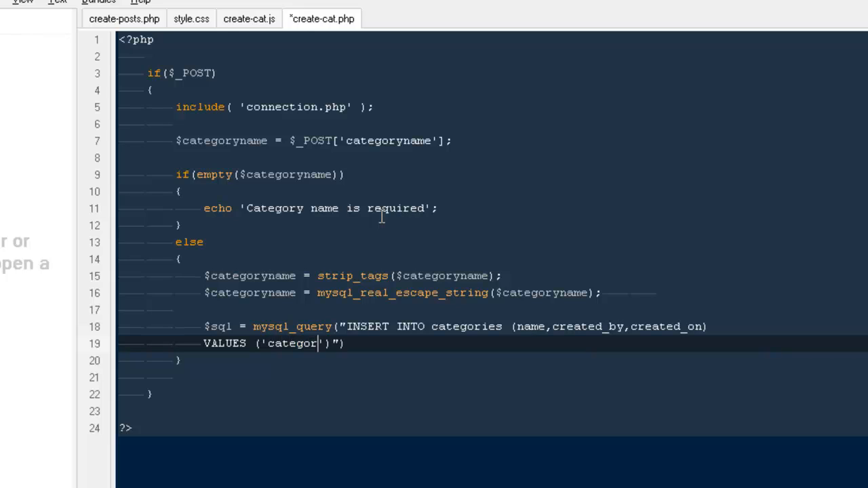
pyautogui.write('yname')
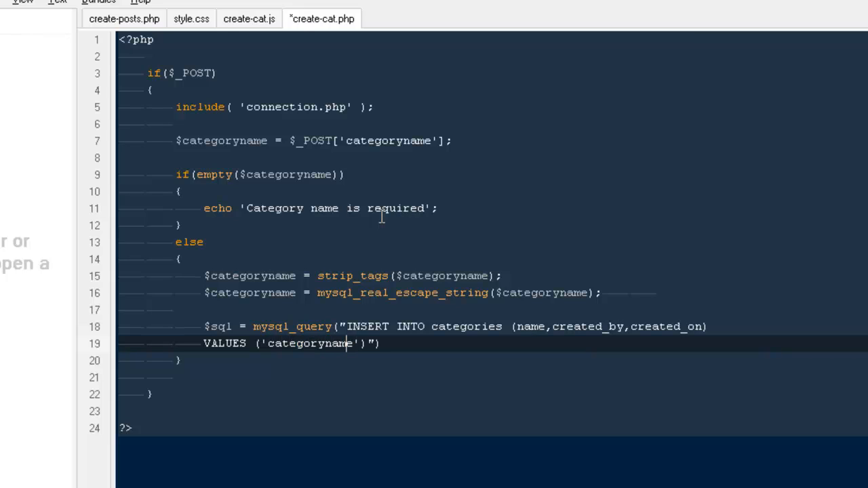
pyautogui.write('$')
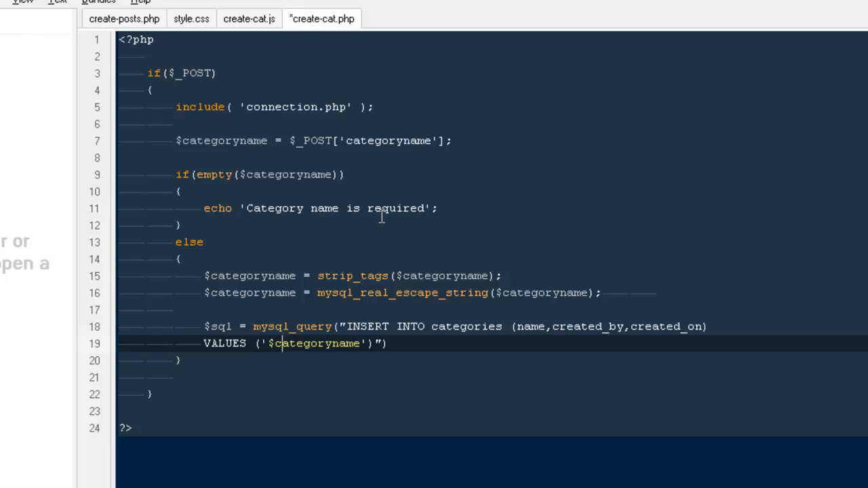
pyautogui.write(",''")
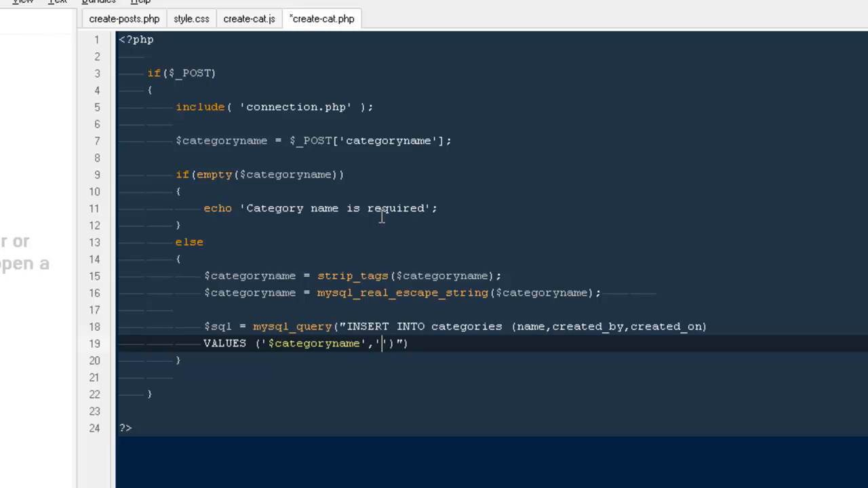
pyautogui.write('$sessi')
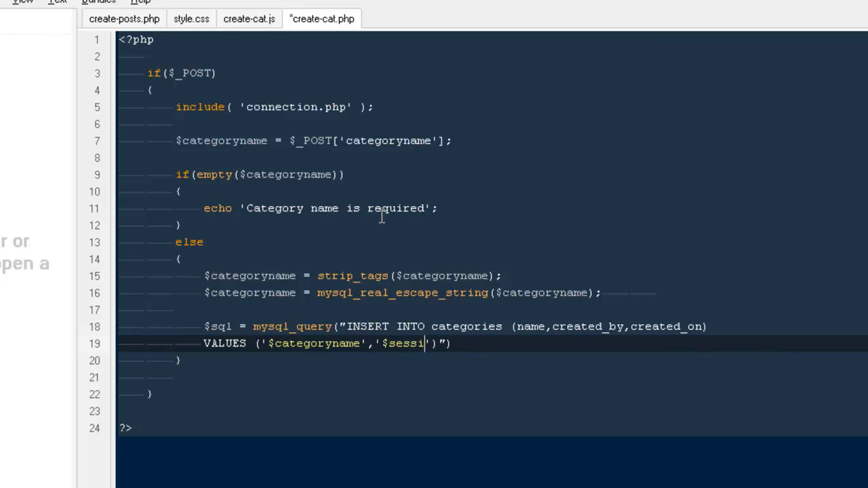
pyautogui.write('on_n')
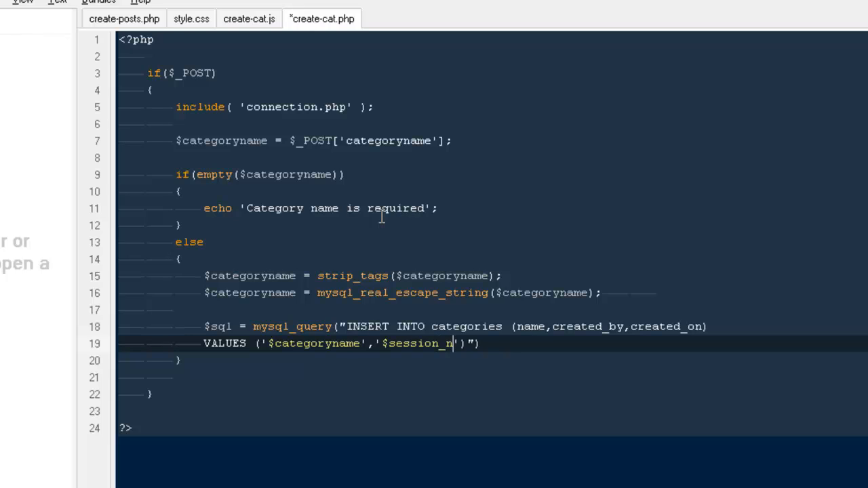
pyautogui.write('ame')
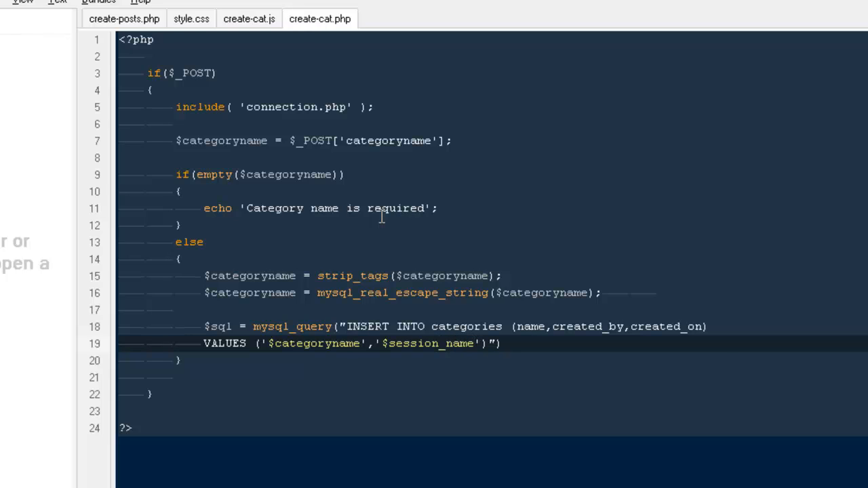
pyautogui.write(',now(')
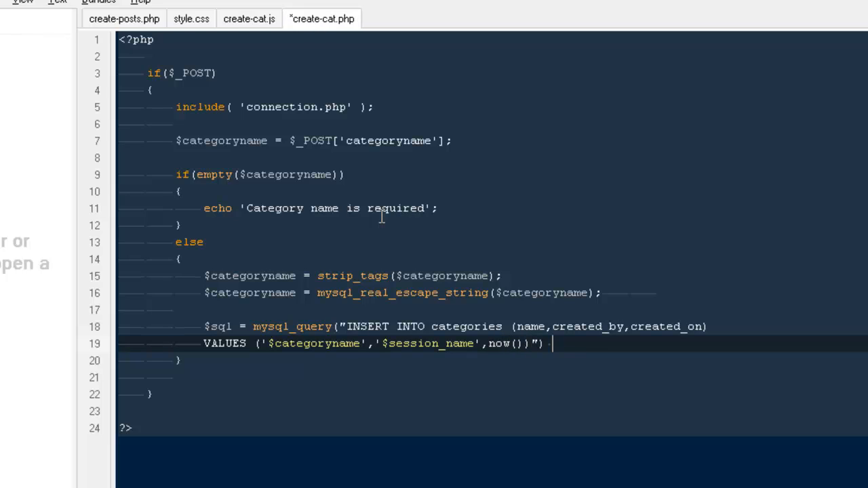
# End the query with or die(mysql_error()); and save the file
pyautogui.write('or die')
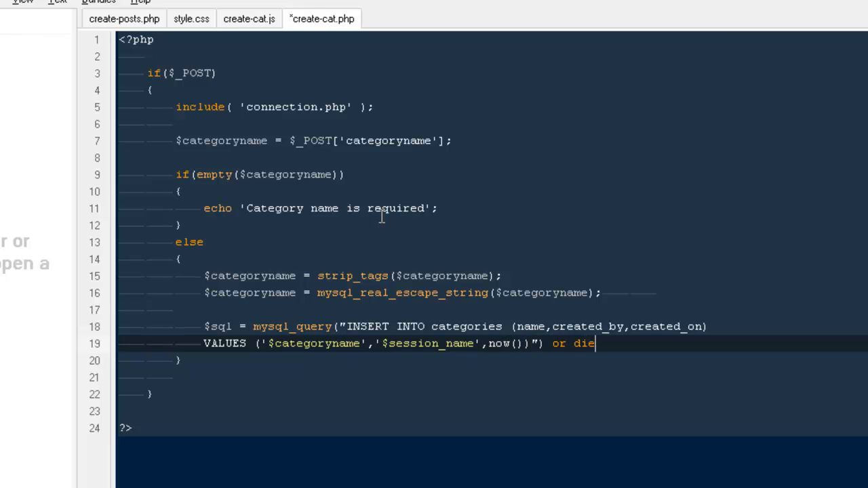
pyautogui.write('(mysql_e')
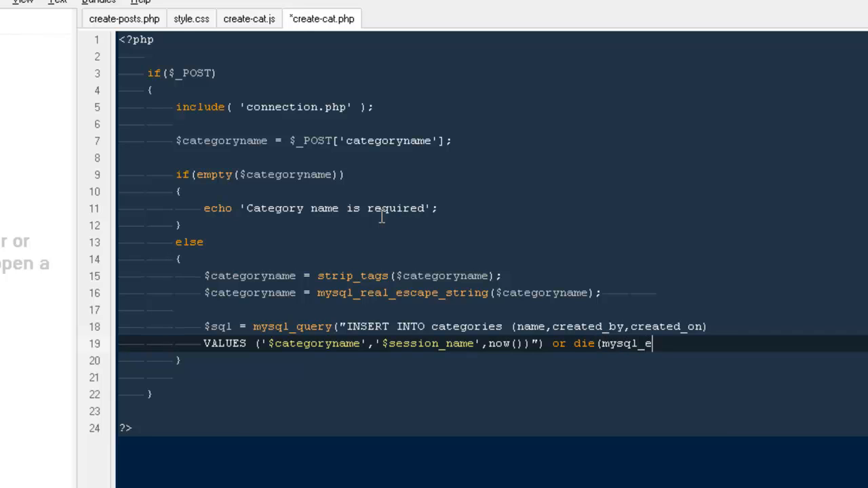
pyautogui.write('rror());')
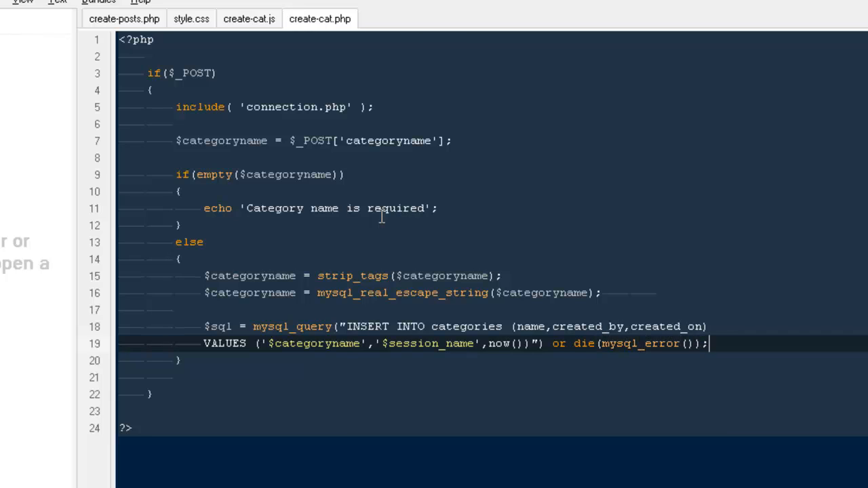